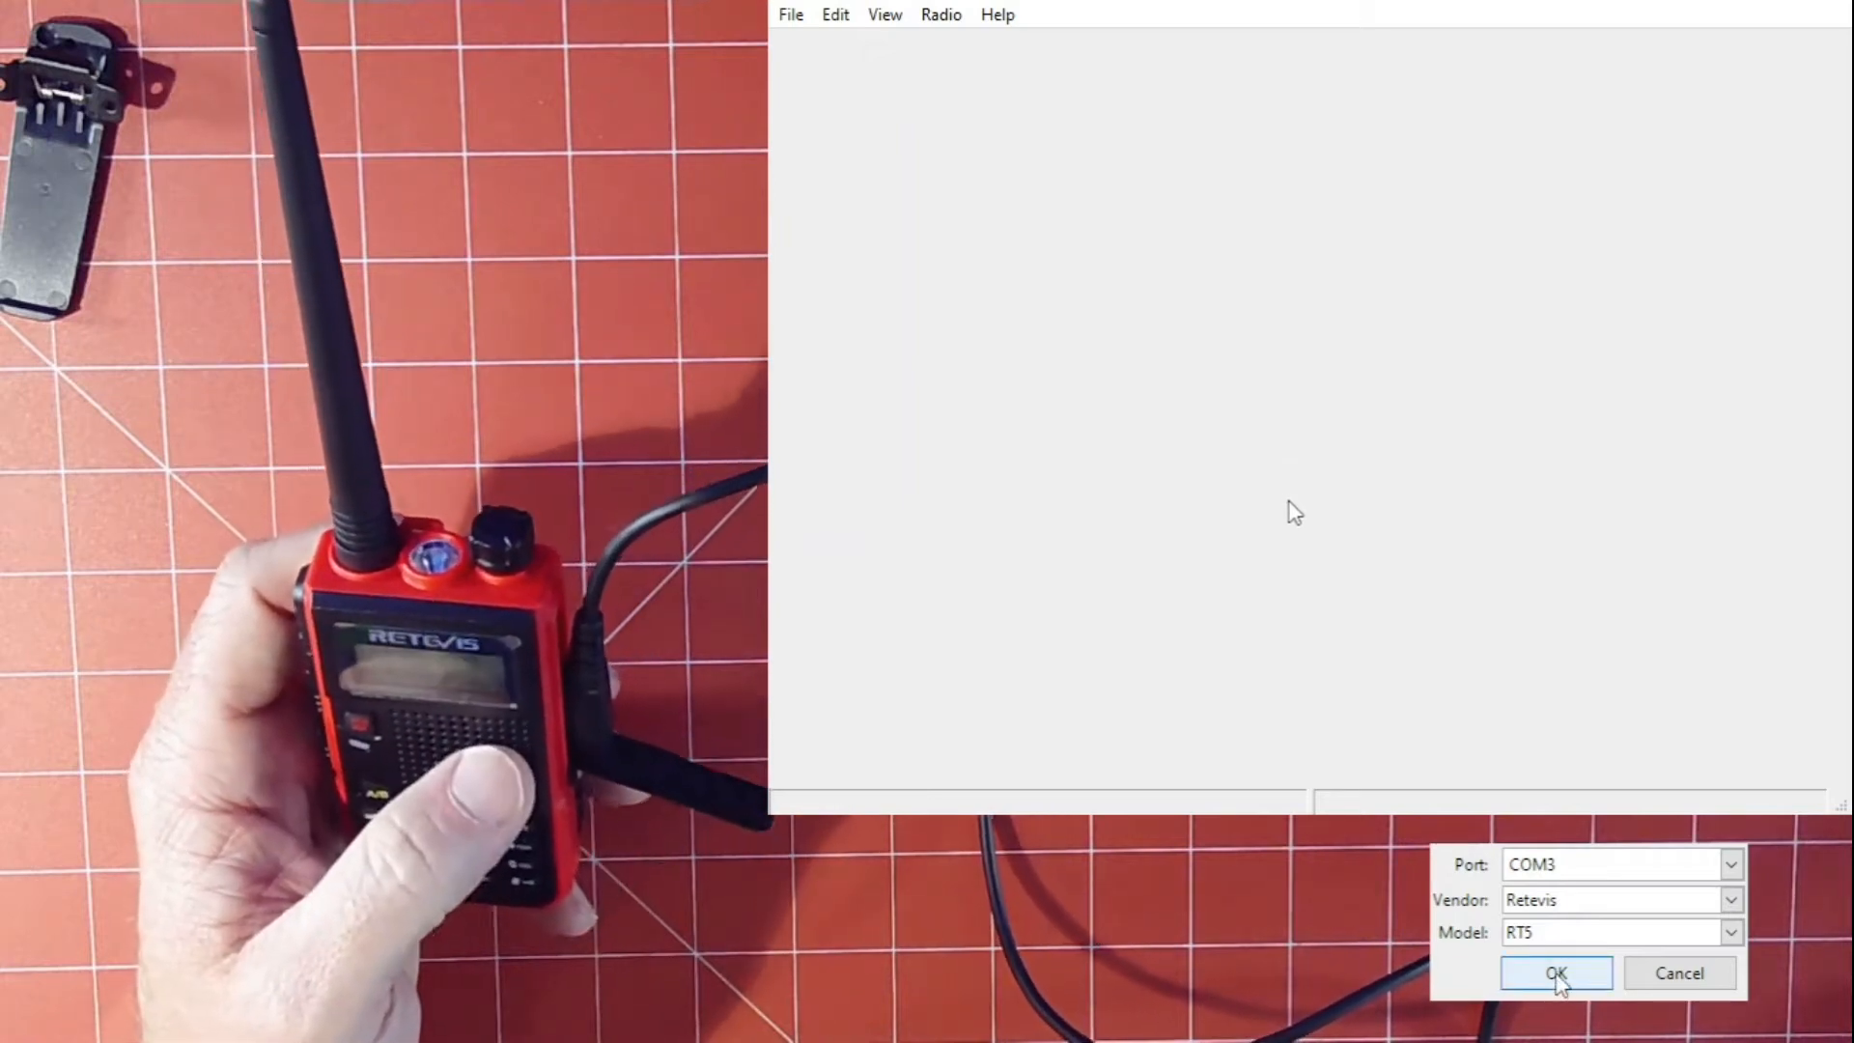
- Download the memories from the Retevis RT5 on COM3
left_click(1555, 972)
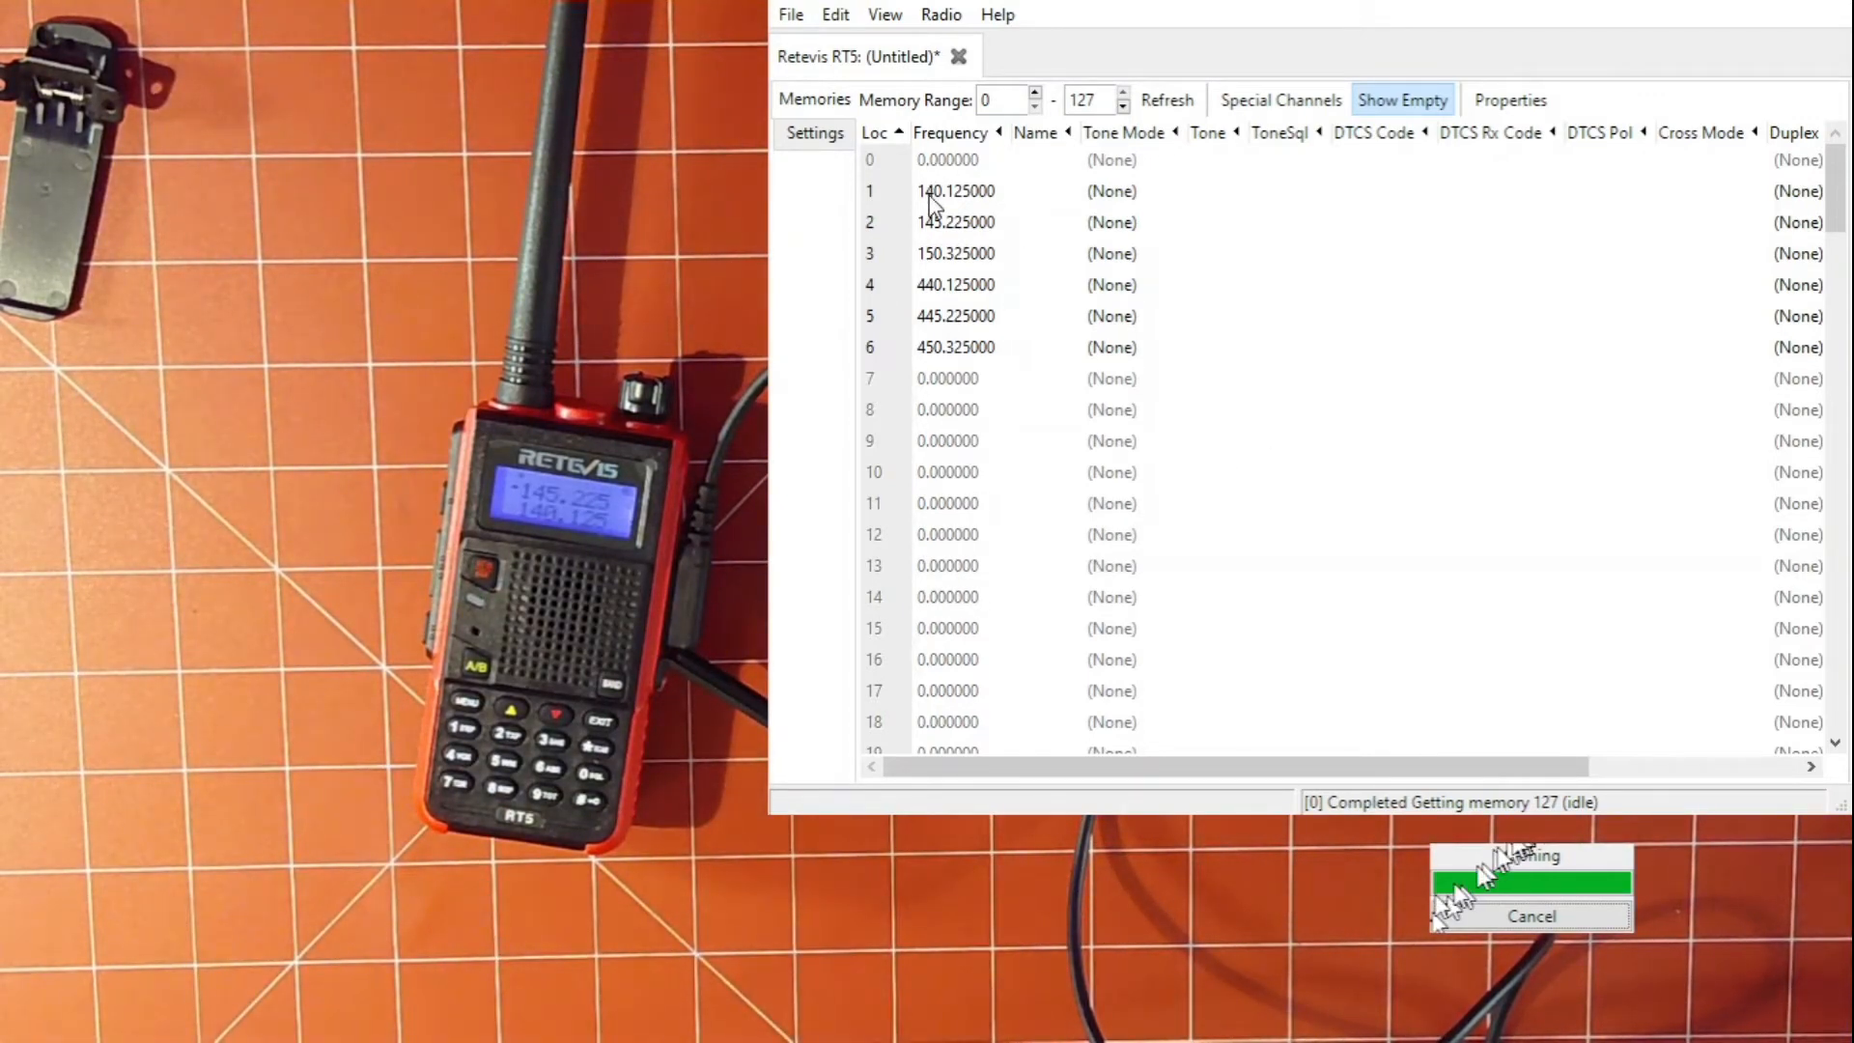
- Set channel 1 to 147.330 MHz, named OXHAM, with Tone mode and + duplex
left_click(955, 190)
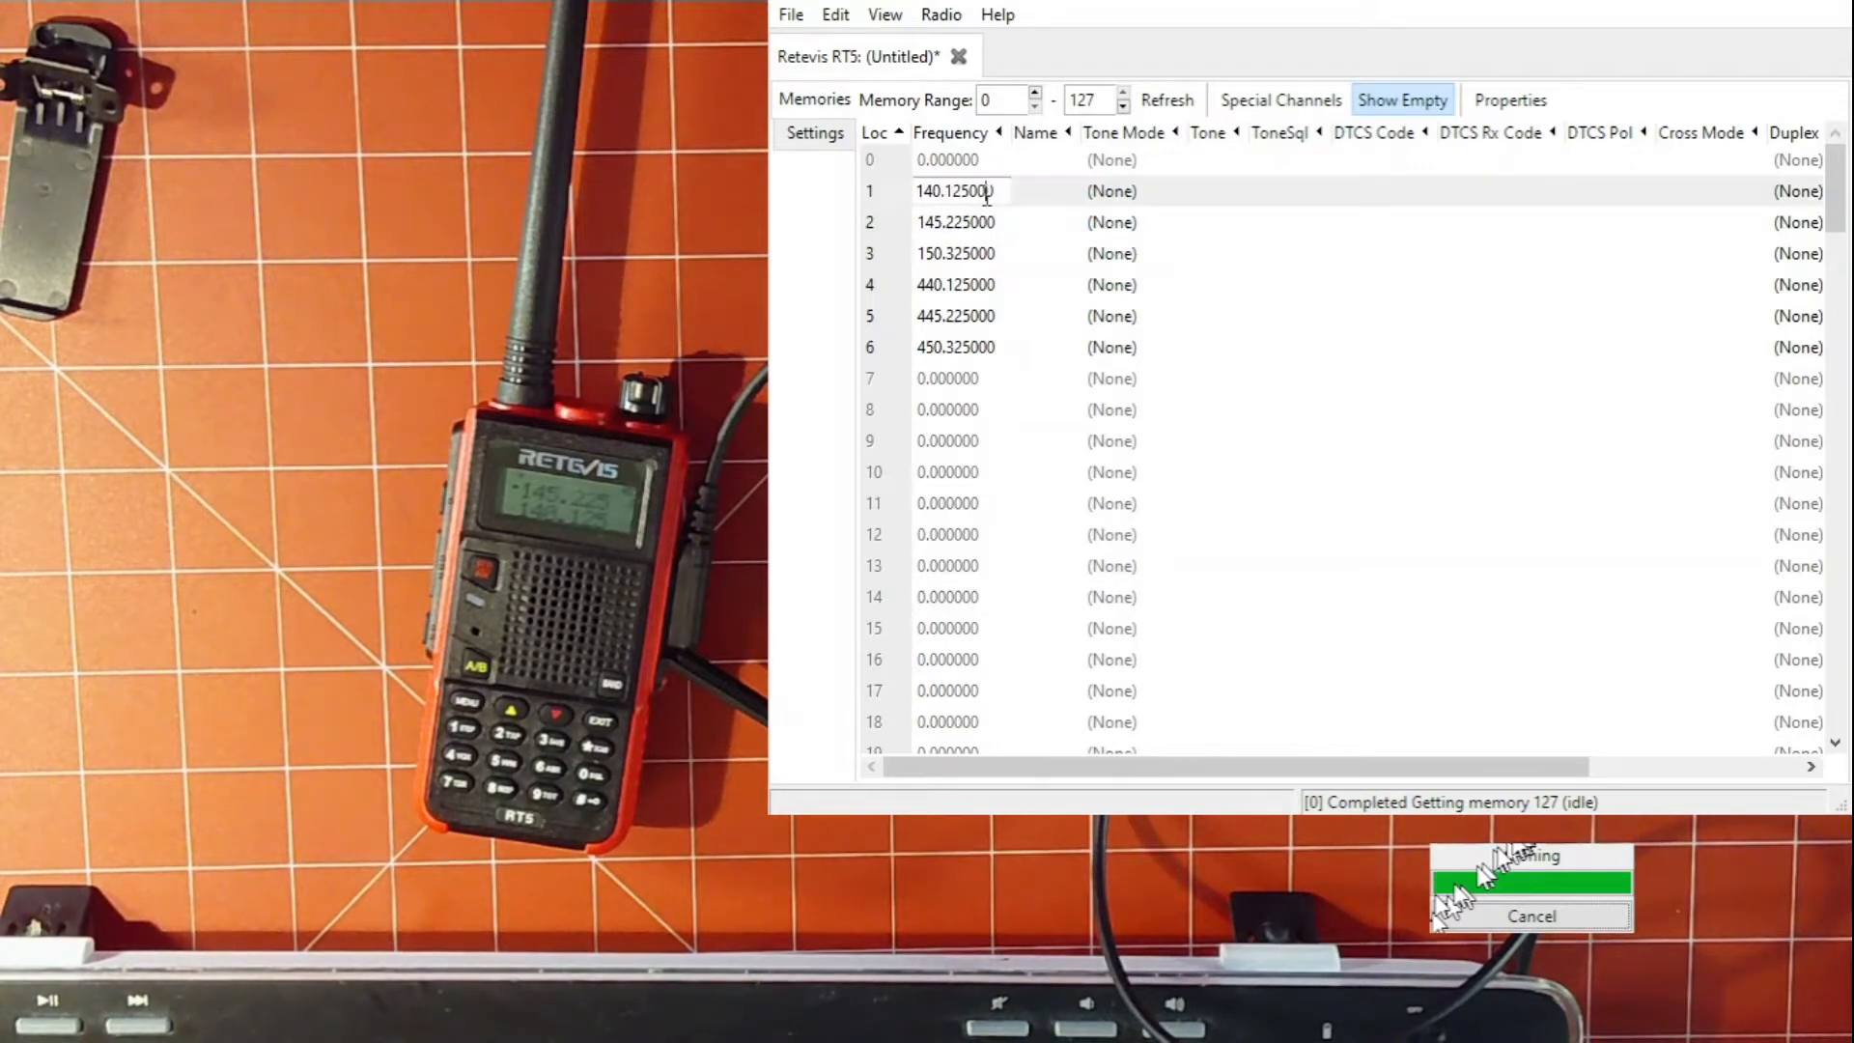
double_click(954, 190)
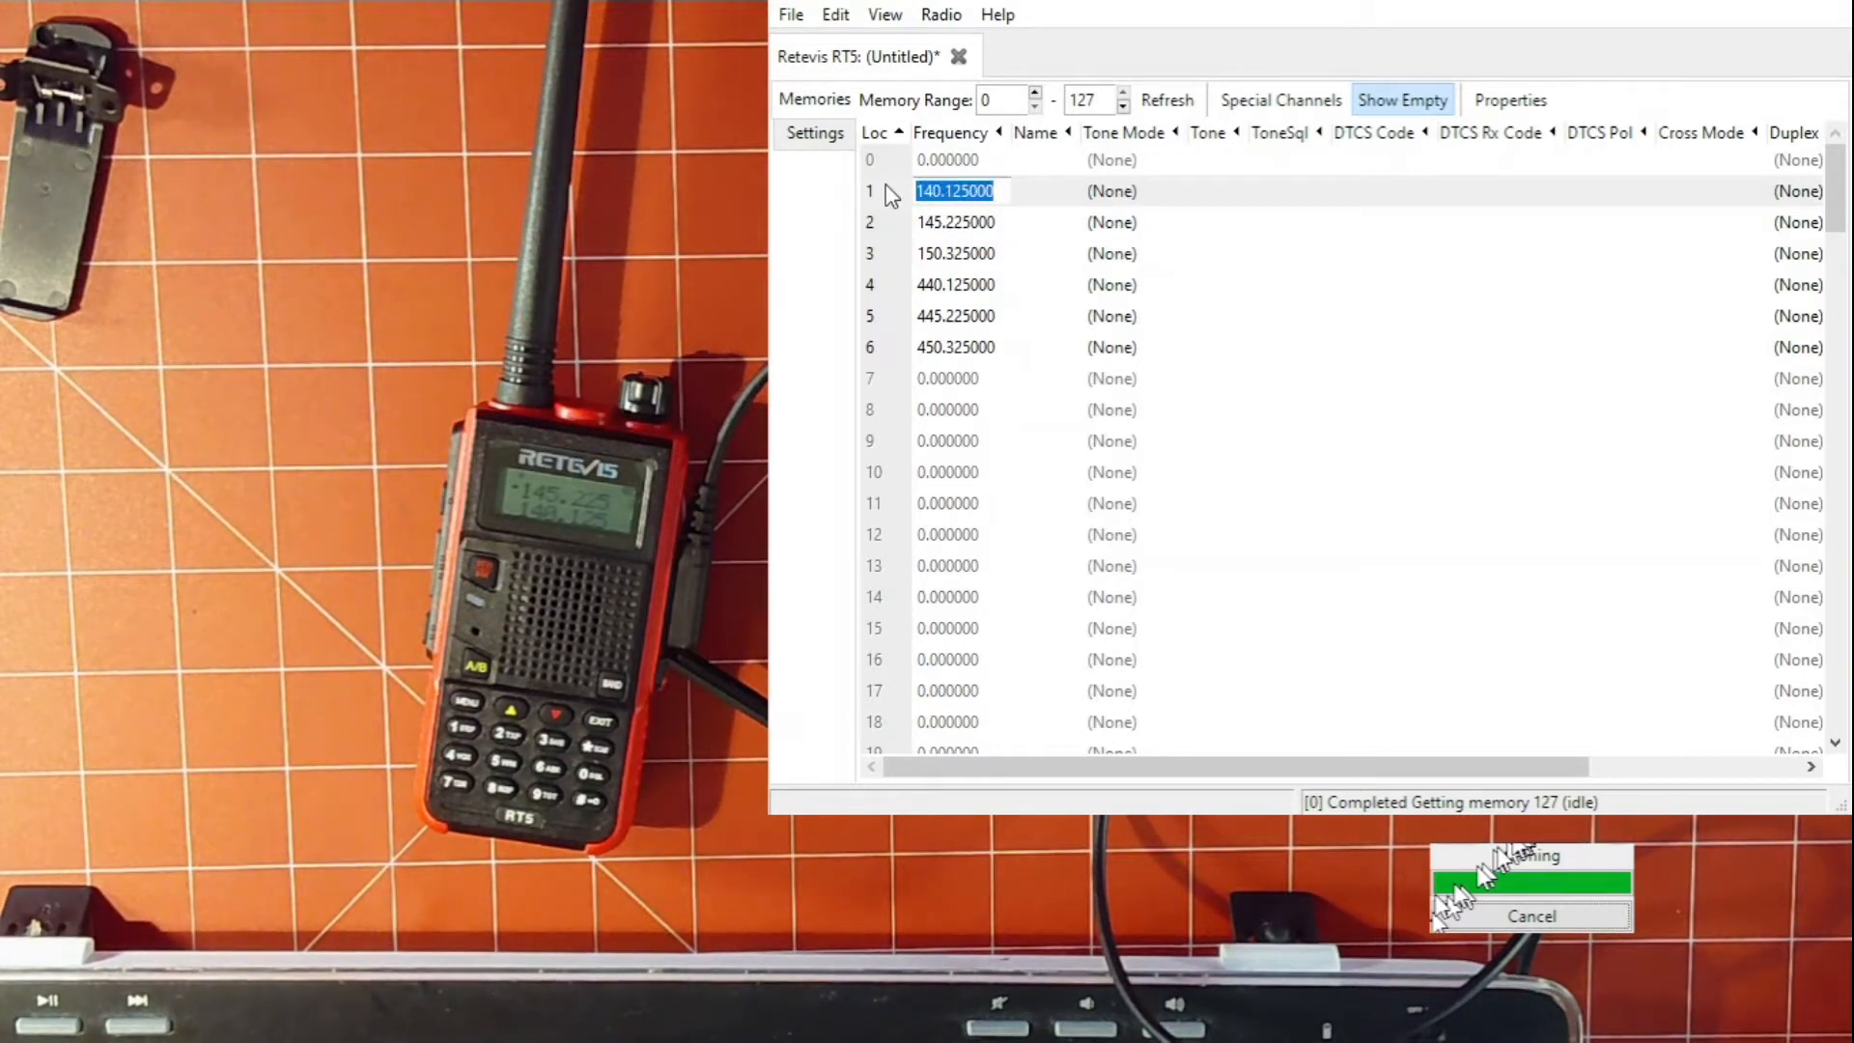
type("147")
left_click(1046, 253)
type("OXHAM")
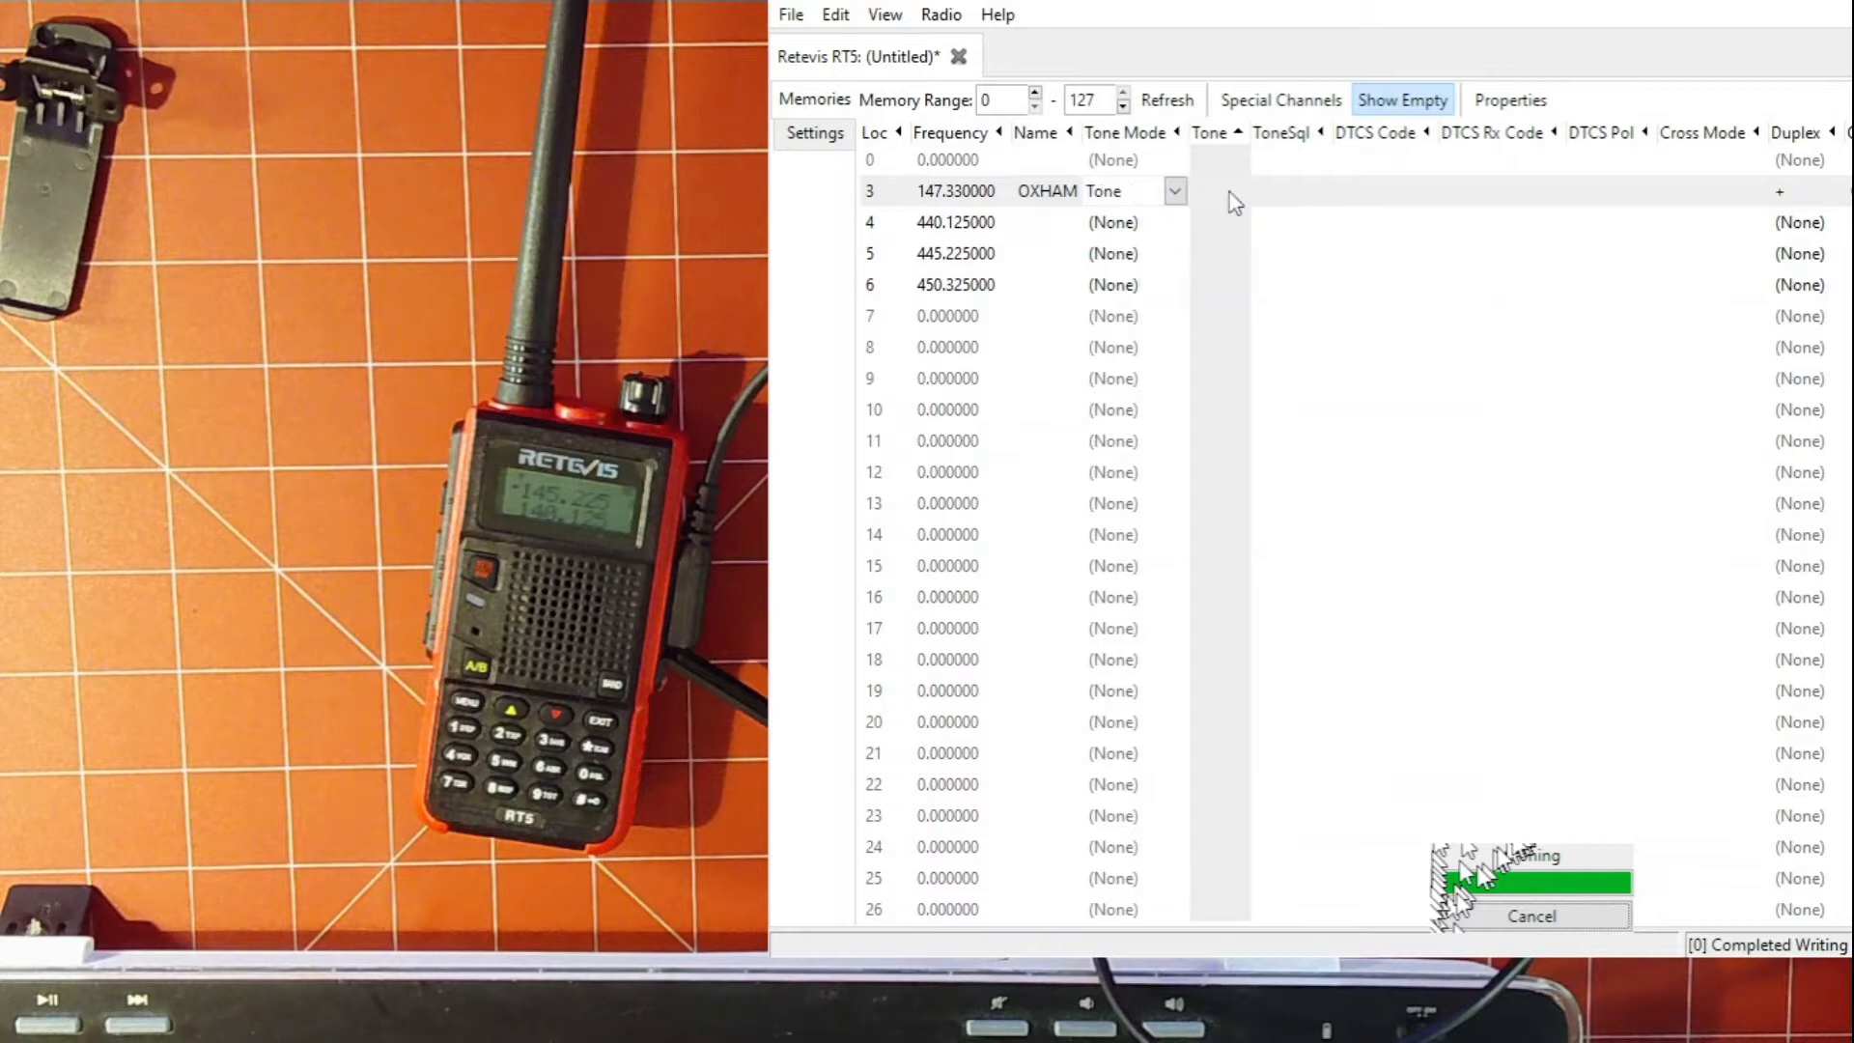
scroll("down", 3)
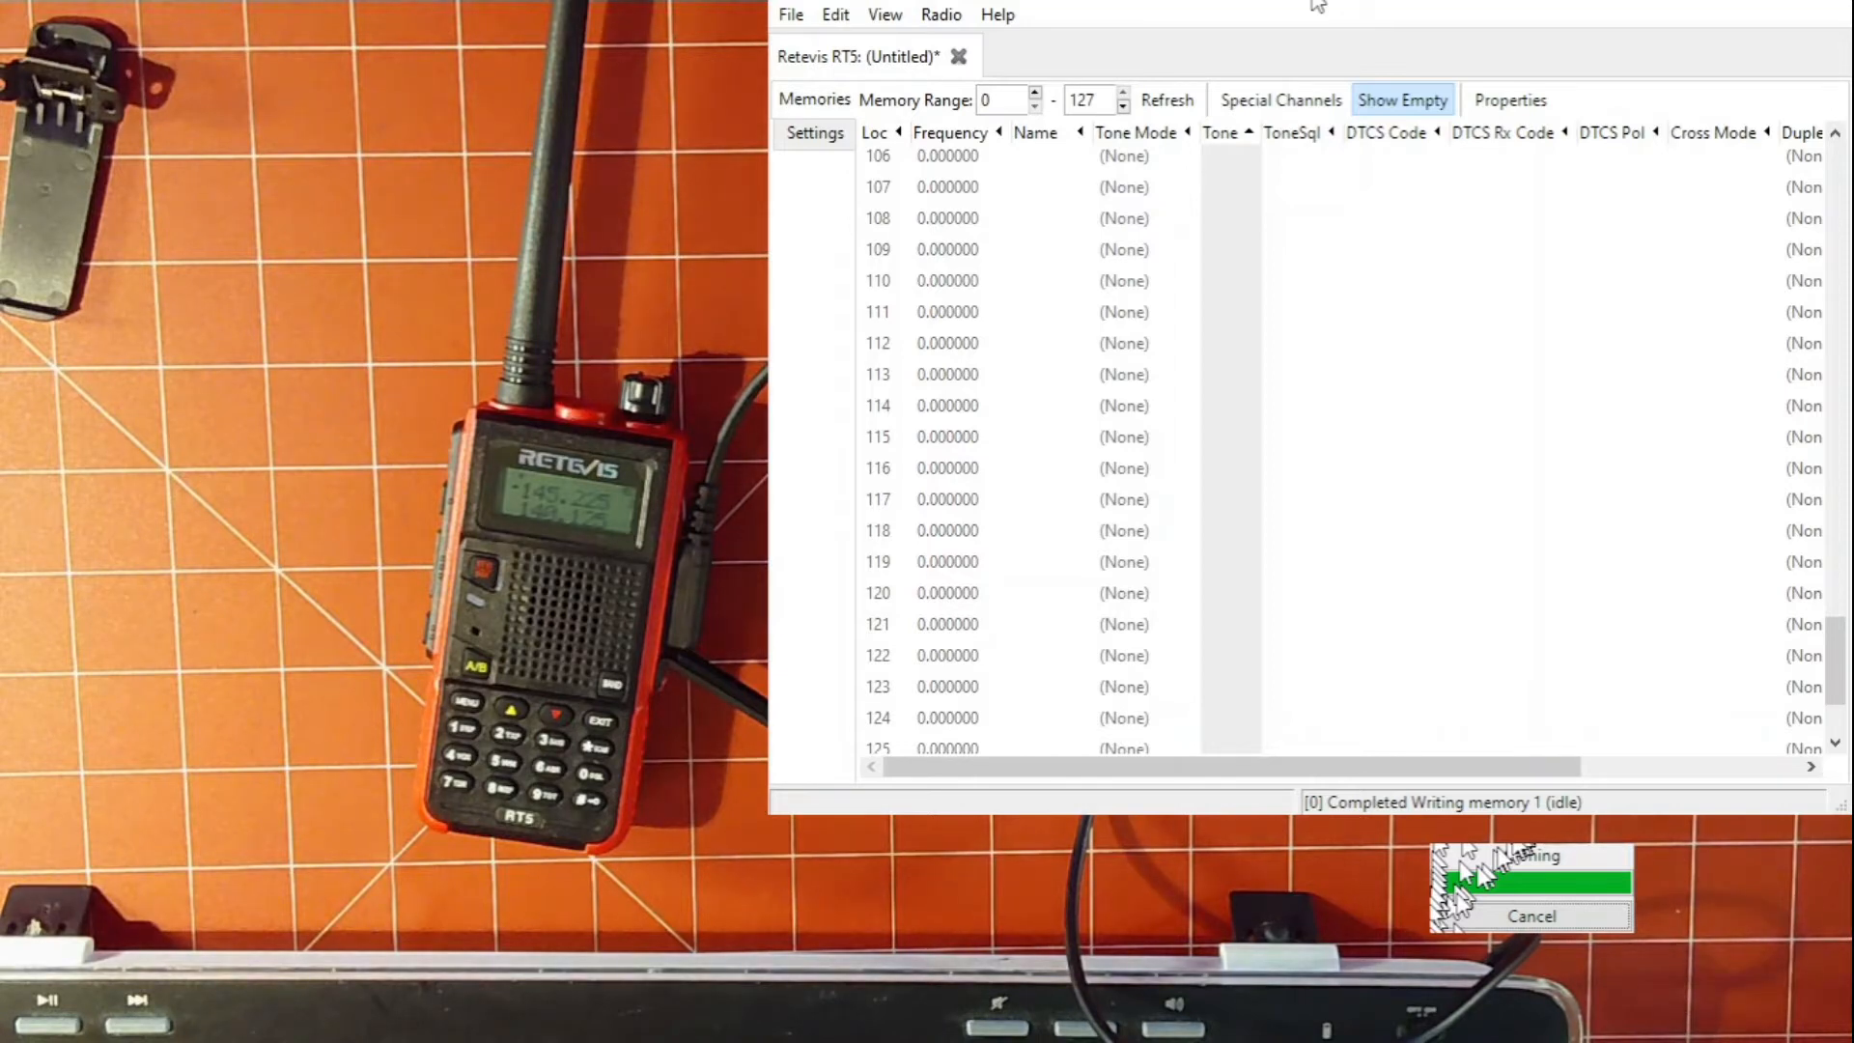
mouse_move(788, 157)
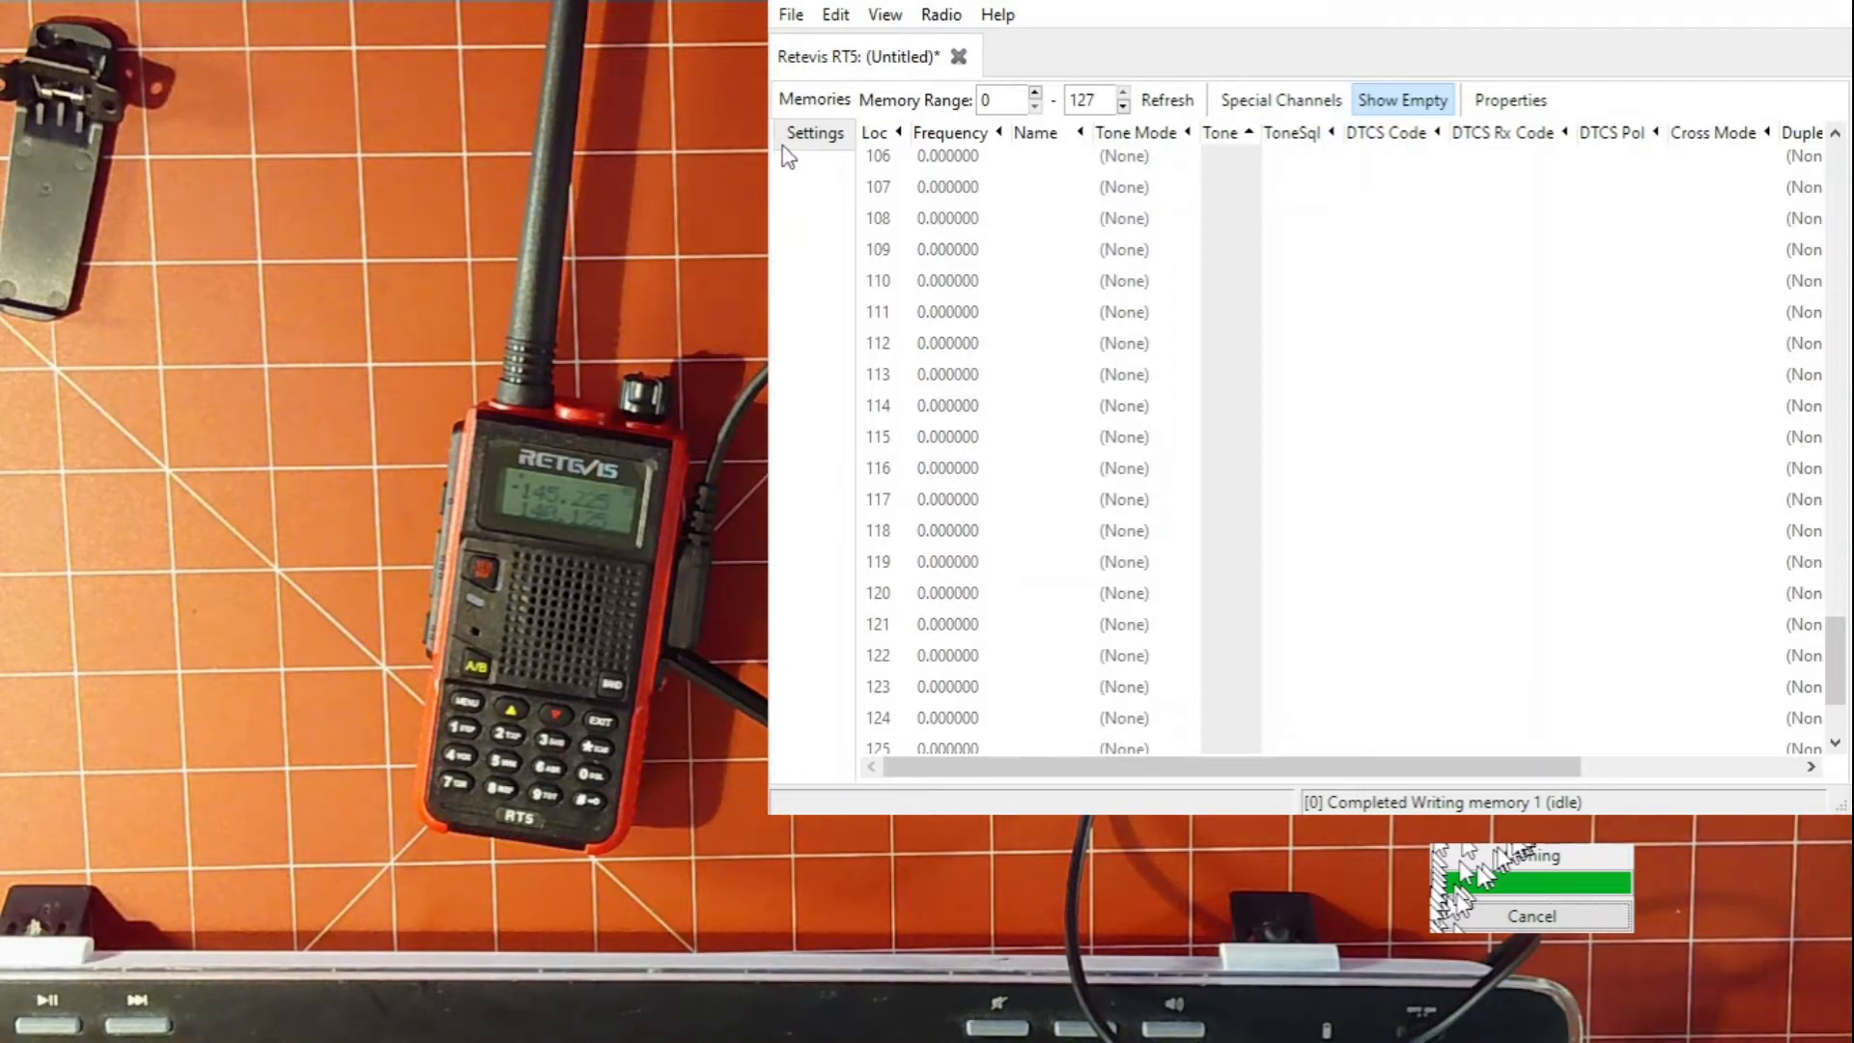
- Set Display Mode (A) and (B) to Name in the radio's basic settings
left_click(814, 133)
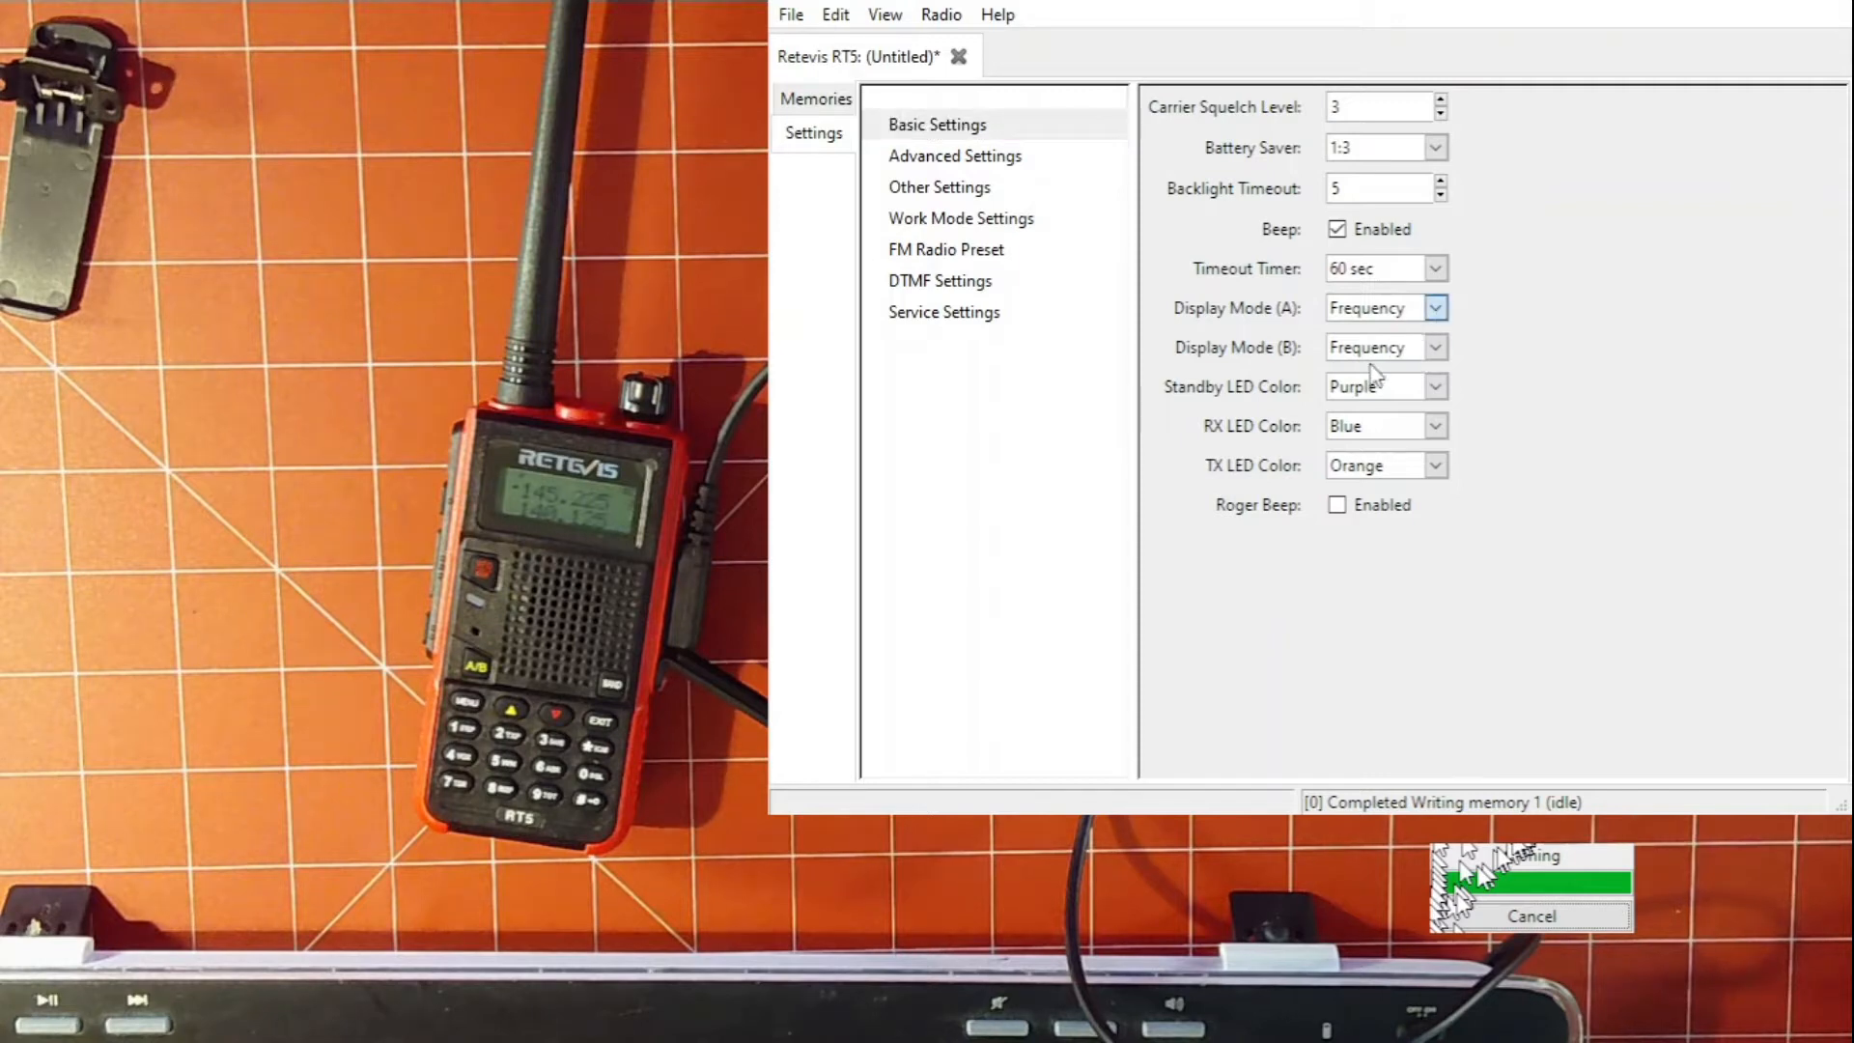
left_click(1434, 307)
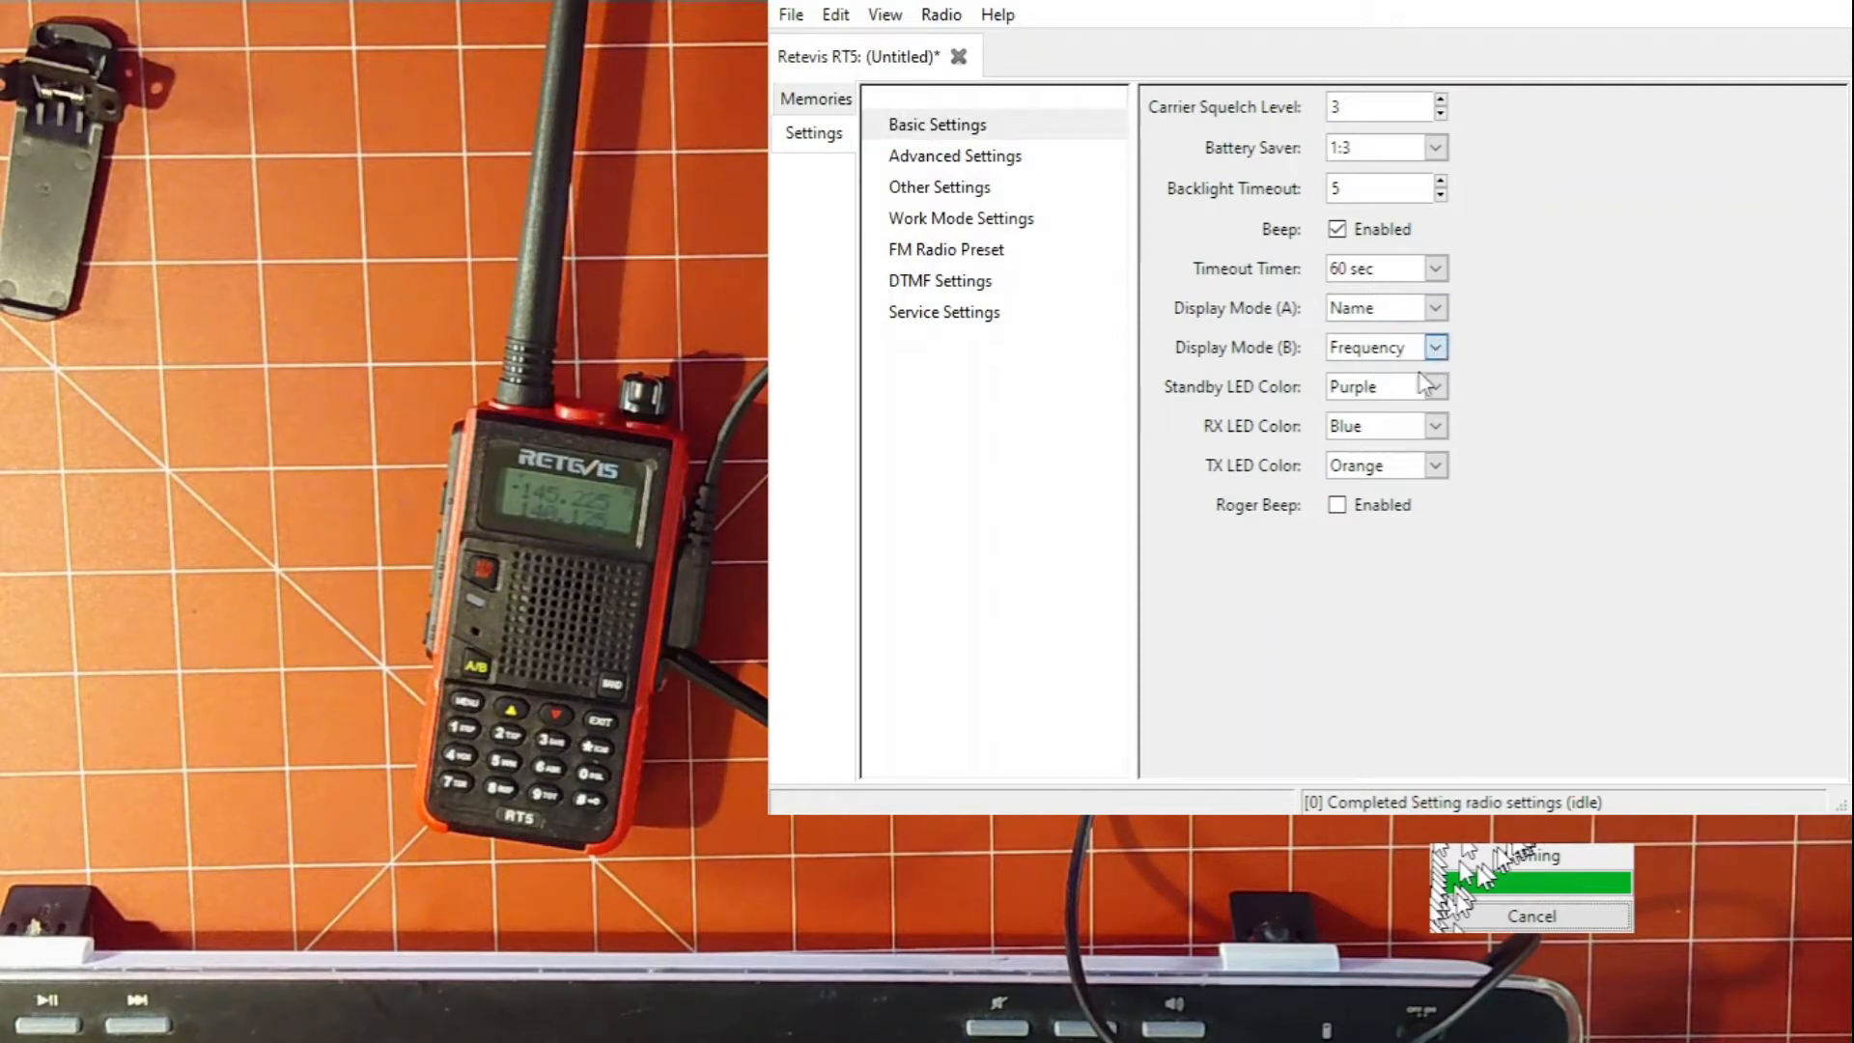
left_click(1433, 348)
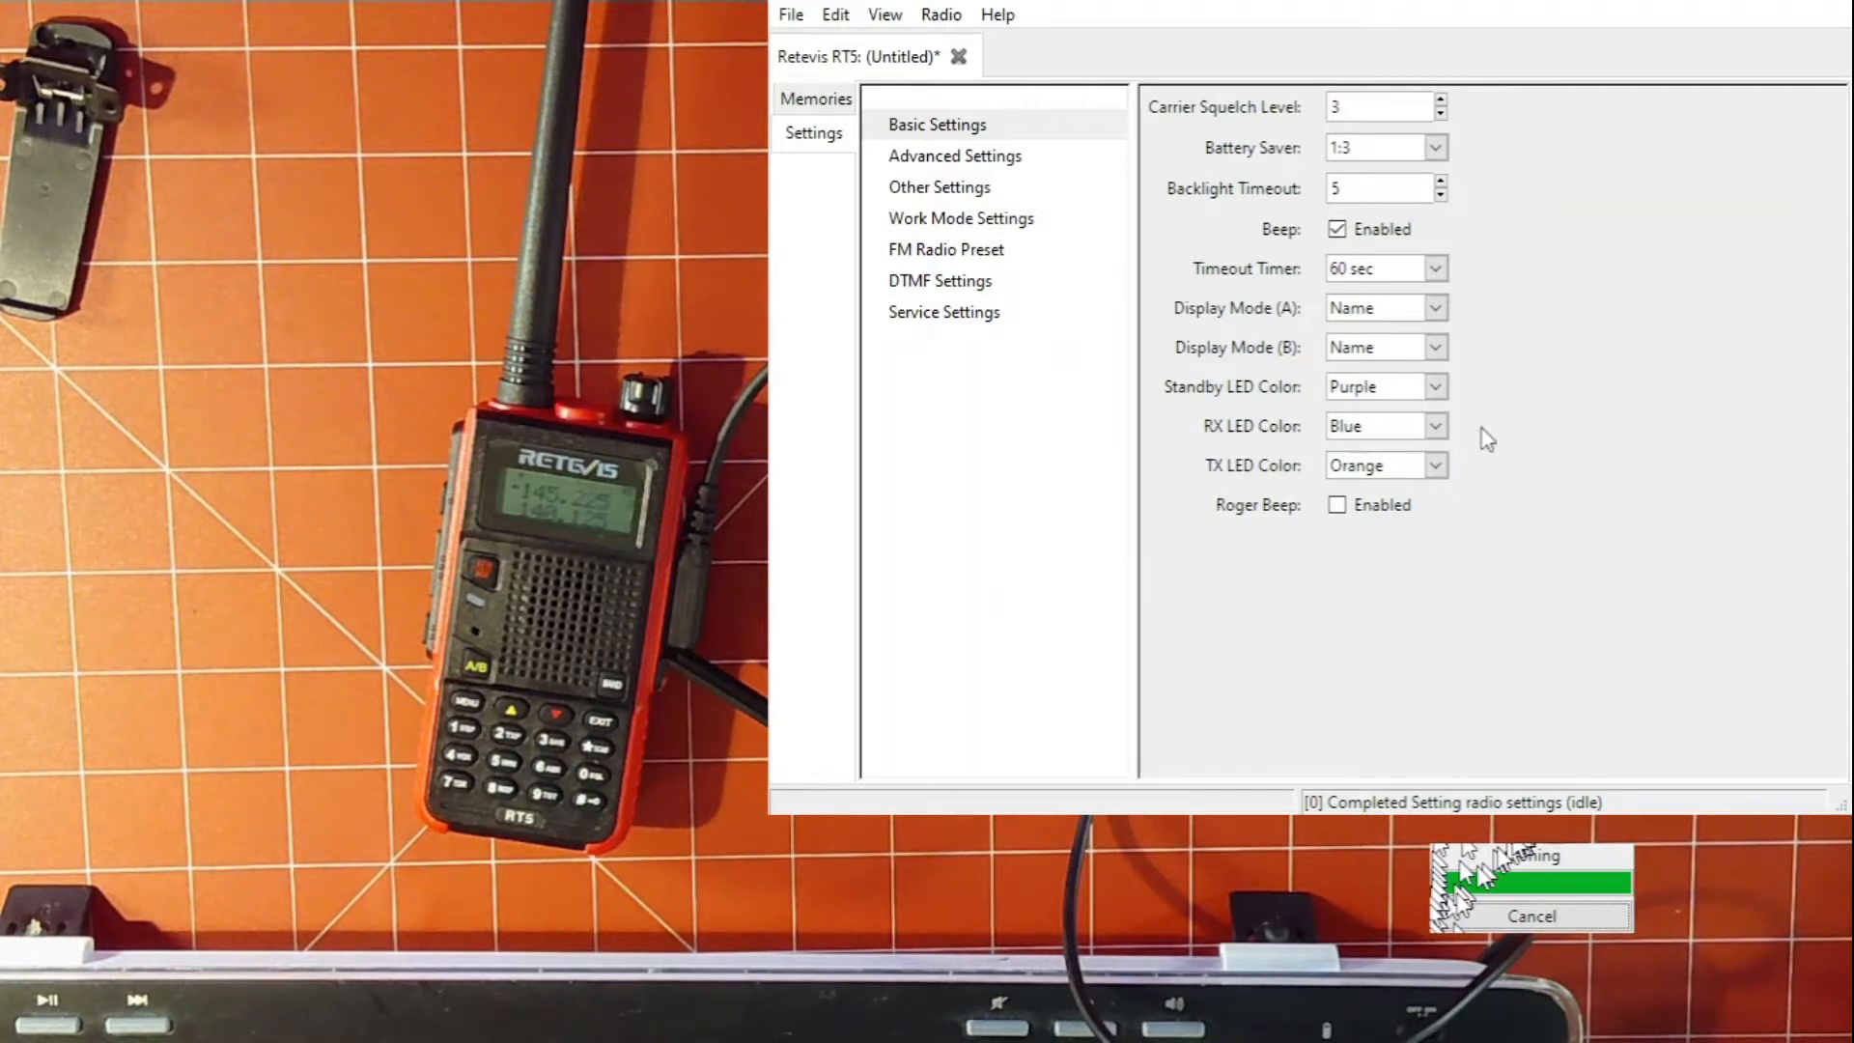
left_click(955, 155)
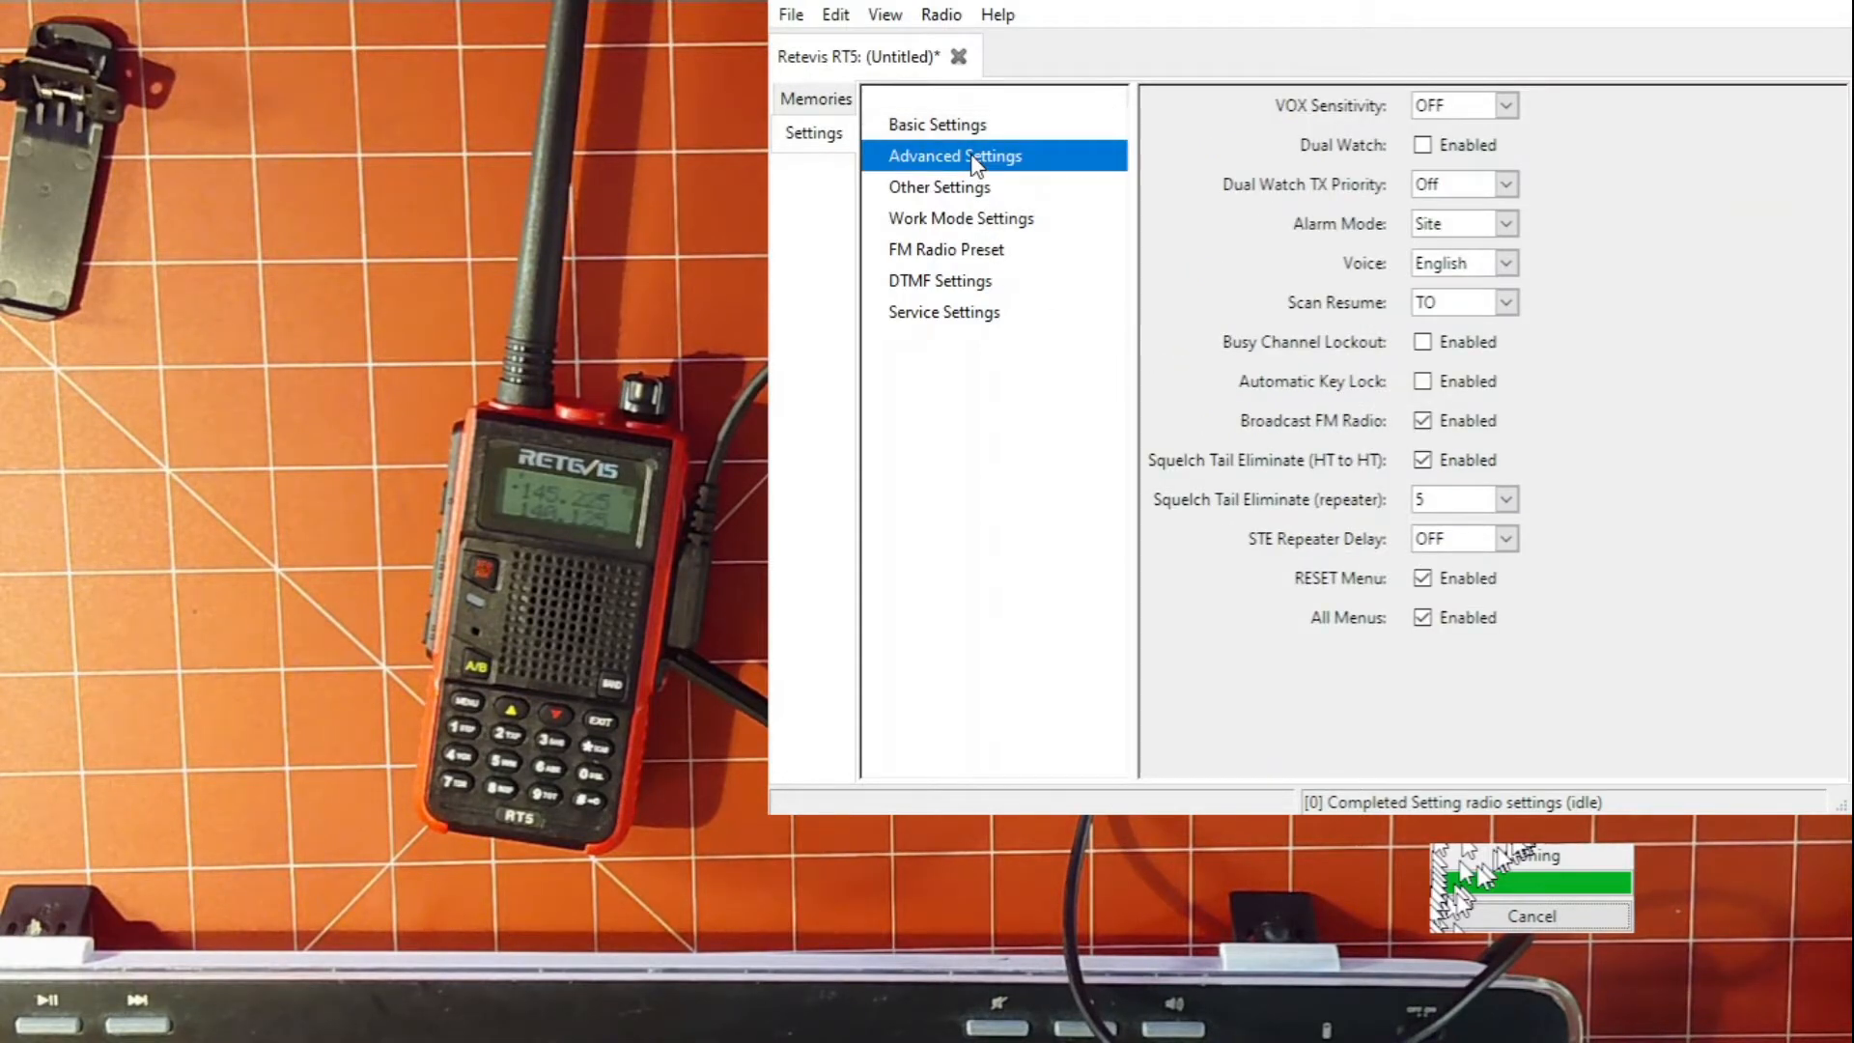
mouse_move(1270, 129)
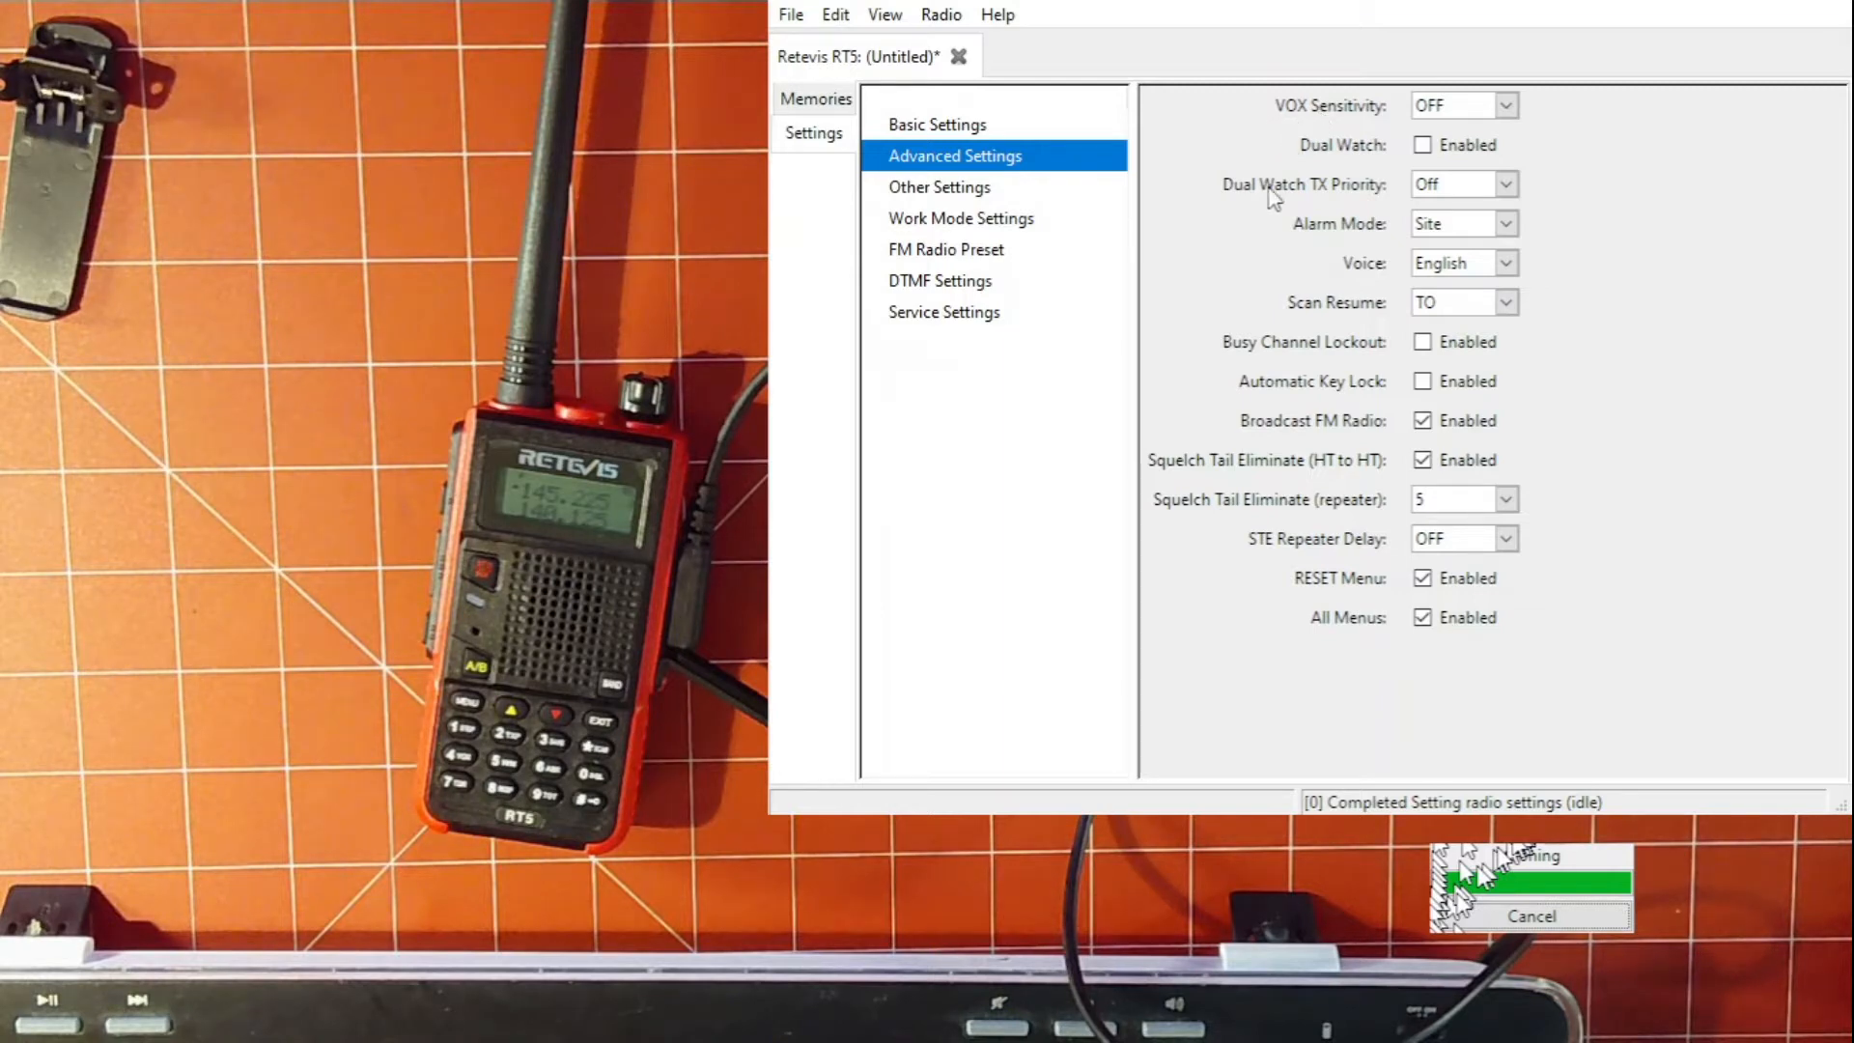
mouse_move(1397, 150)
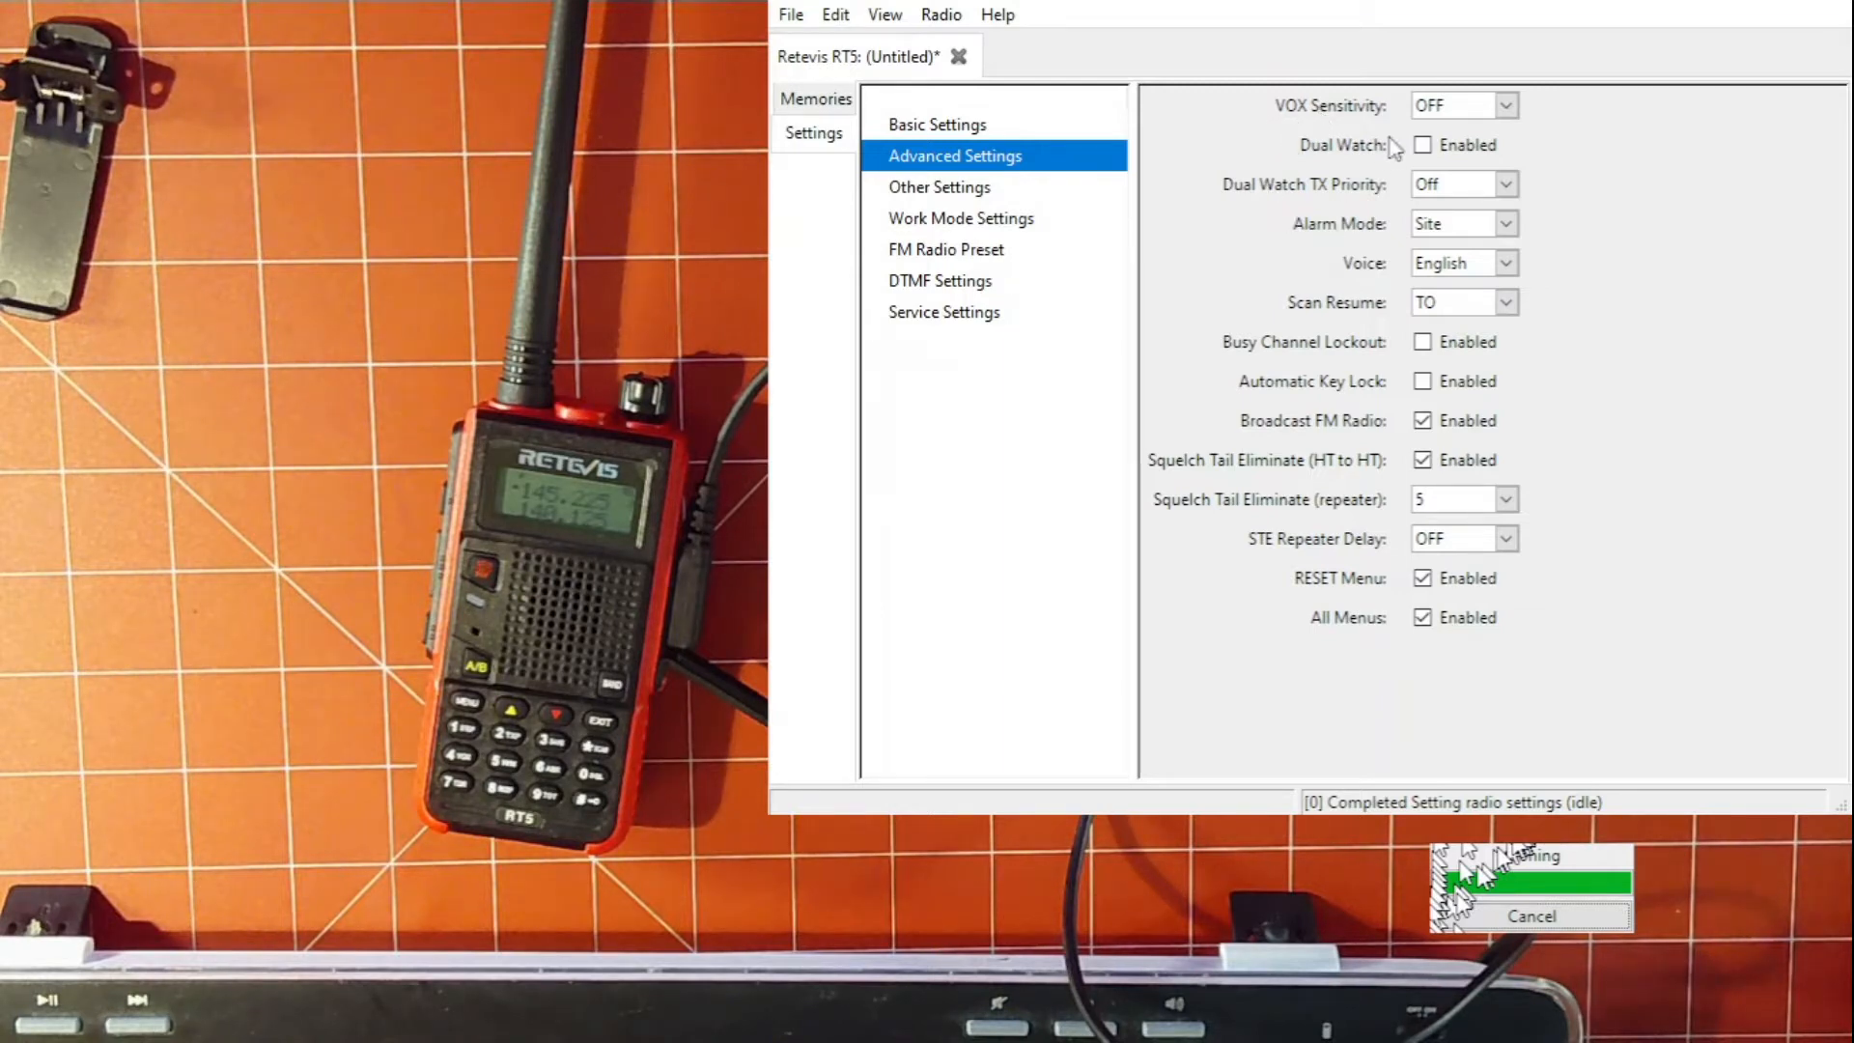
mouse_move(1487, 119)
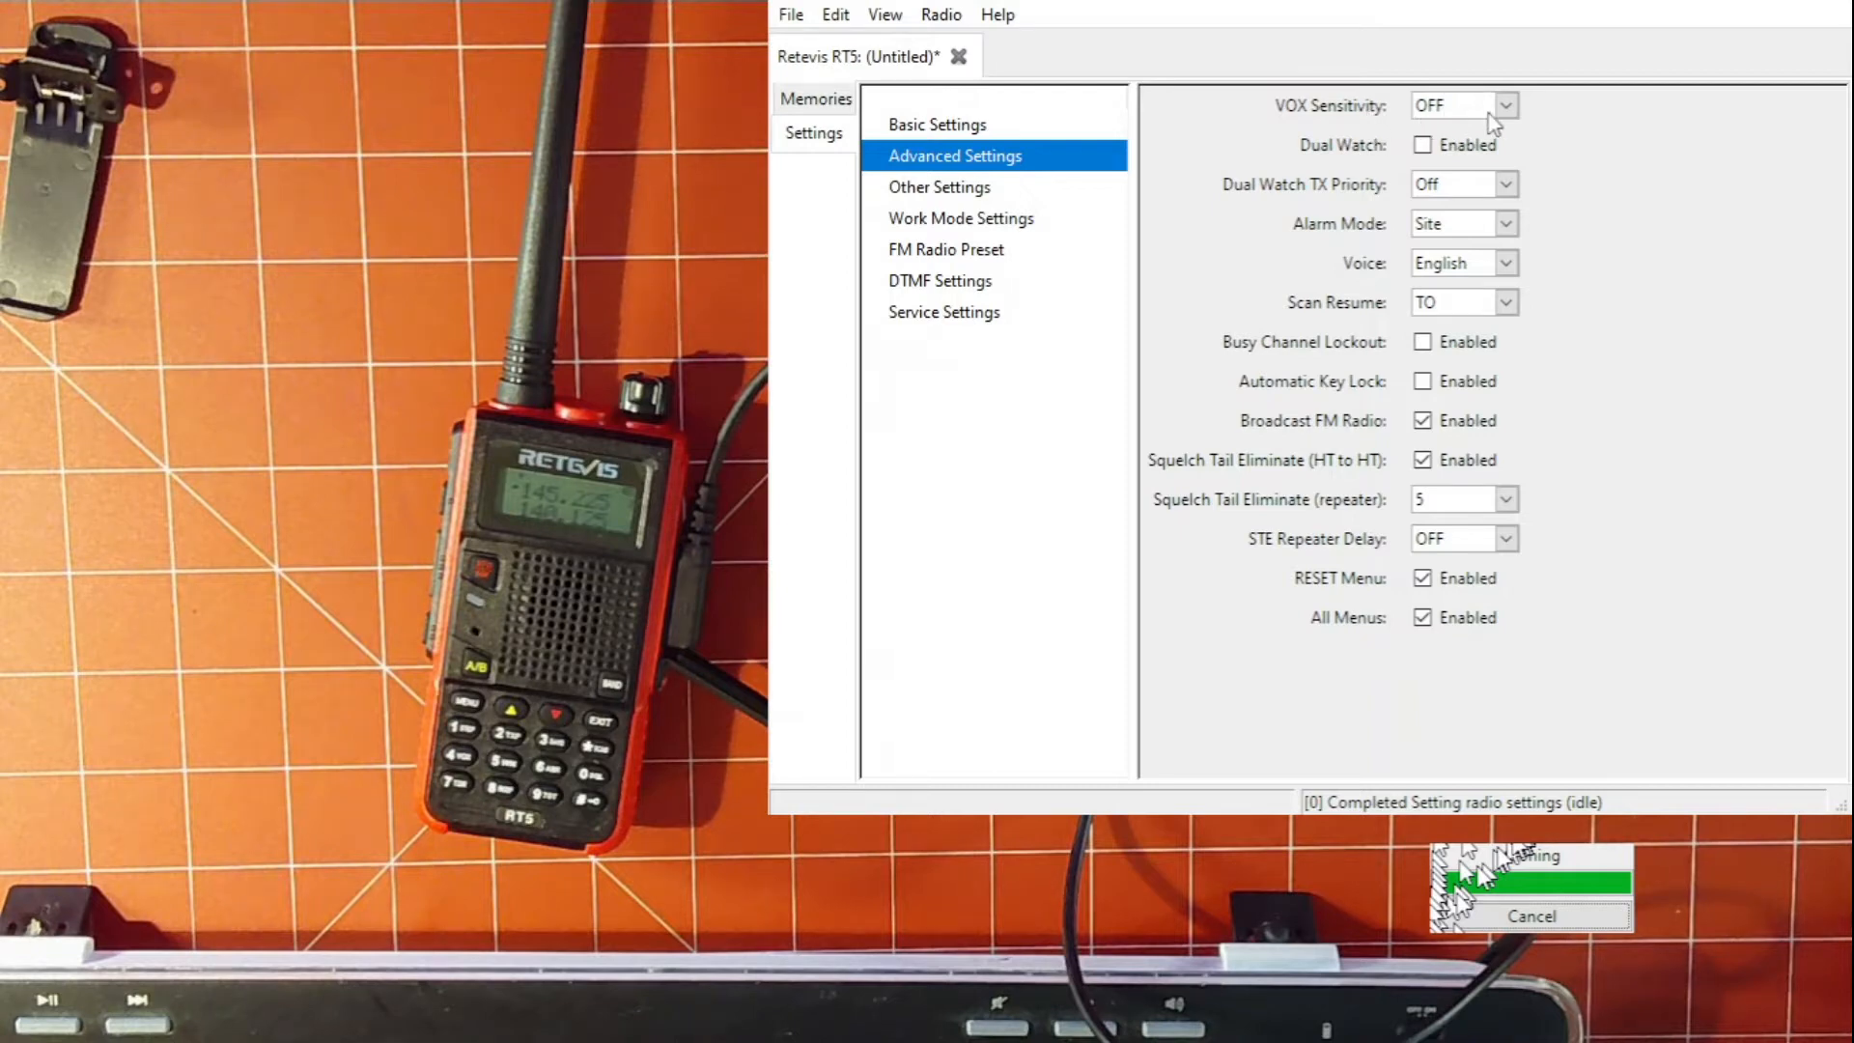
mouse_move(1352, 434)
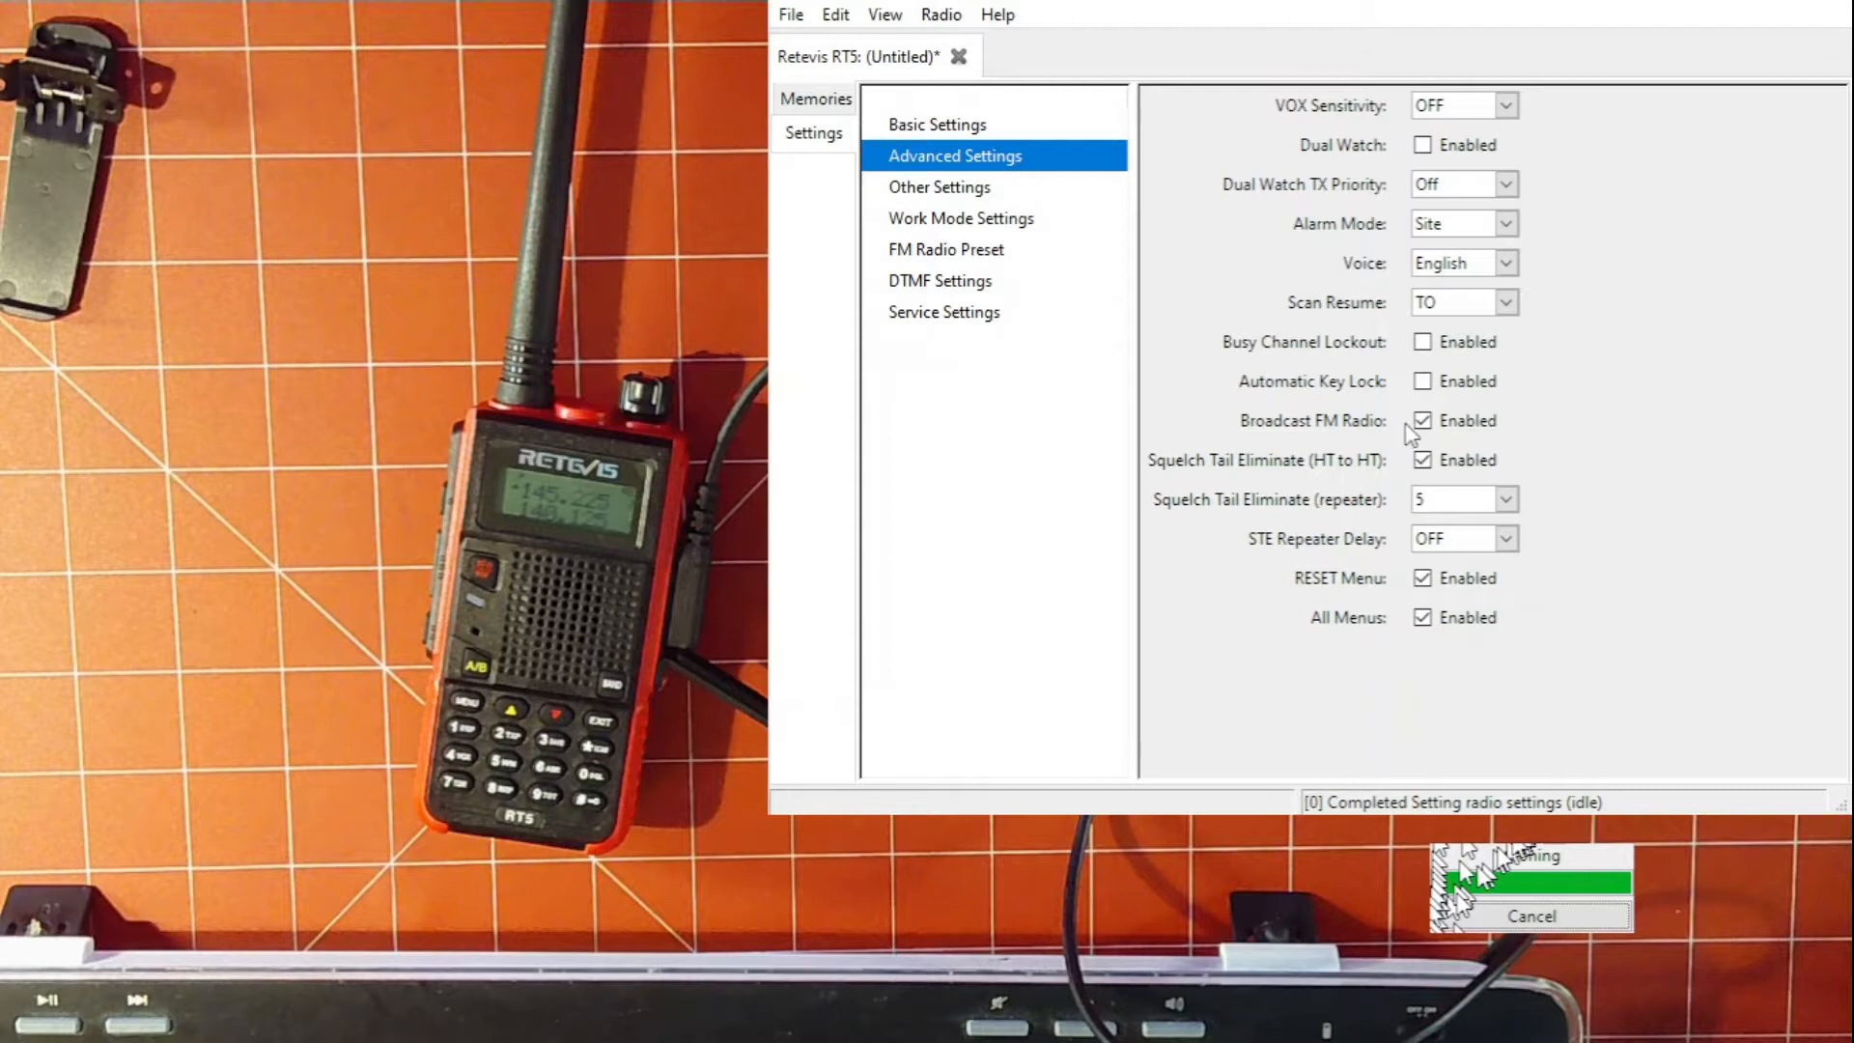
mouse_move(1196, 443)
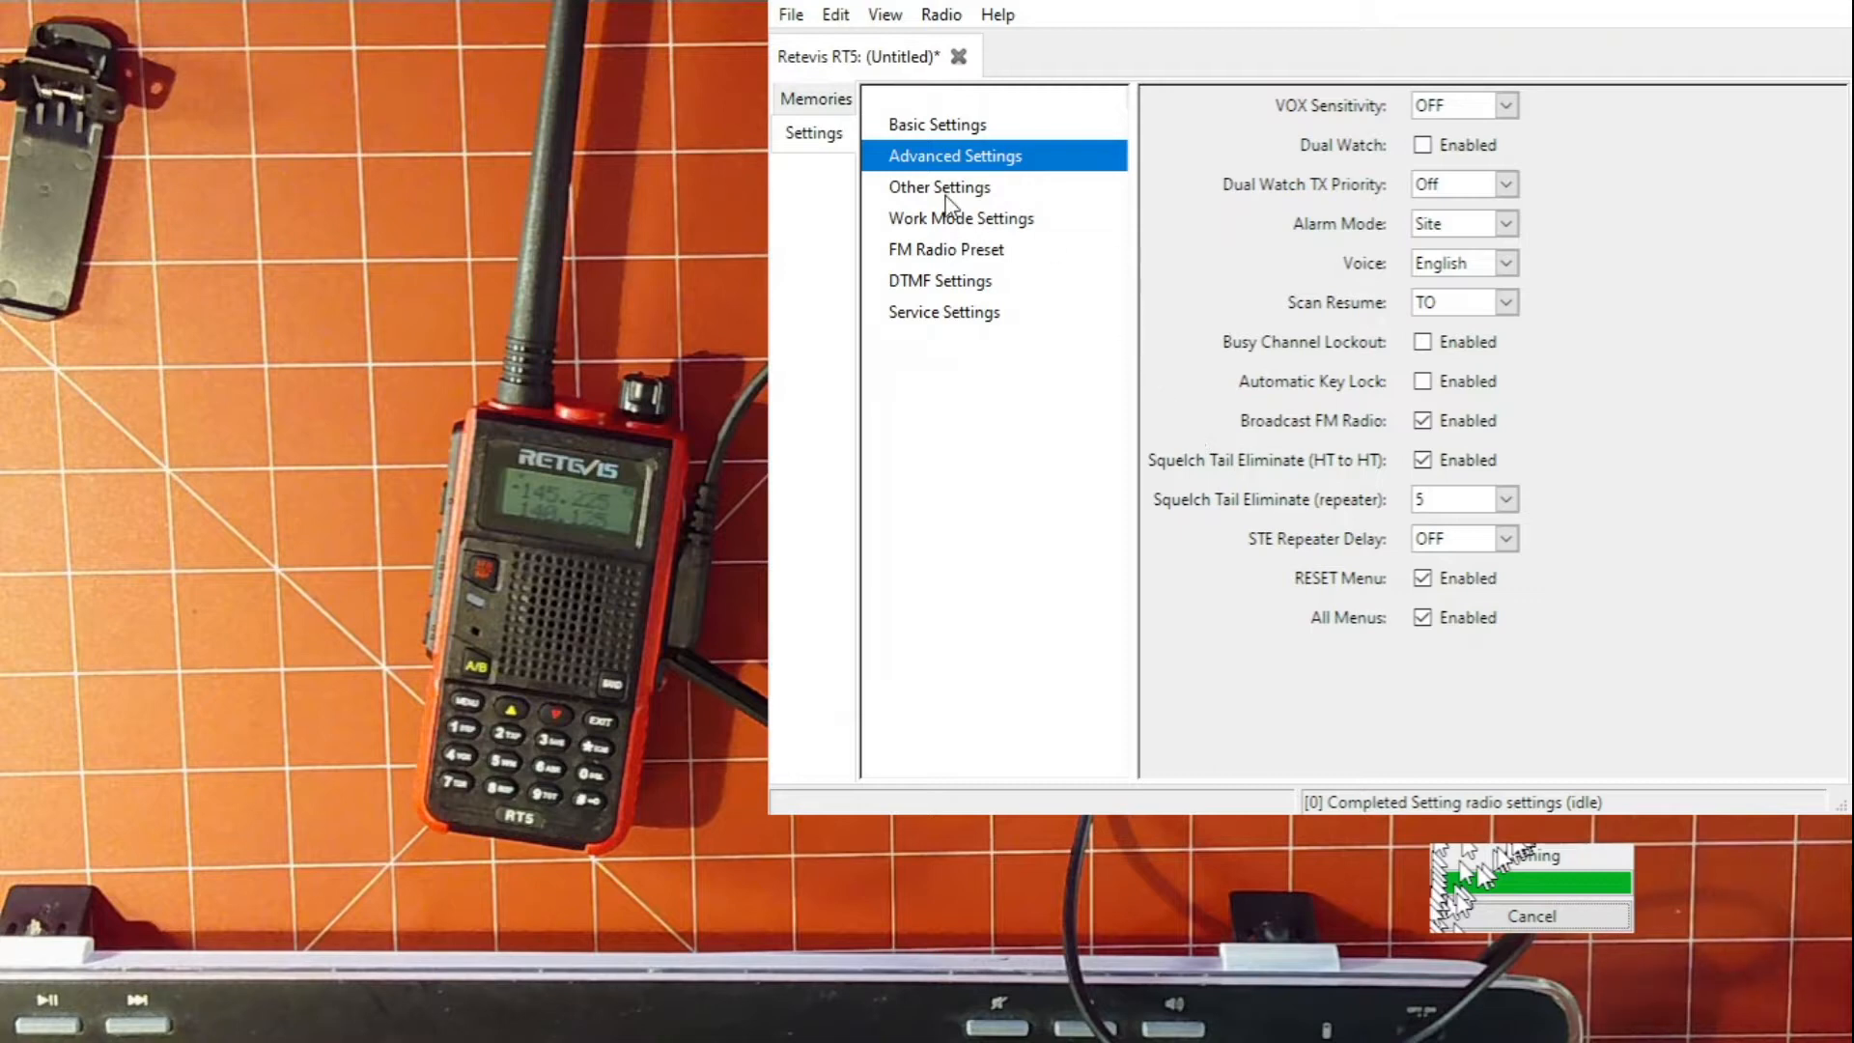
- Show the Other Settings page, where power-on message 1 reads WELCOME
left_click(939, 188)
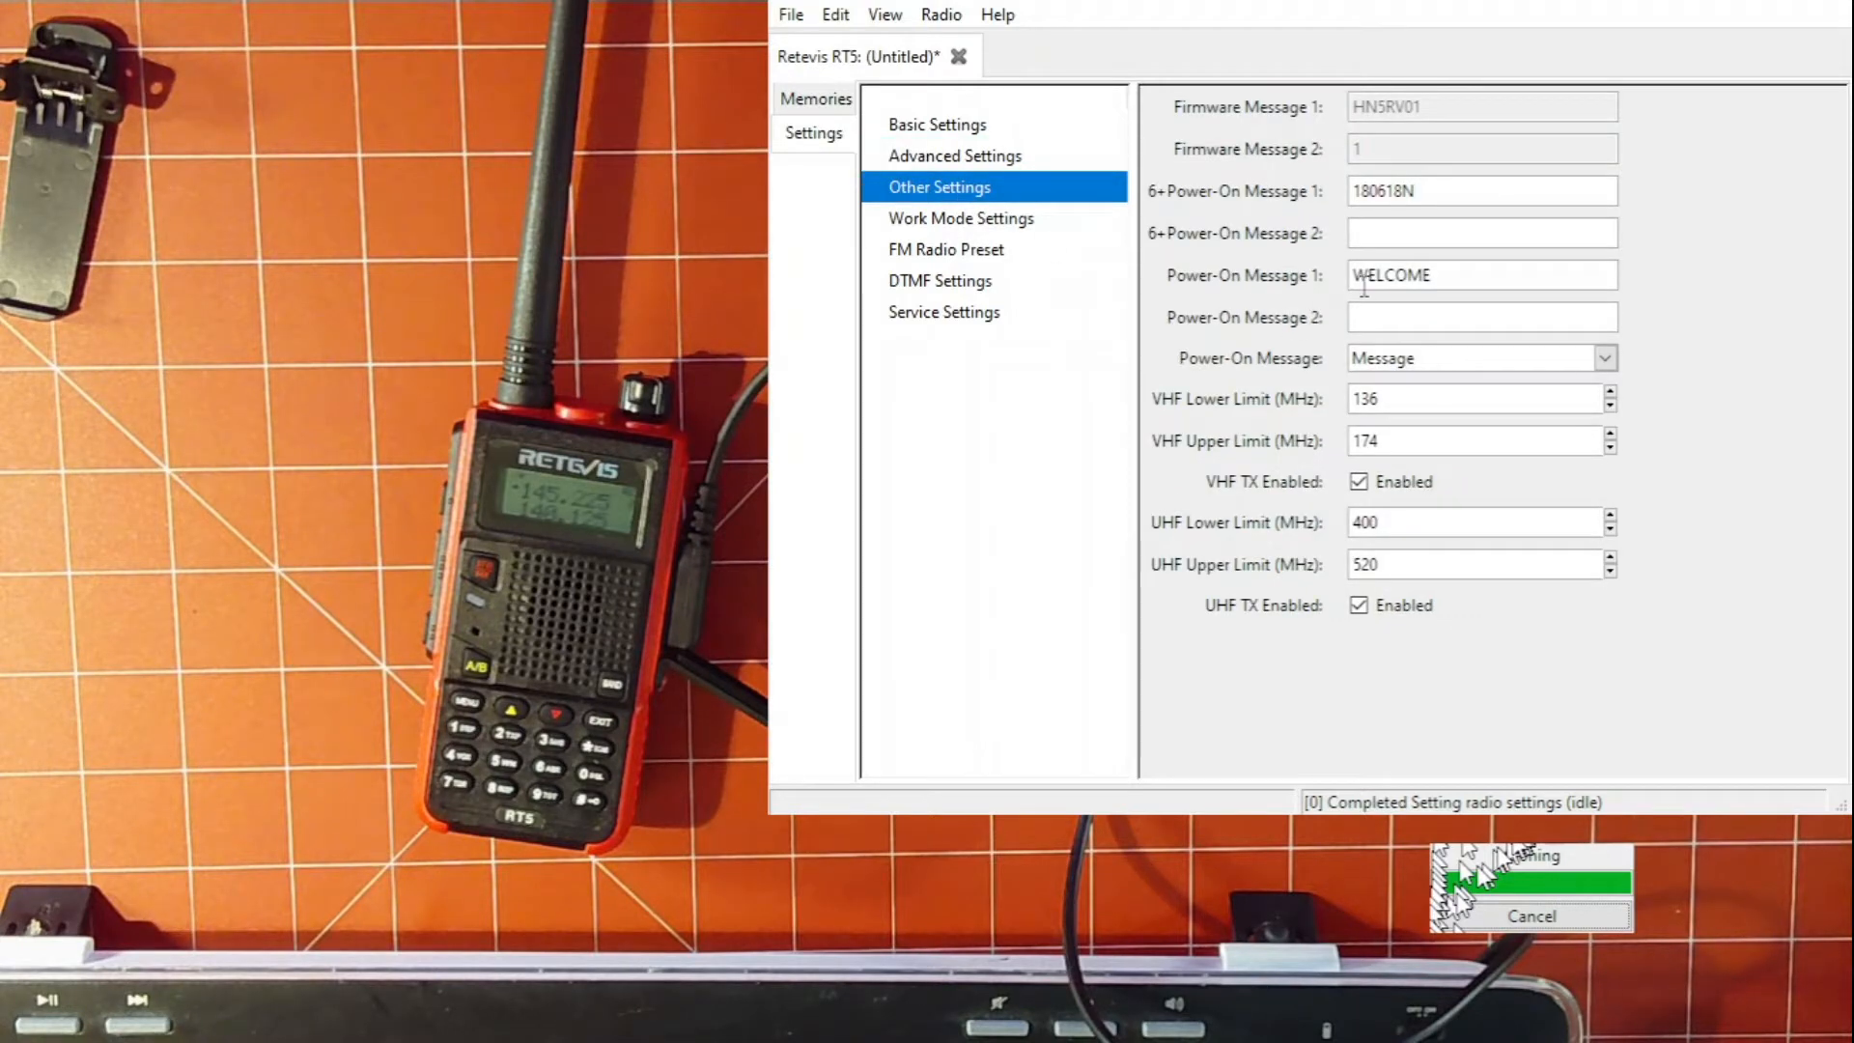
- Replace the power-on messages with 'Padawan' on line 1 and 'Radio' on line 2
double_click(1391, 274)
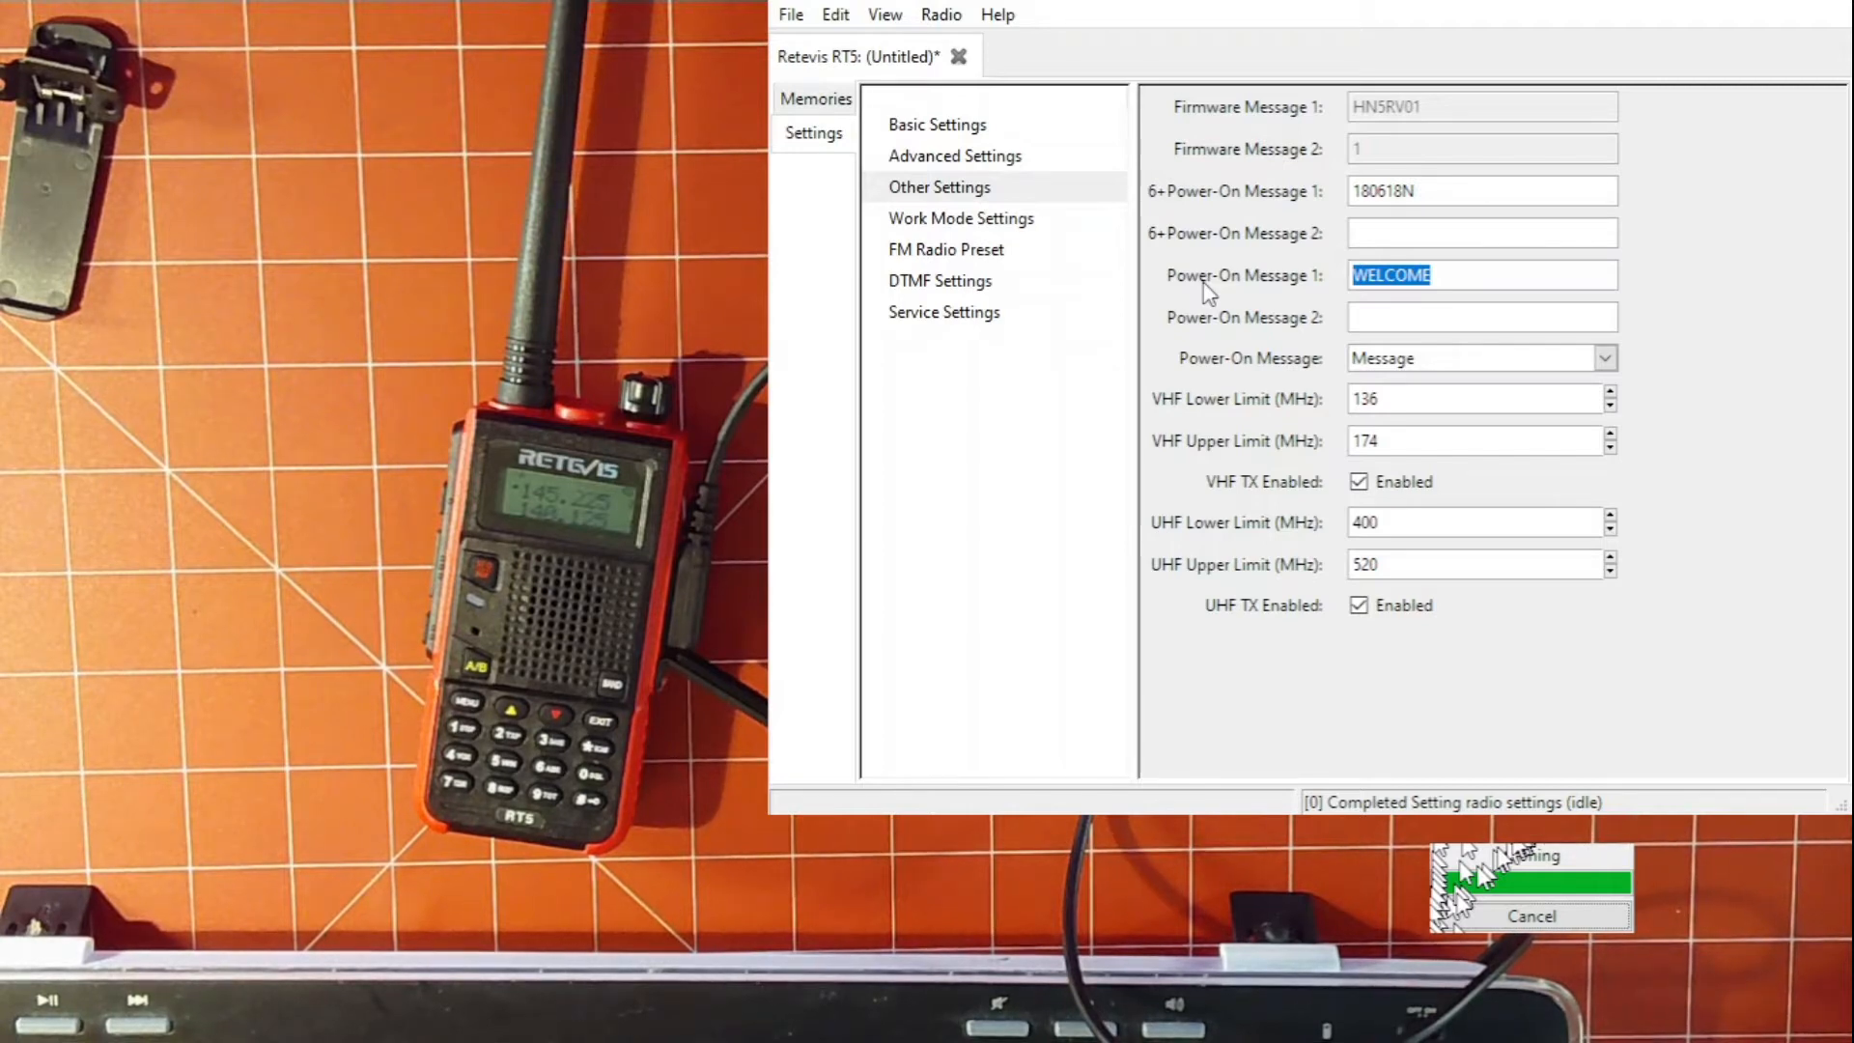
type("Padawans Rule")
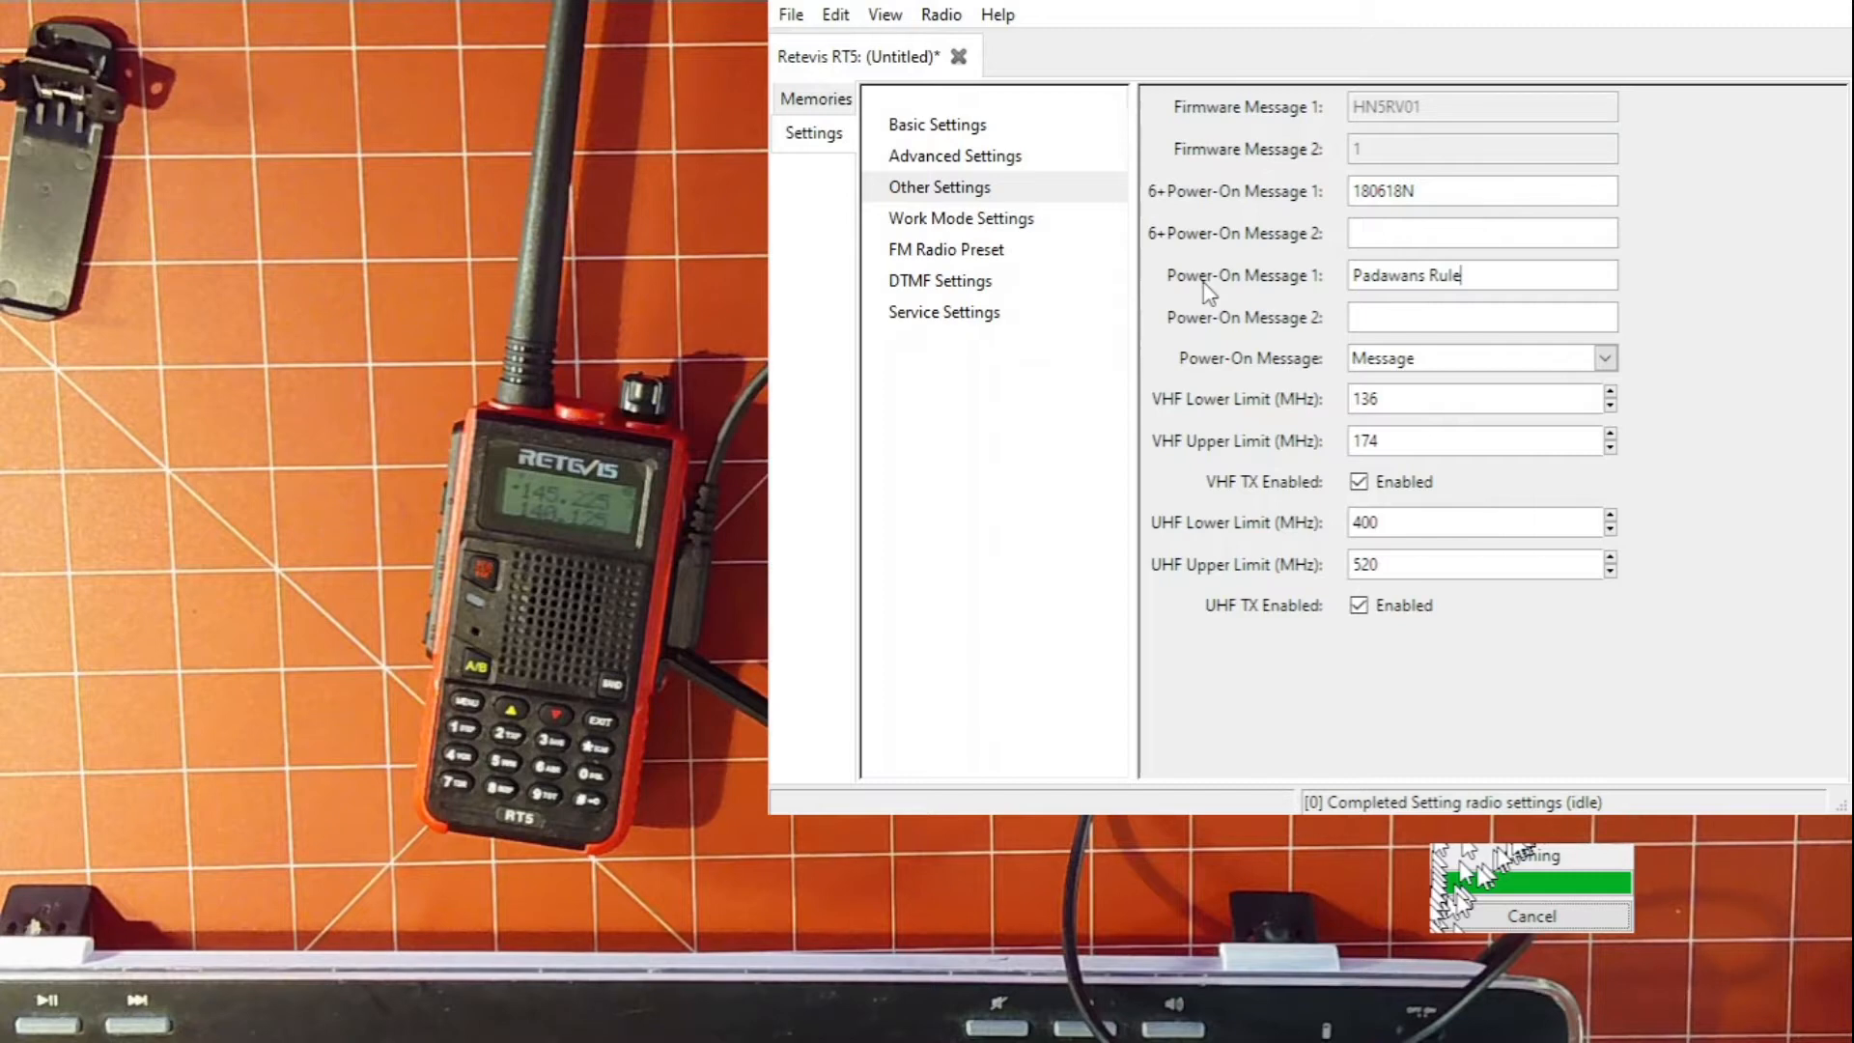
mouse_move(1357, 327)
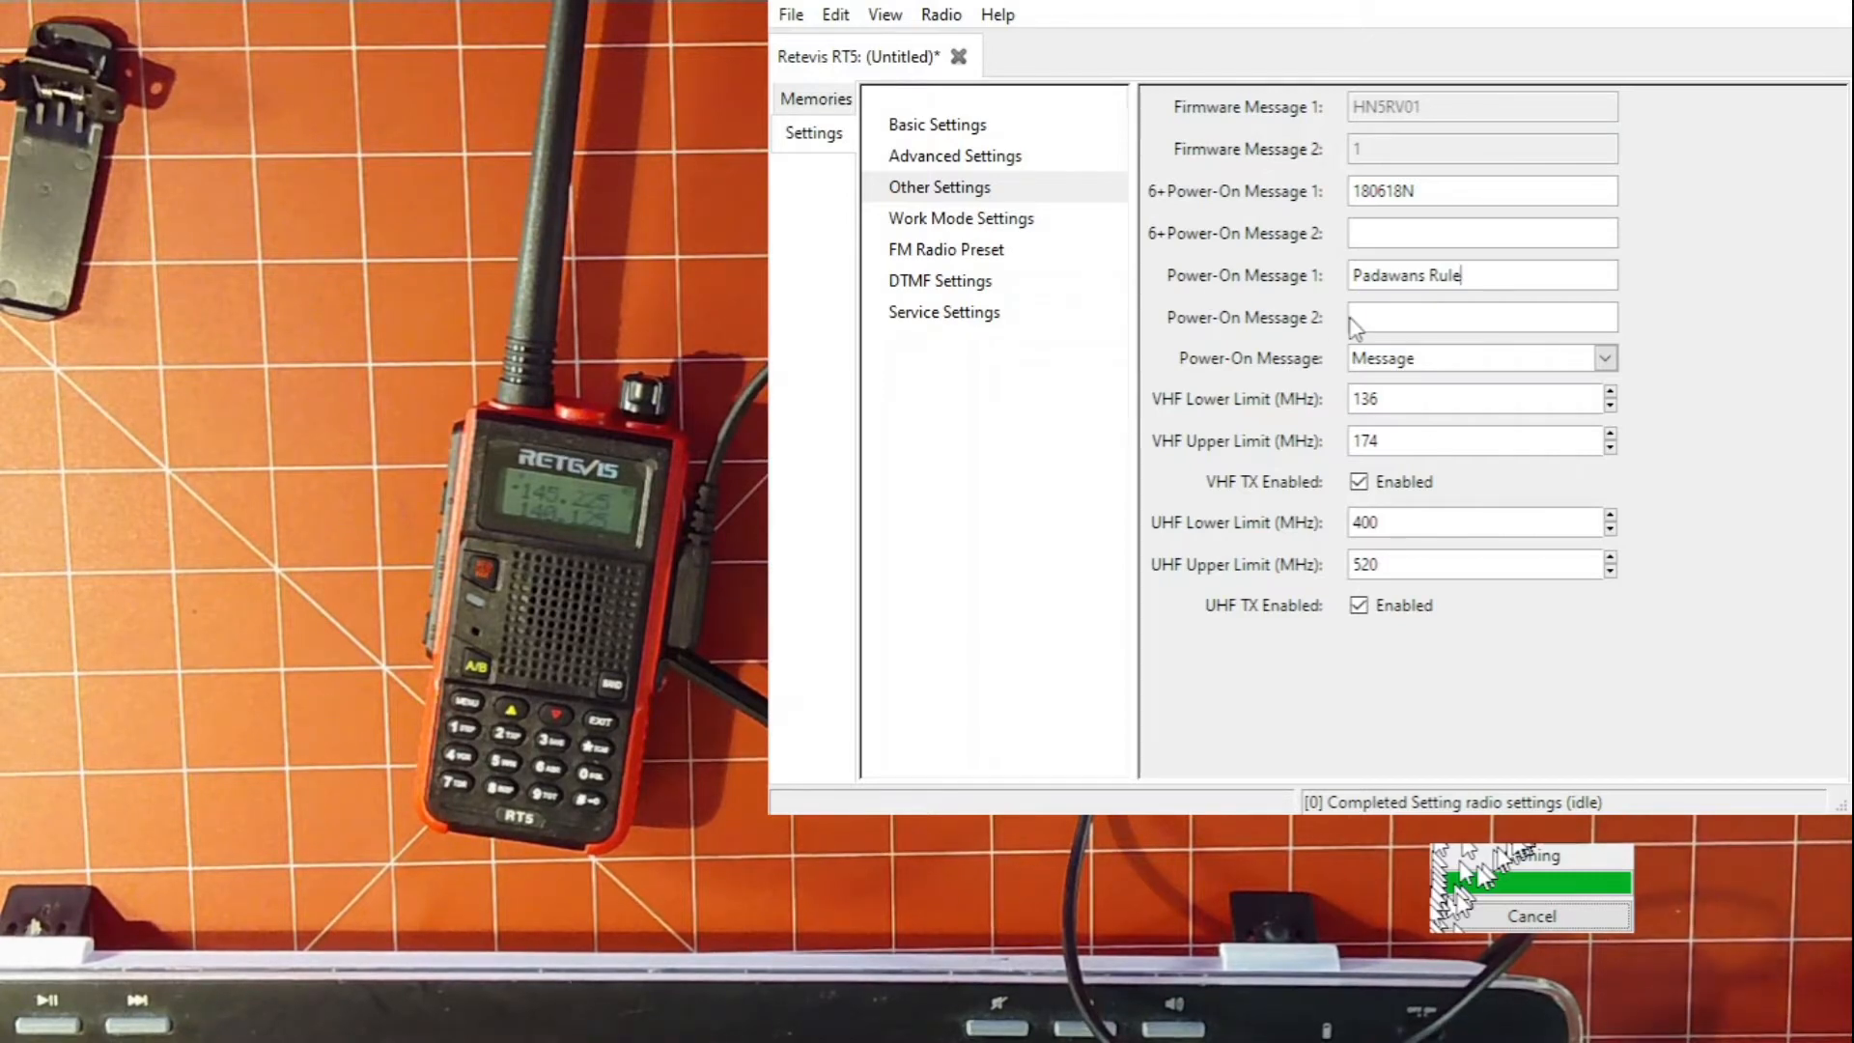
mouse_move(1451, 526)
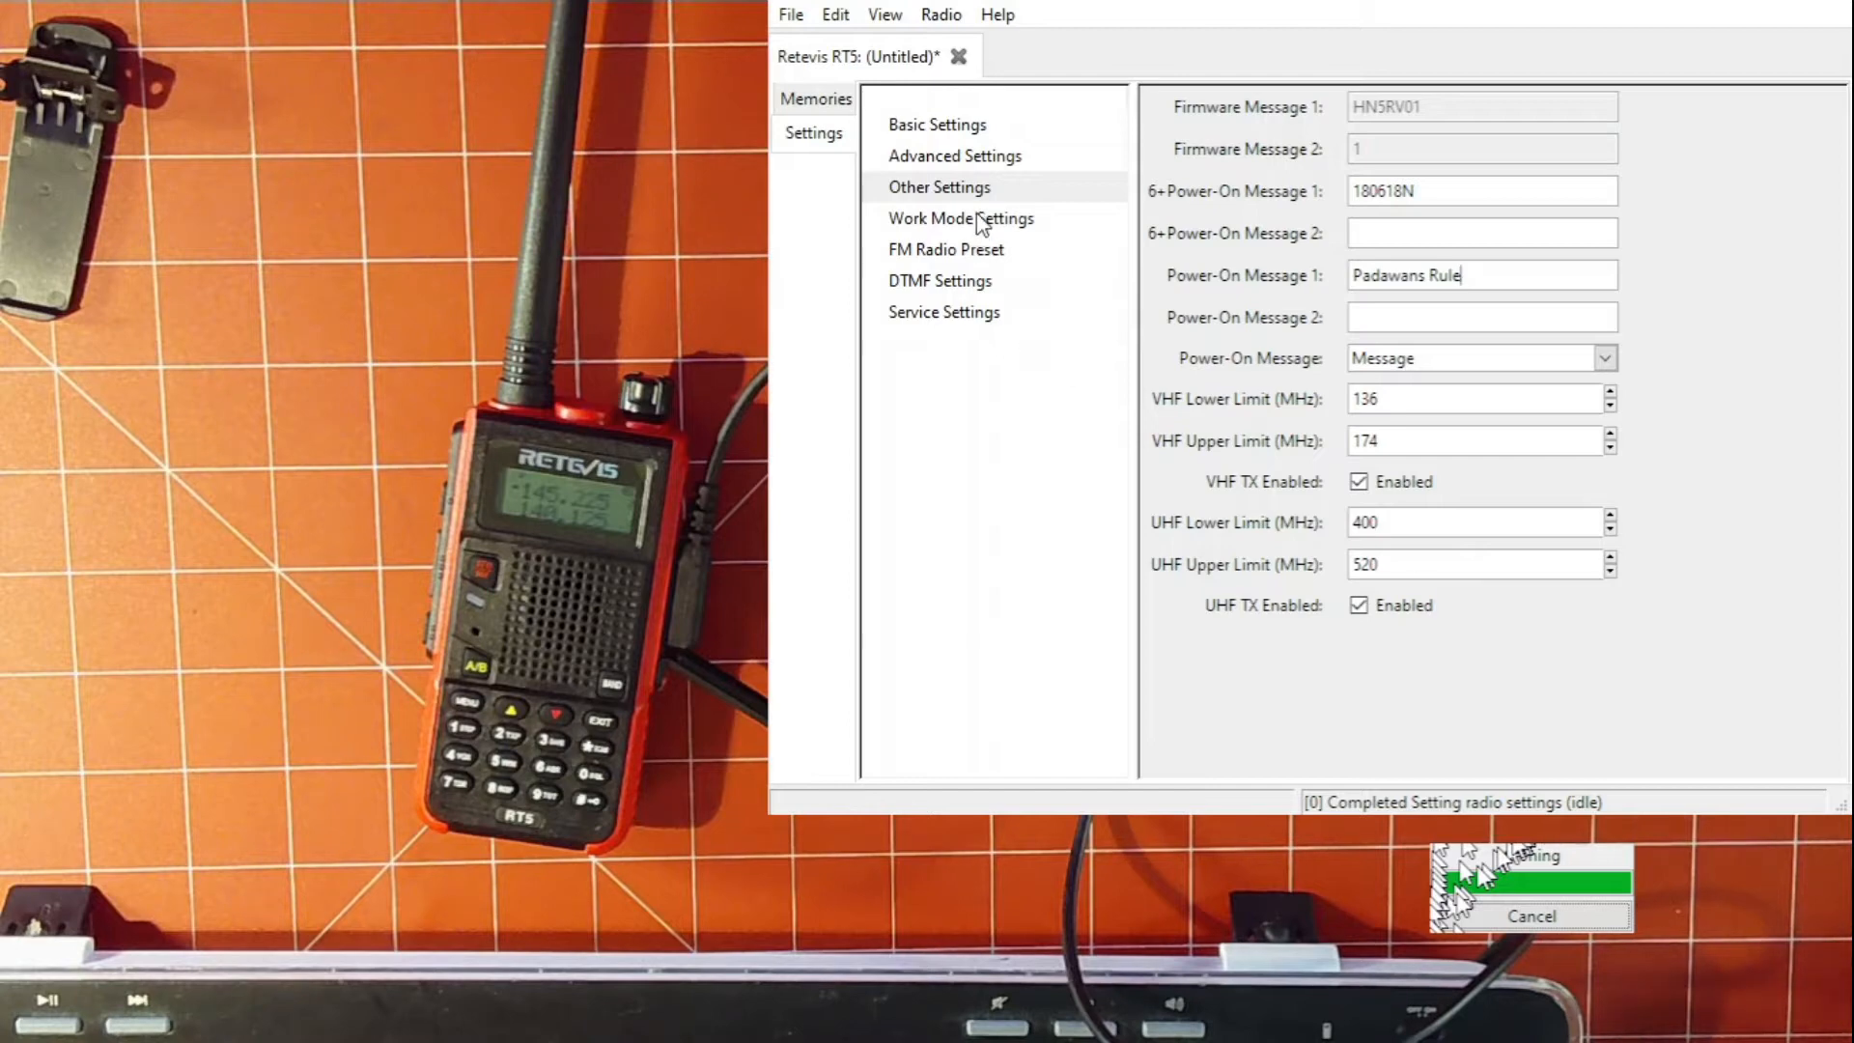
left_click(960, 218)
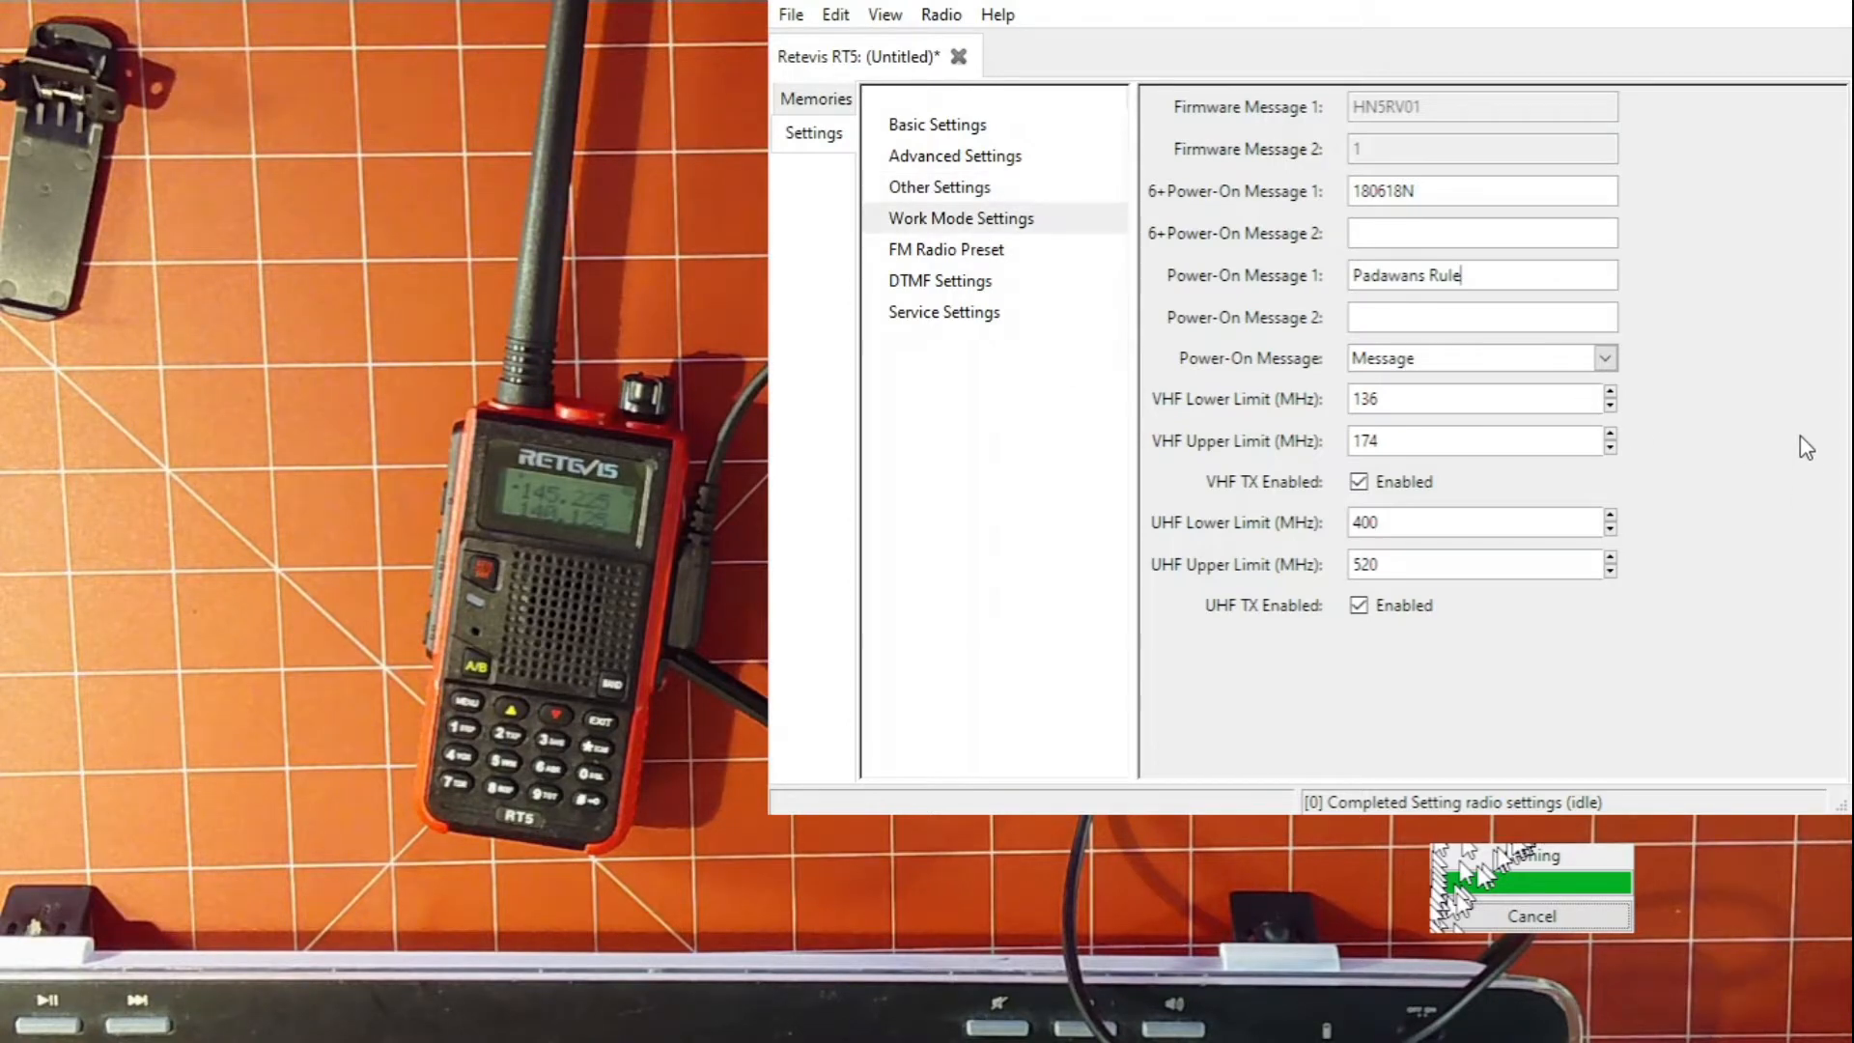
left_click(960, 217)
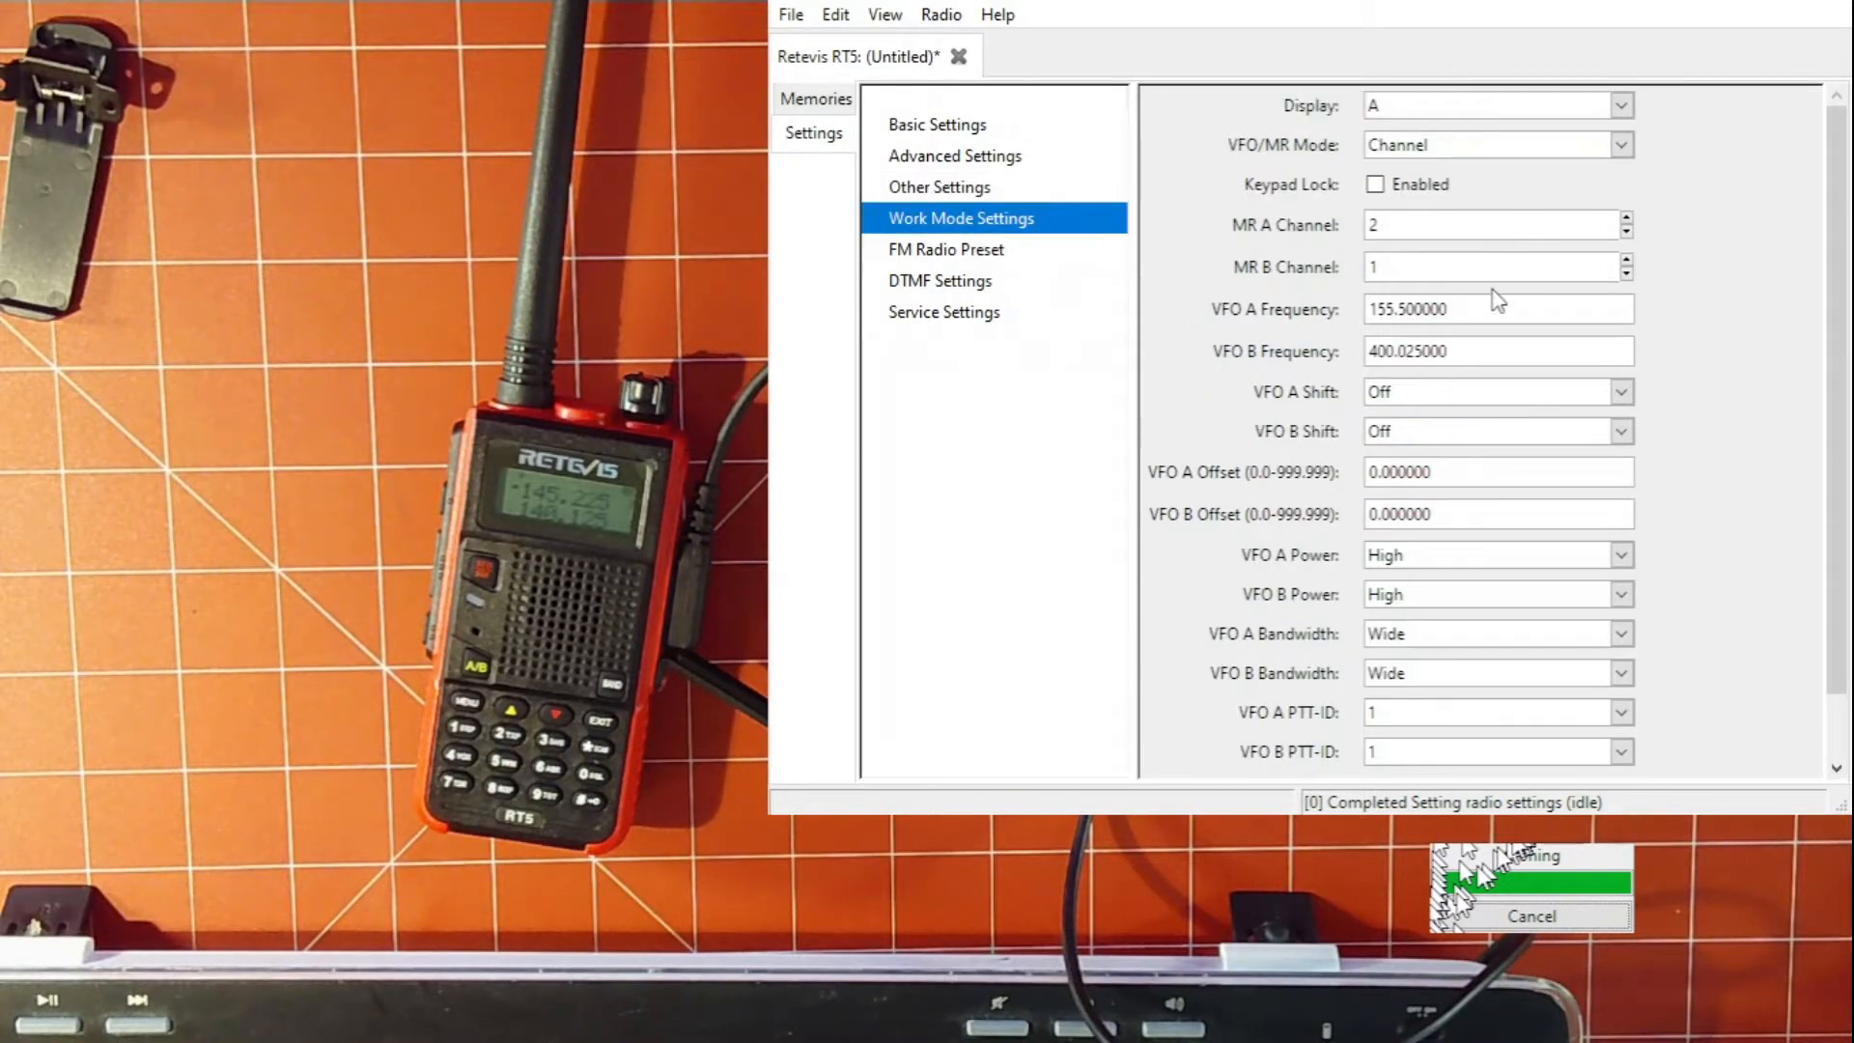
left_click(938, 186)
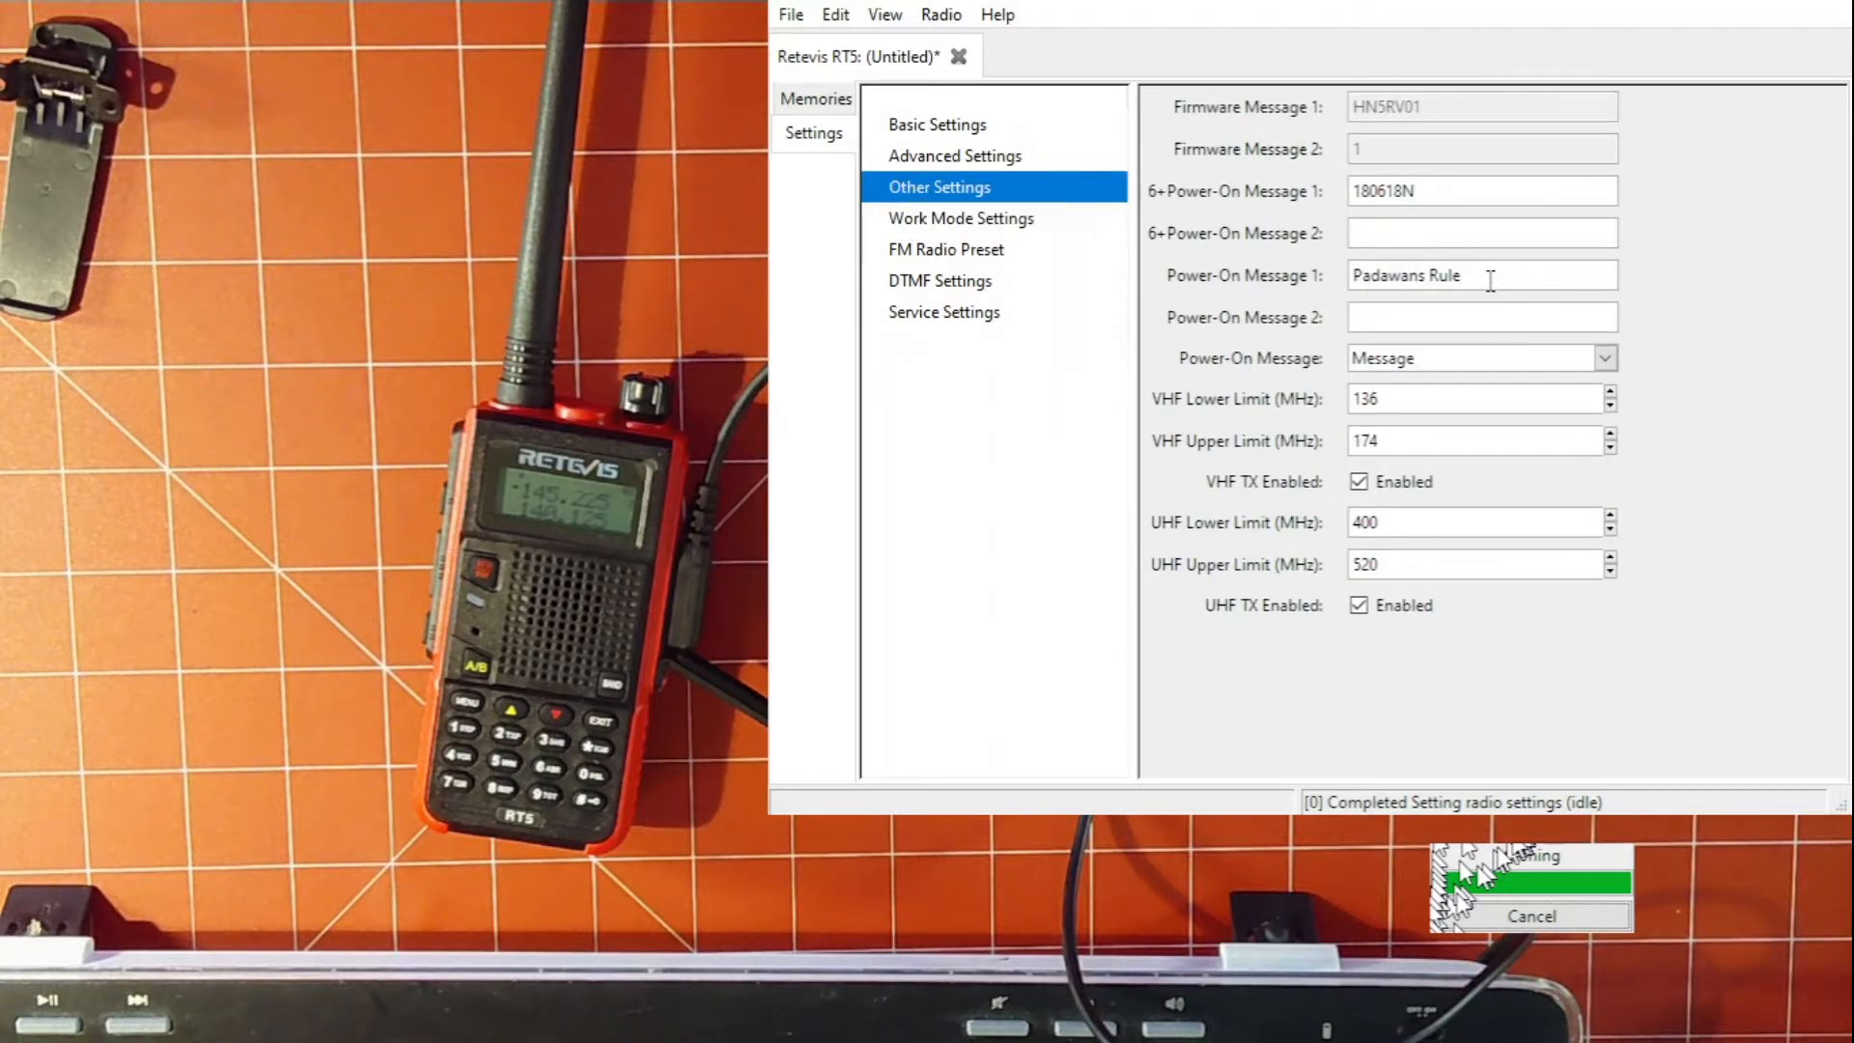
key("BackSpace")
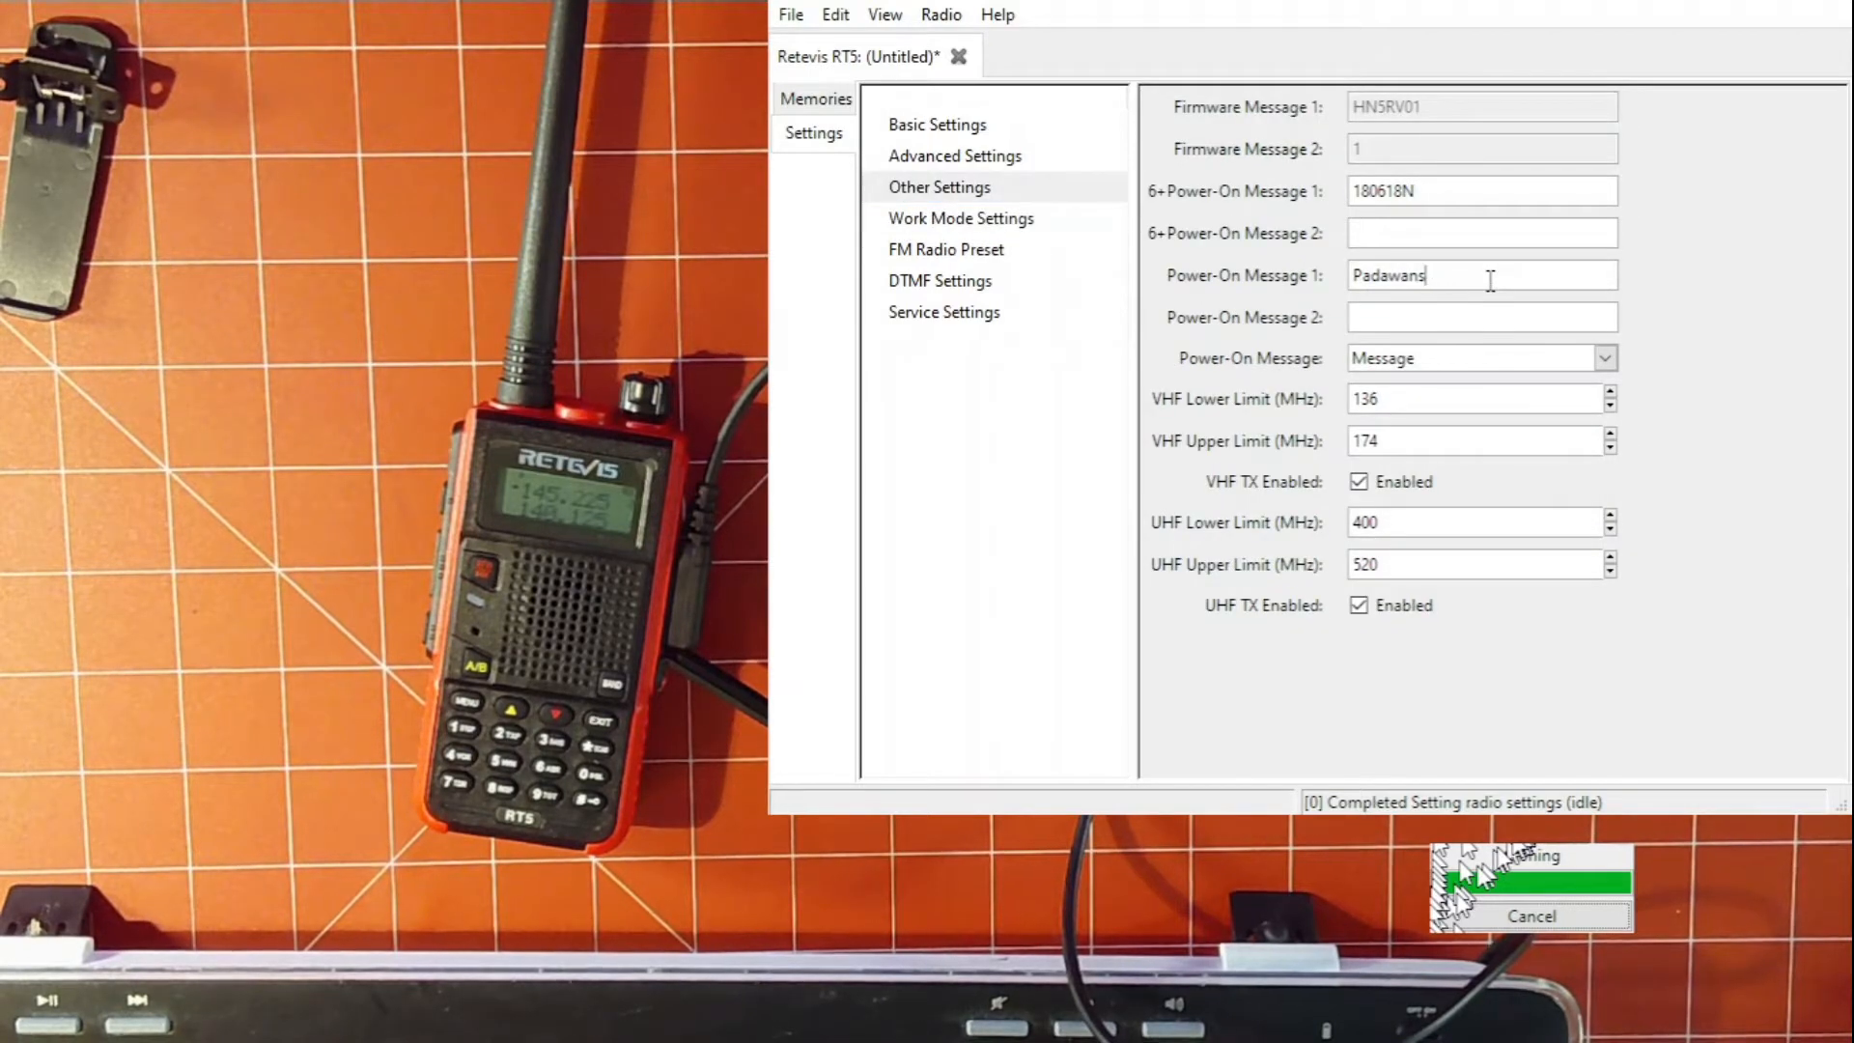
key("Backspace")
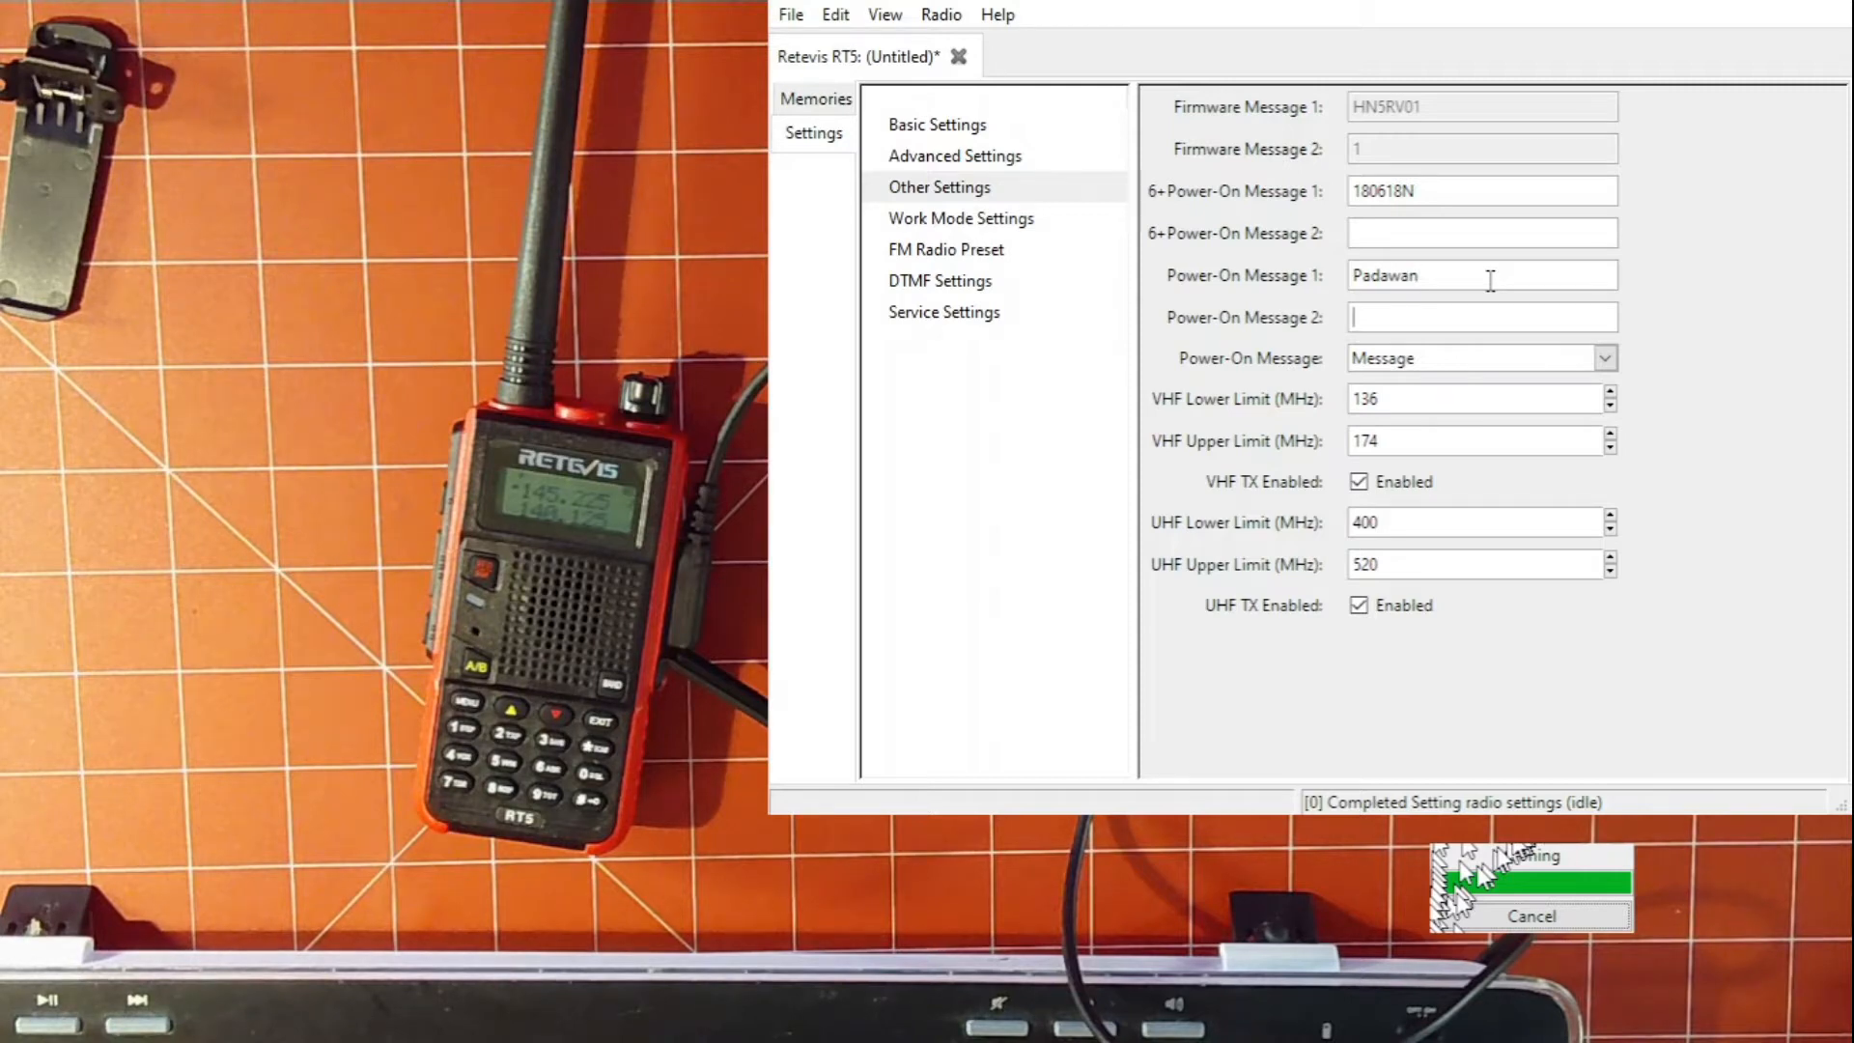
type("Radio")
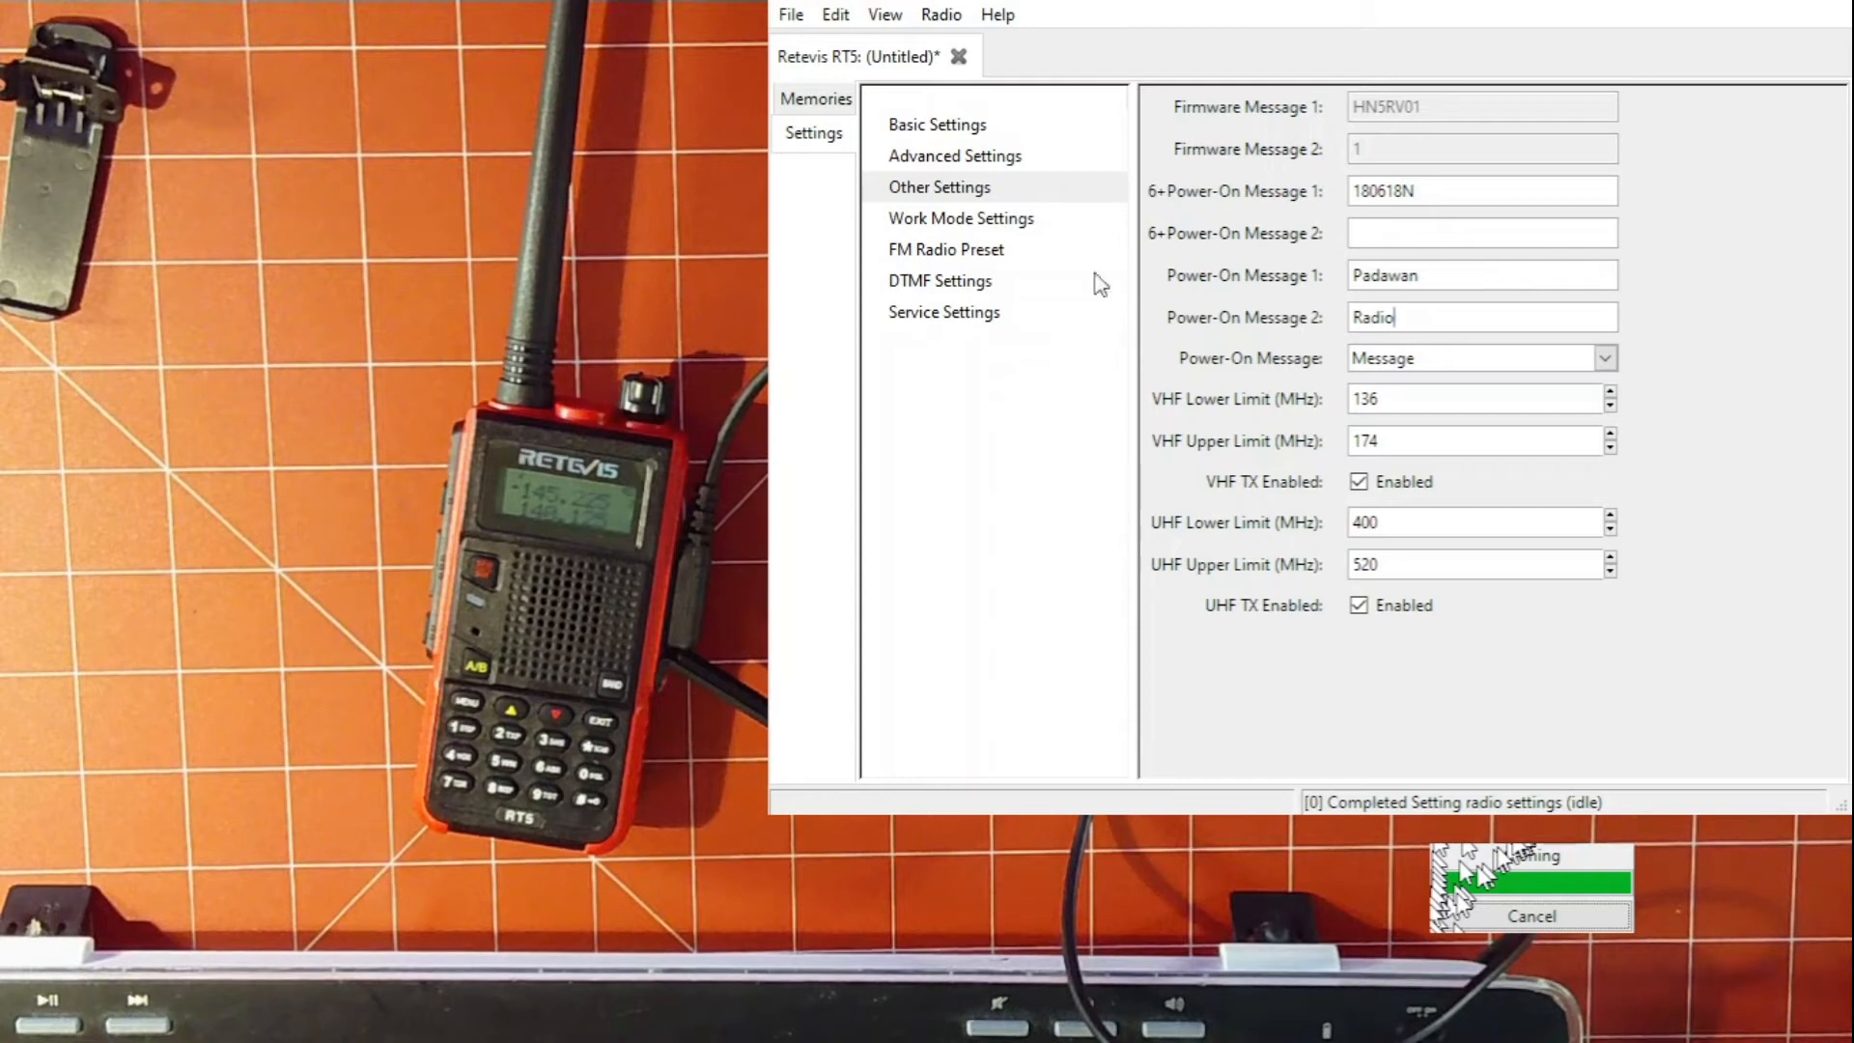
left_click(960, 219)
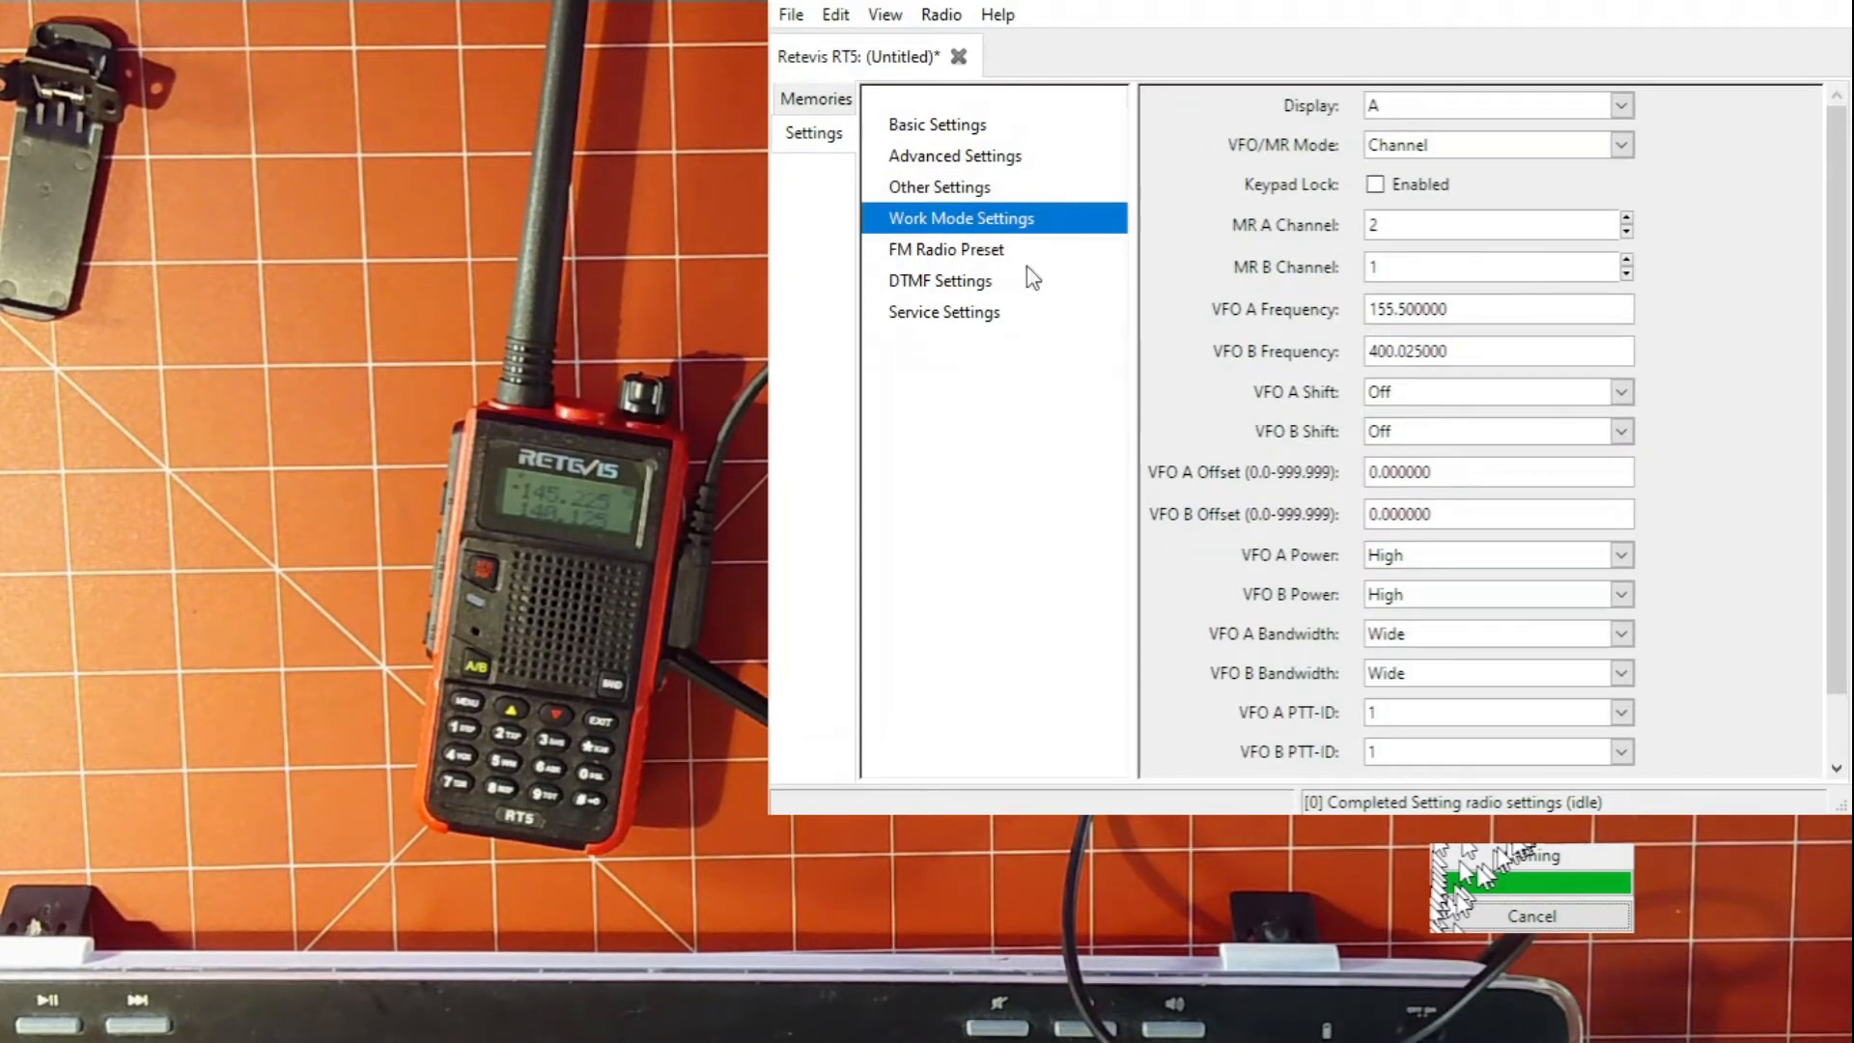
left_click(1488, 224)
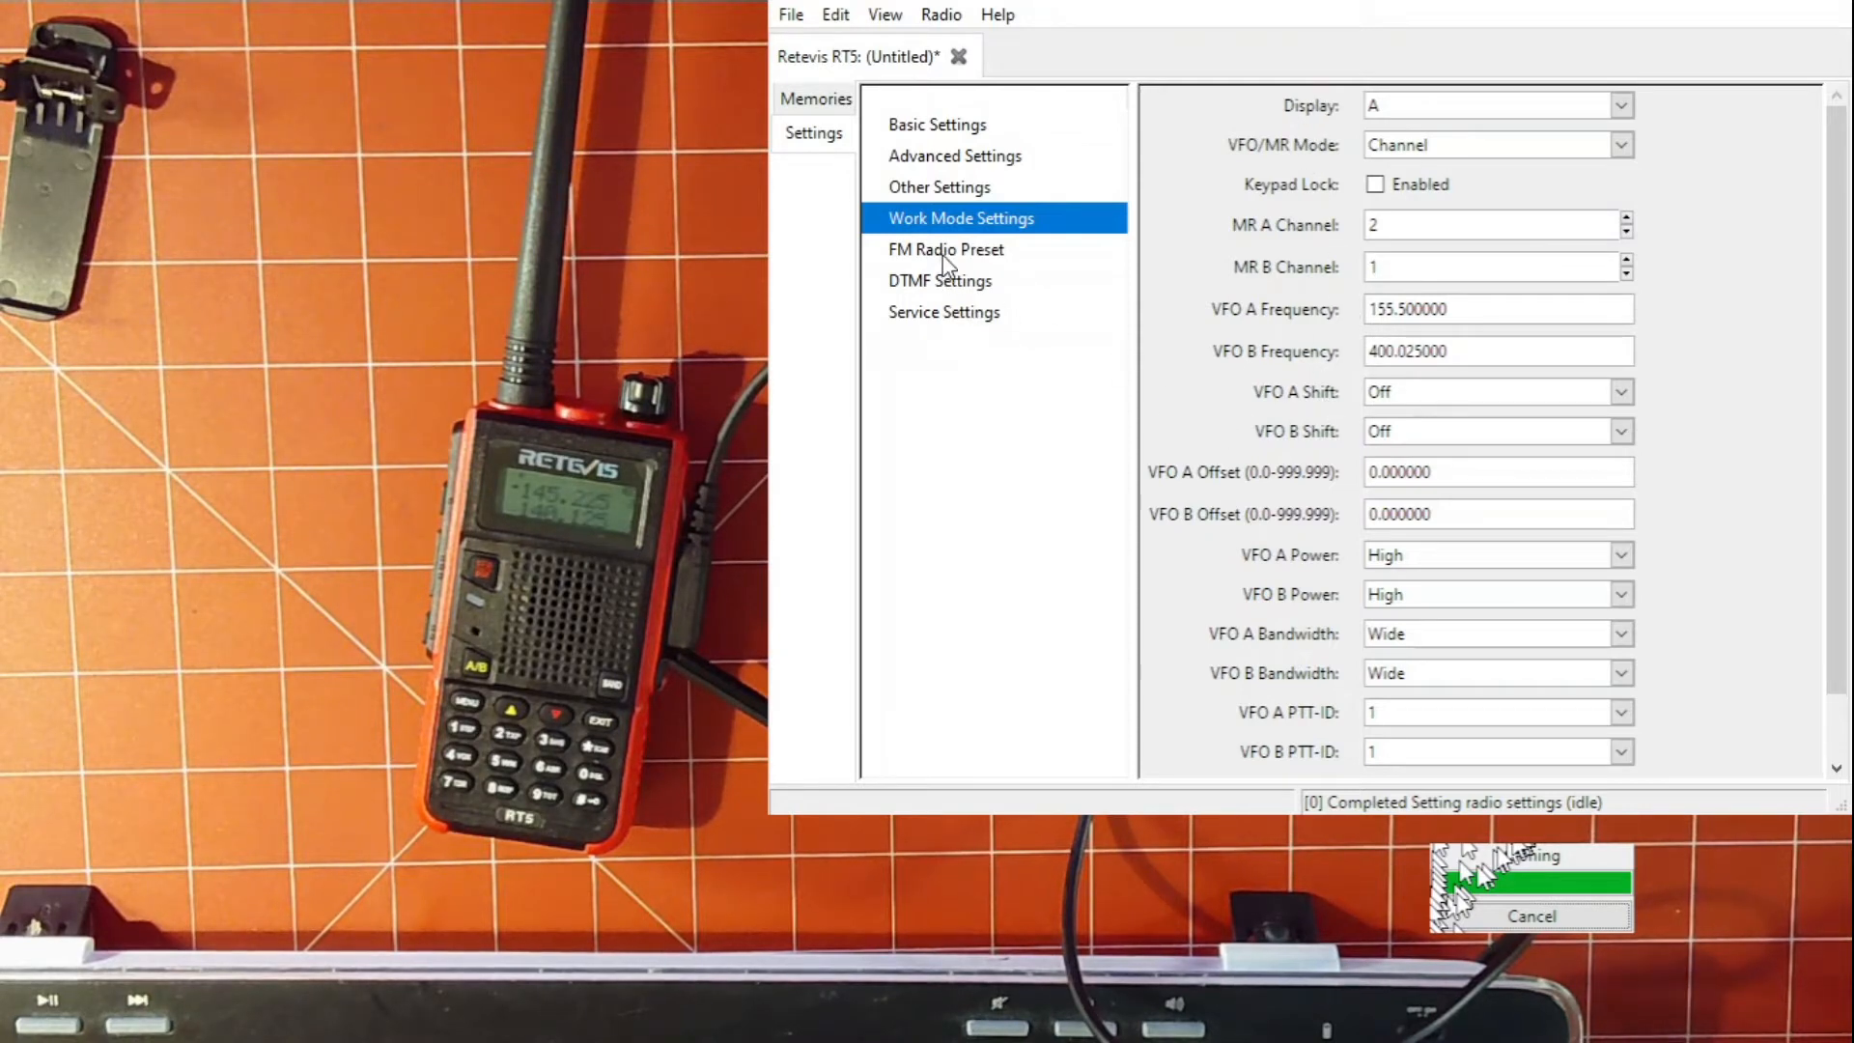
- Set the FM radio preset to 100.5 MHz and review DTMF, Service and Basic settings
left_click(945, 249)
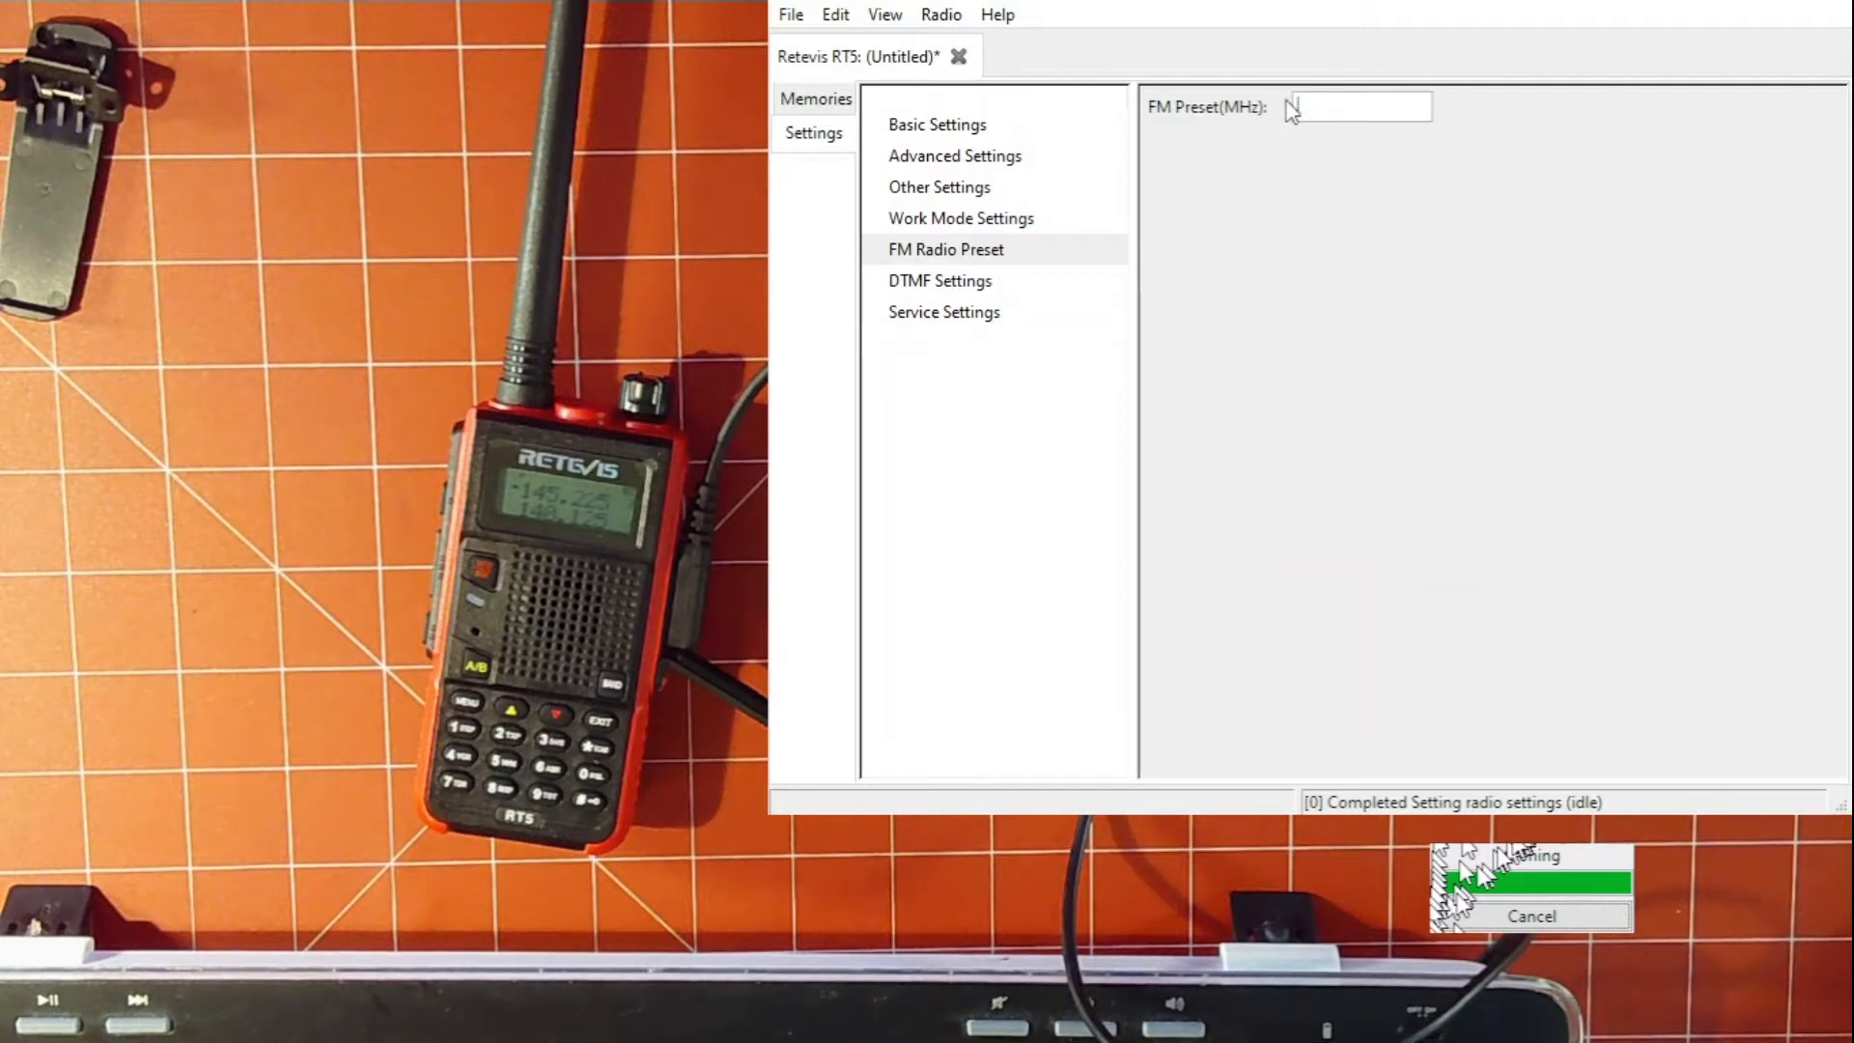
type("100.5")
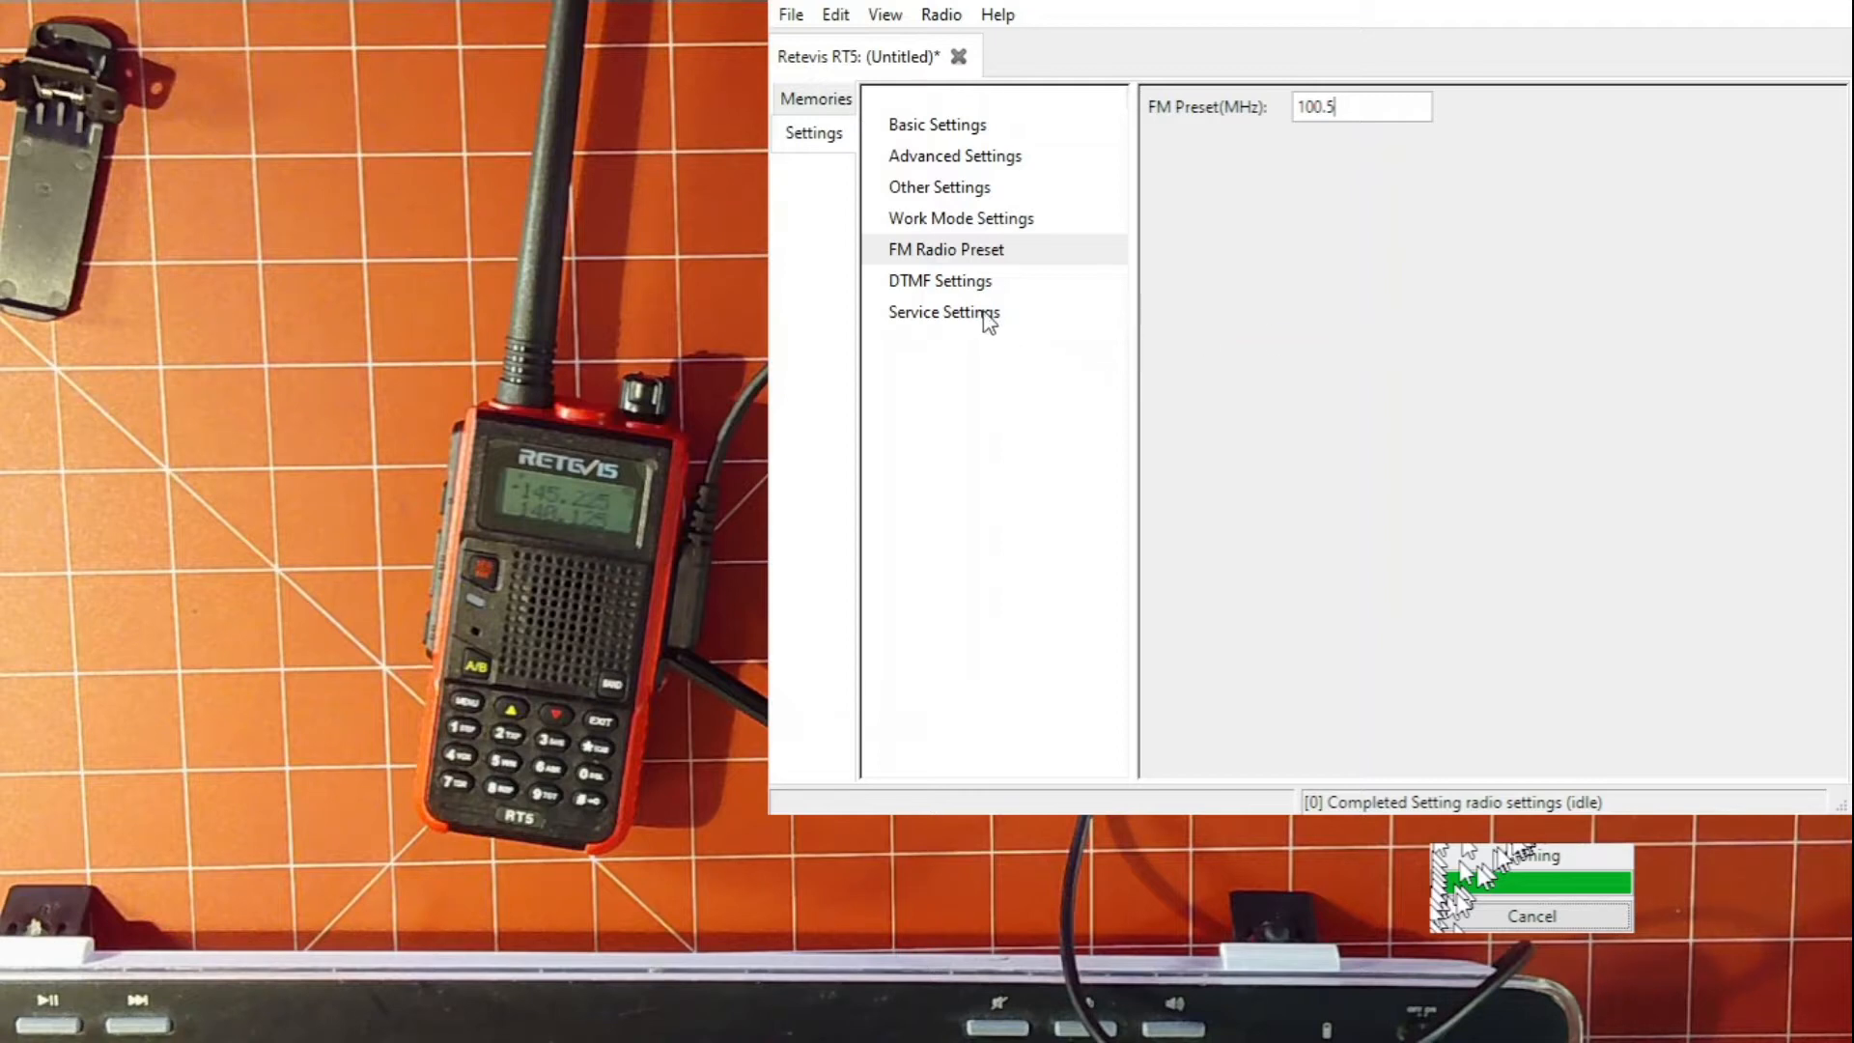
left_click(939, 280)
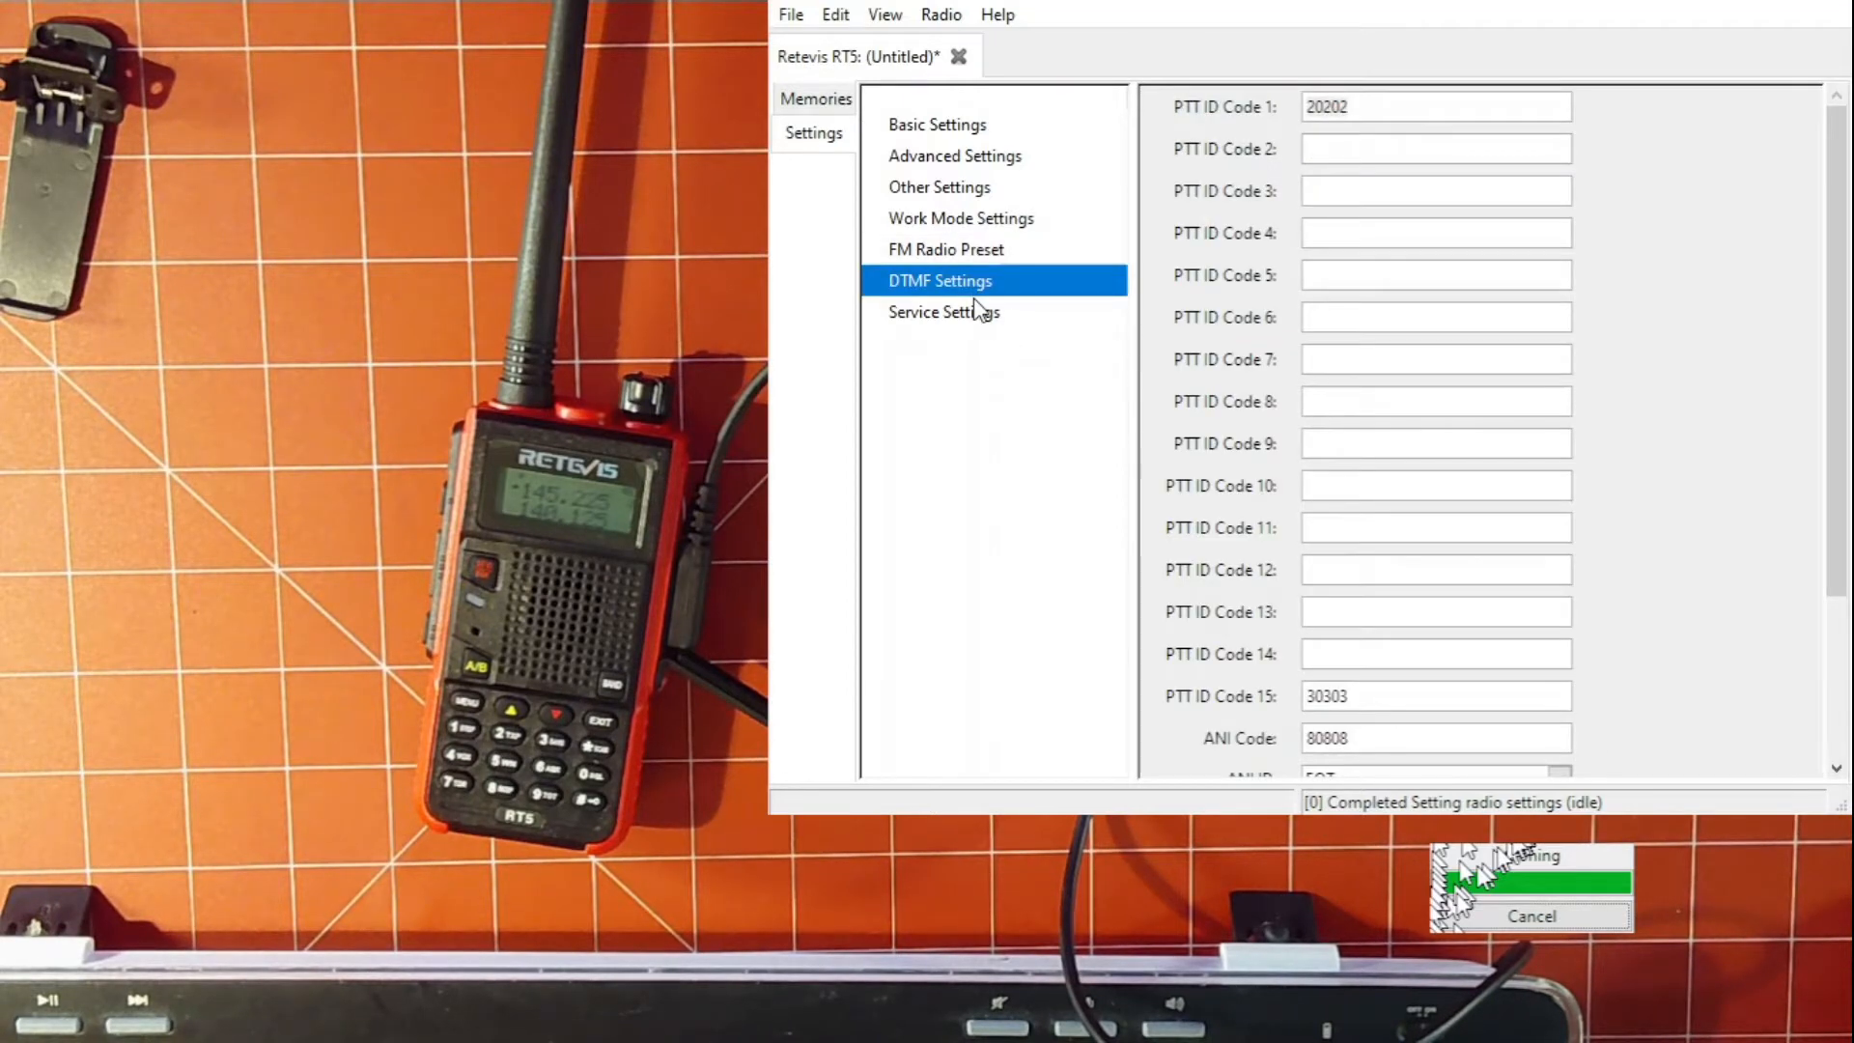
left_click(945, 312)
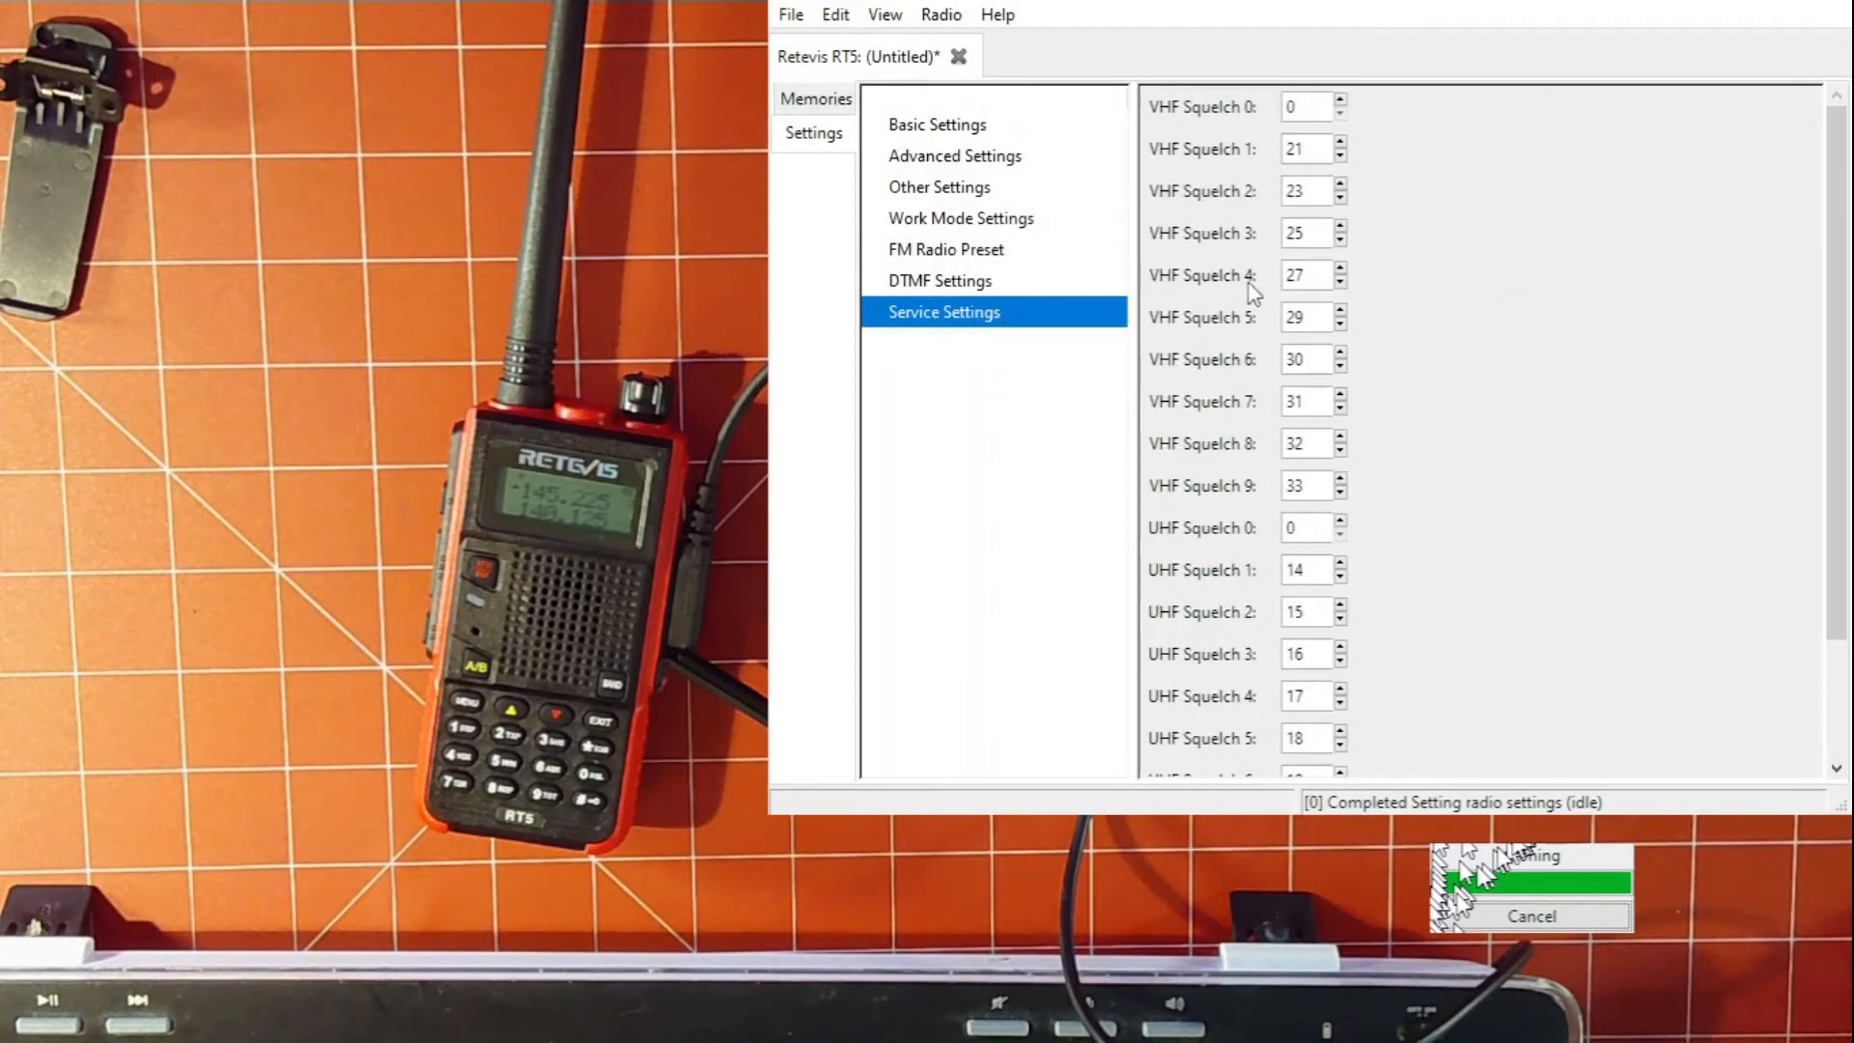
left_click(937, 124)
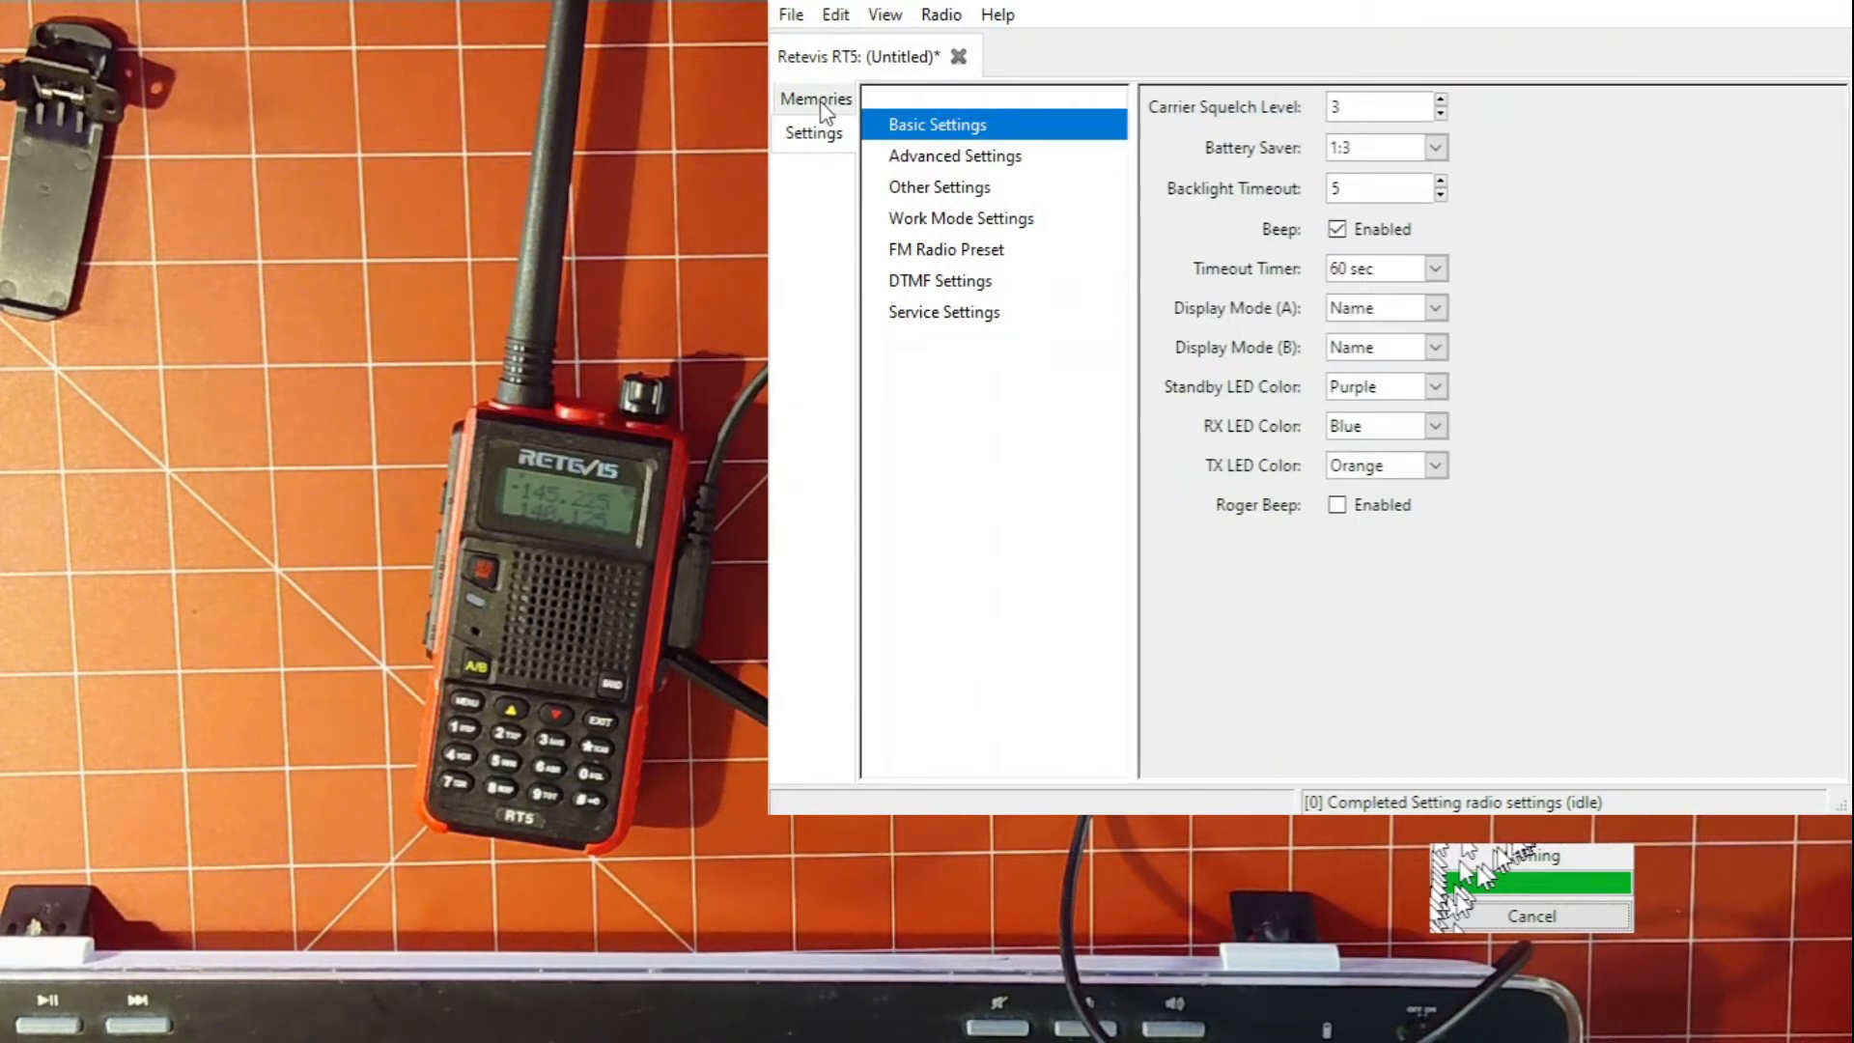
left_click(814, 99)
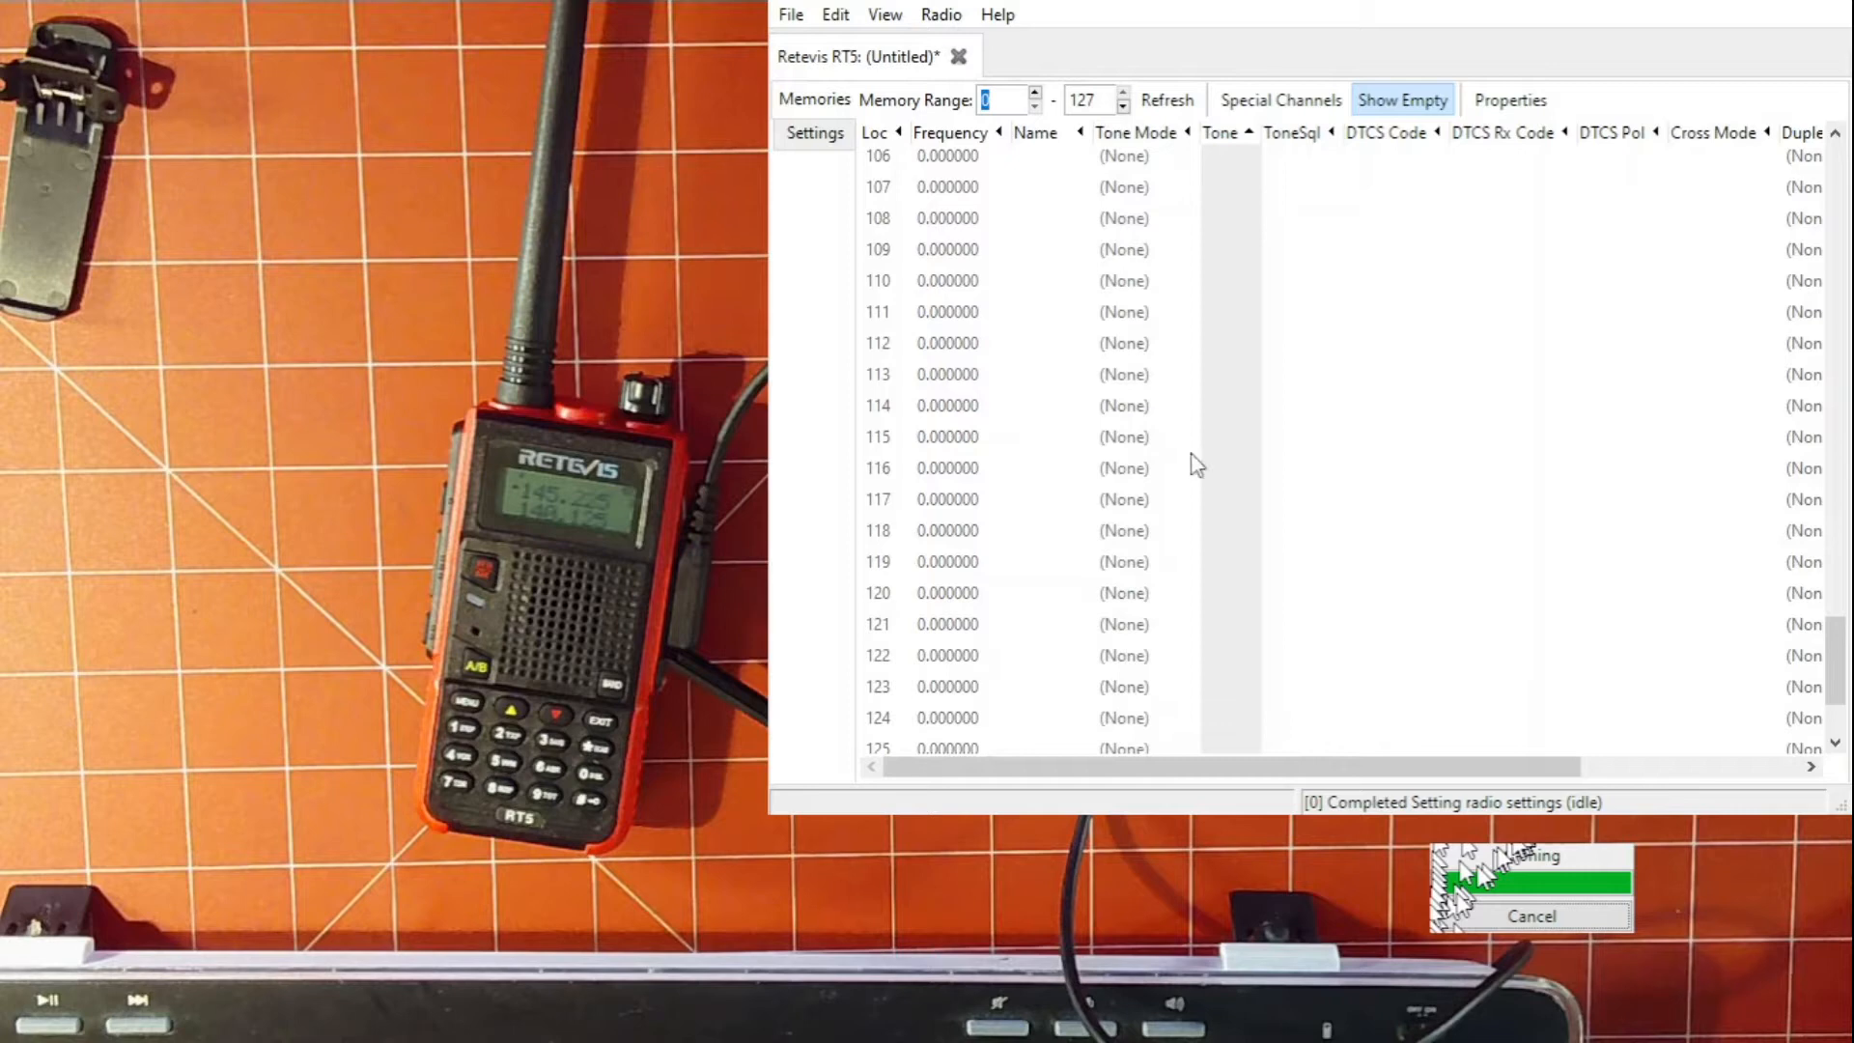
scroll("down", 3)
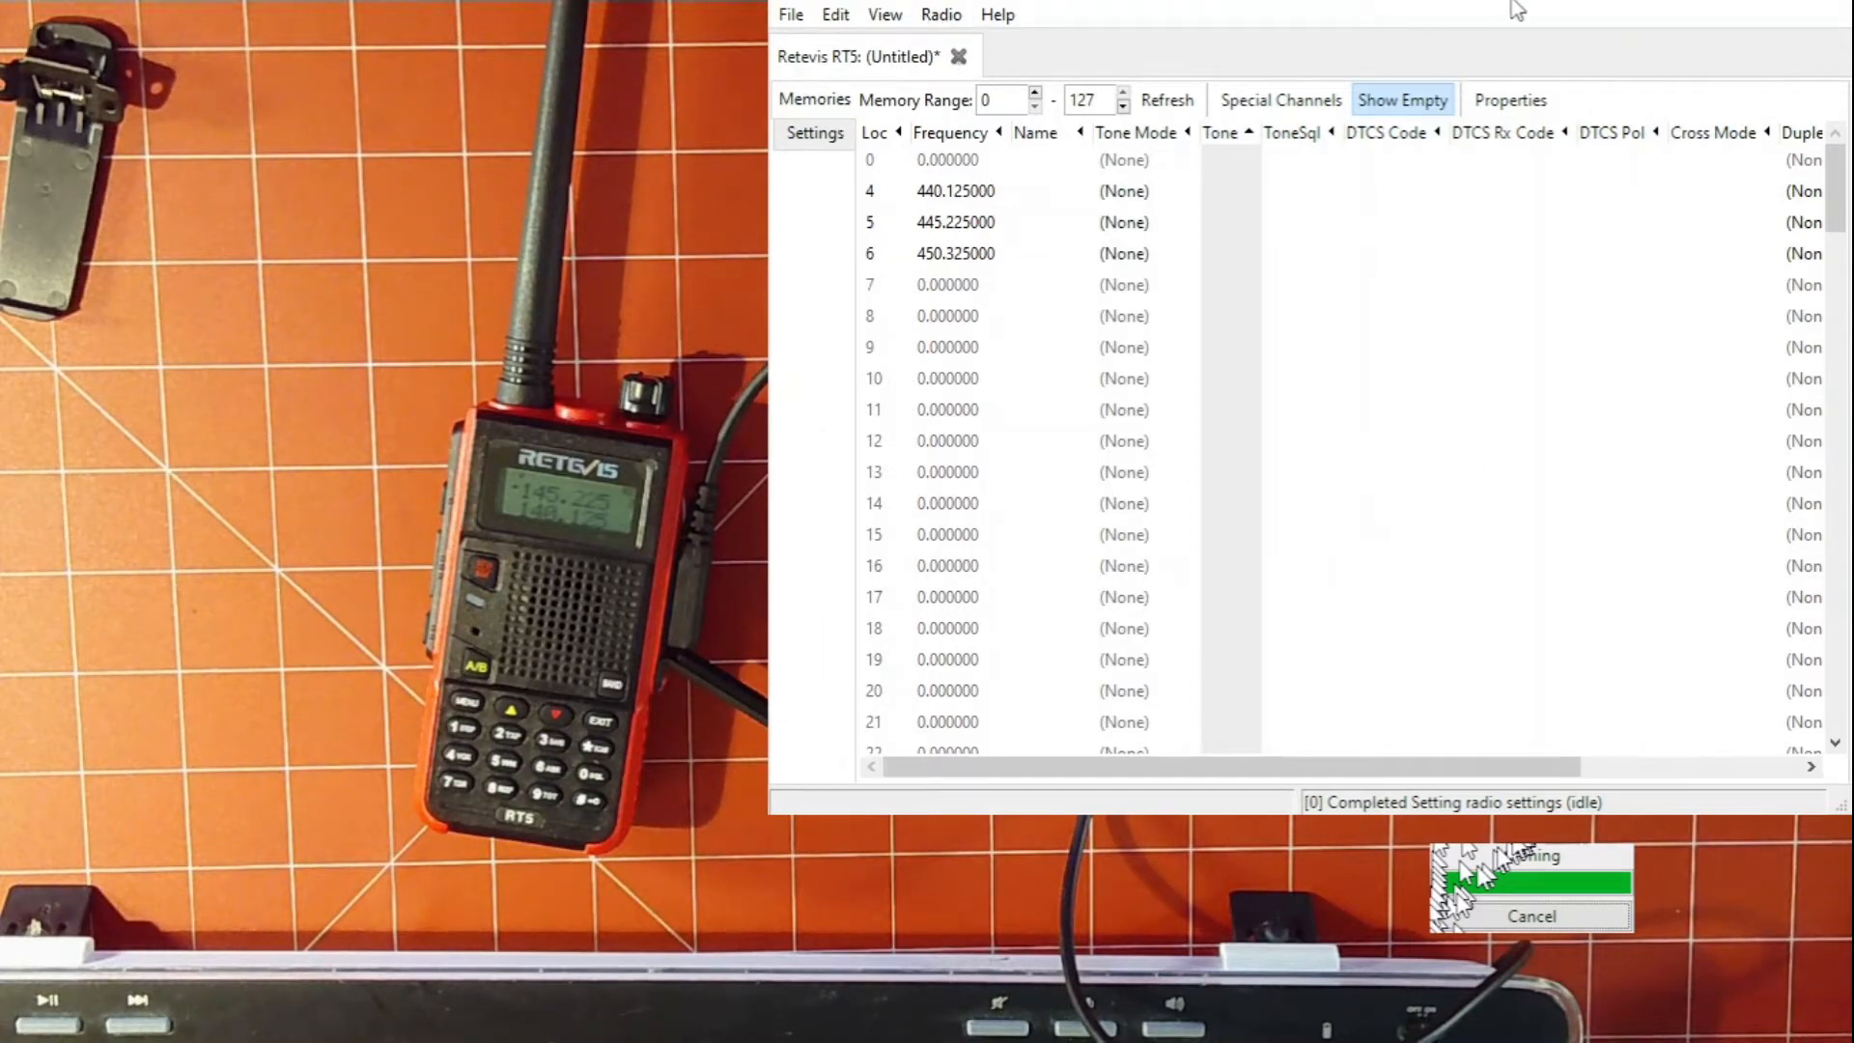
mouse_move(1324, 454)
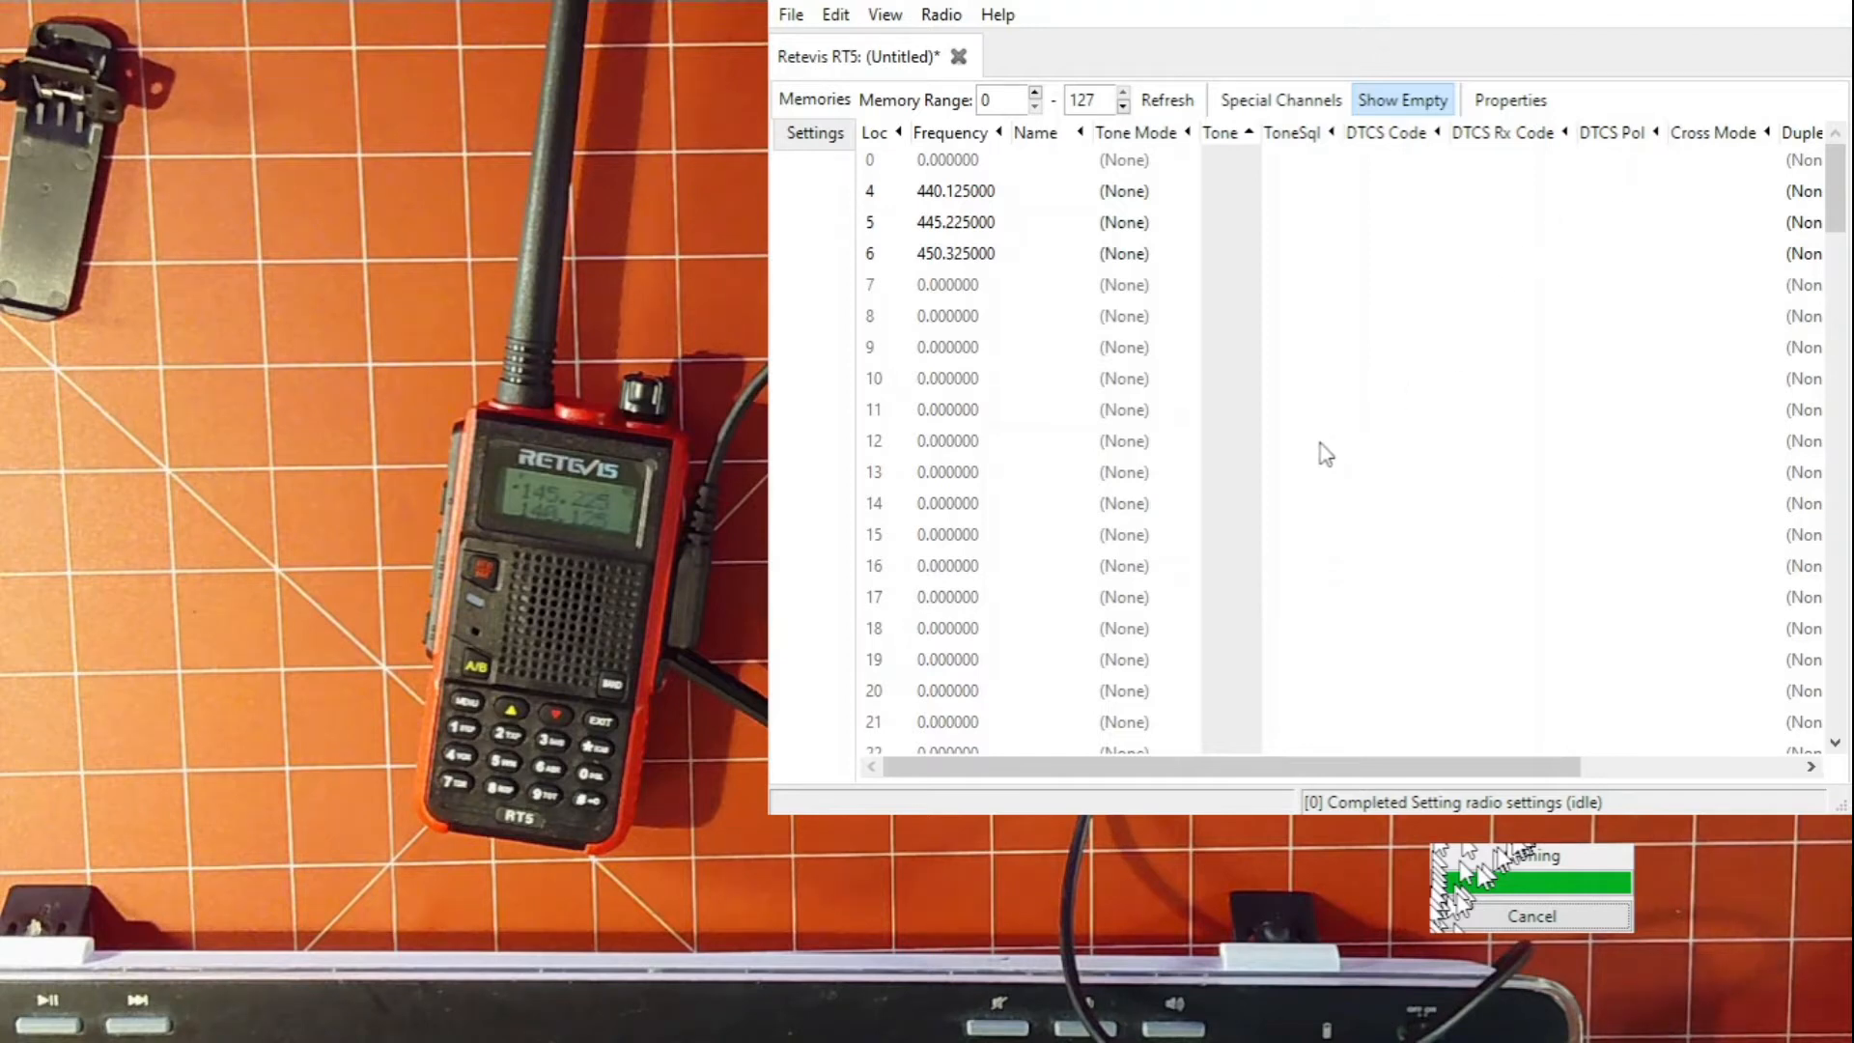